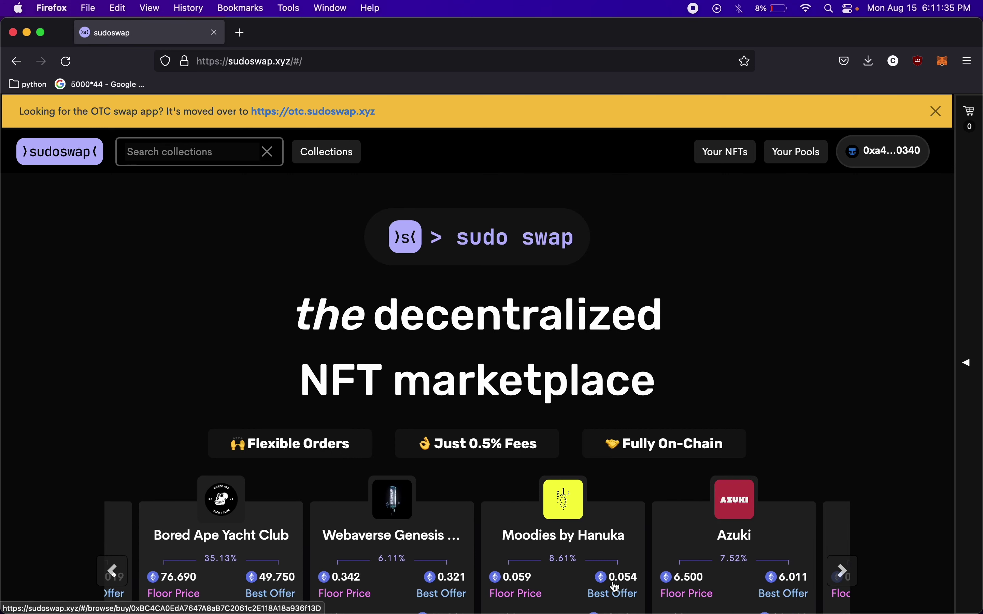
Browse the sudoswap home page, then go to Your Pools for the connected wallet
click(842, 570)
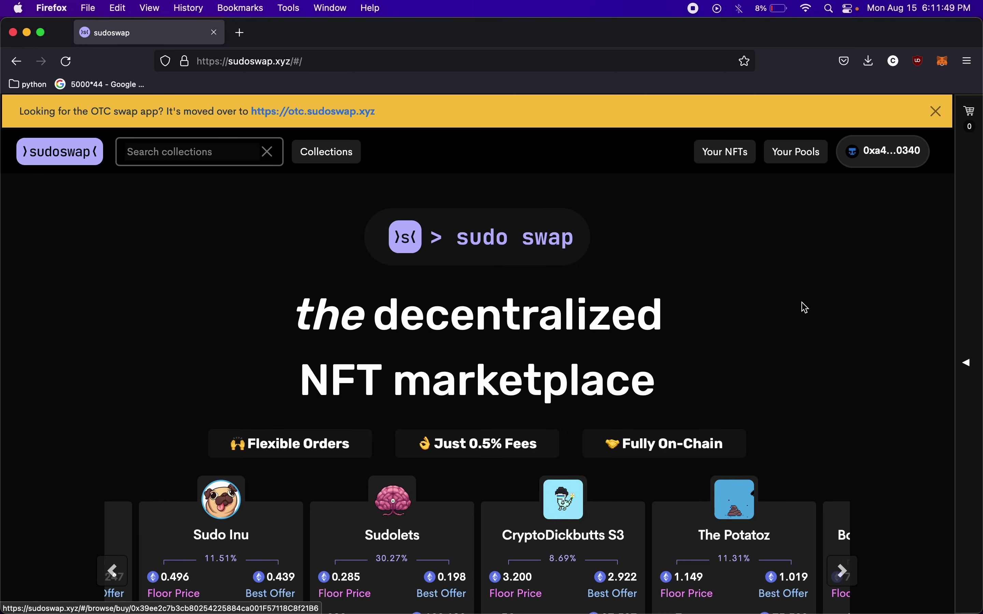
scroll(down, 3)
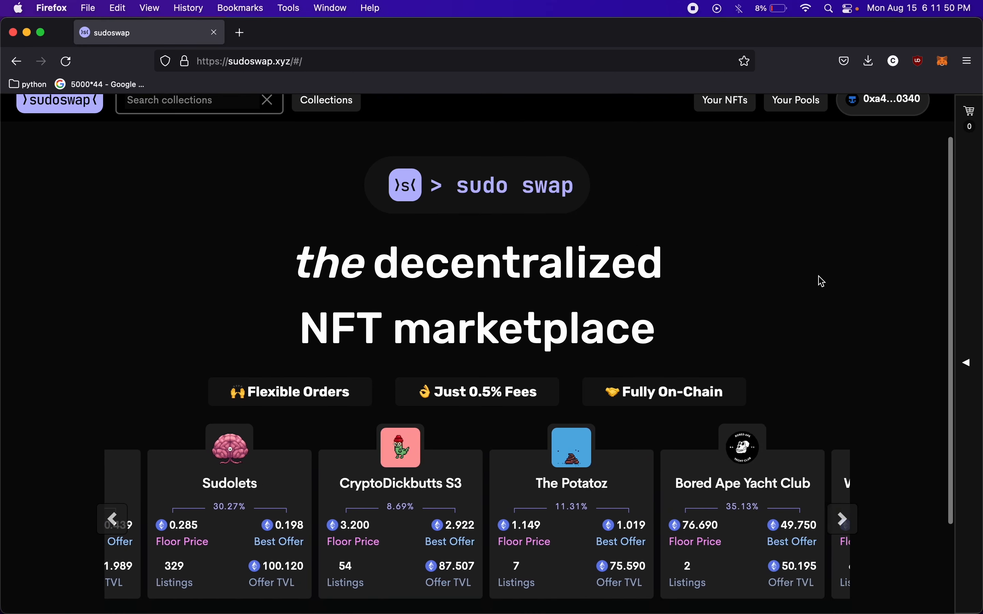
scroll(down, 3)
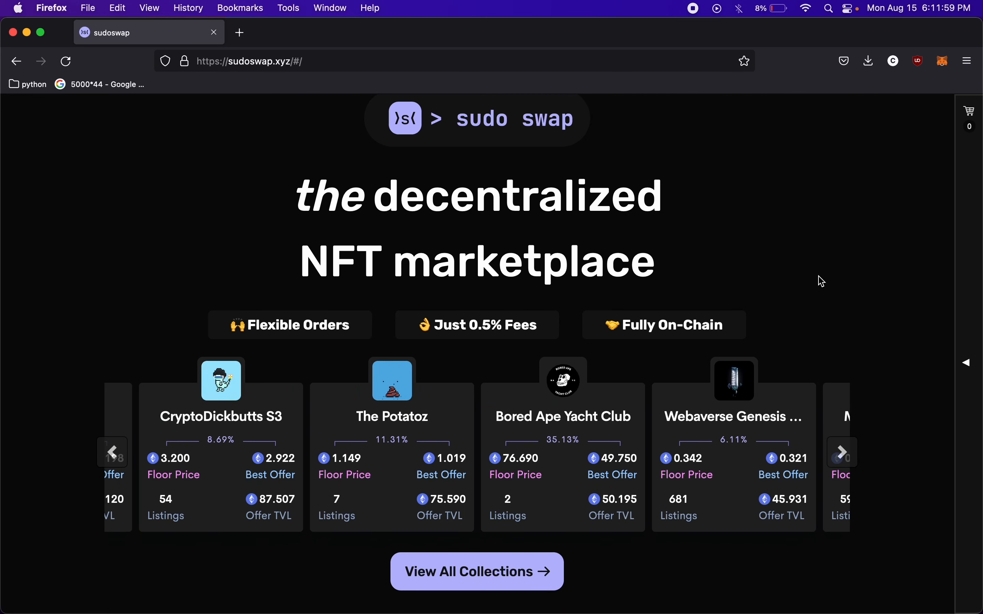
click(842, 452)
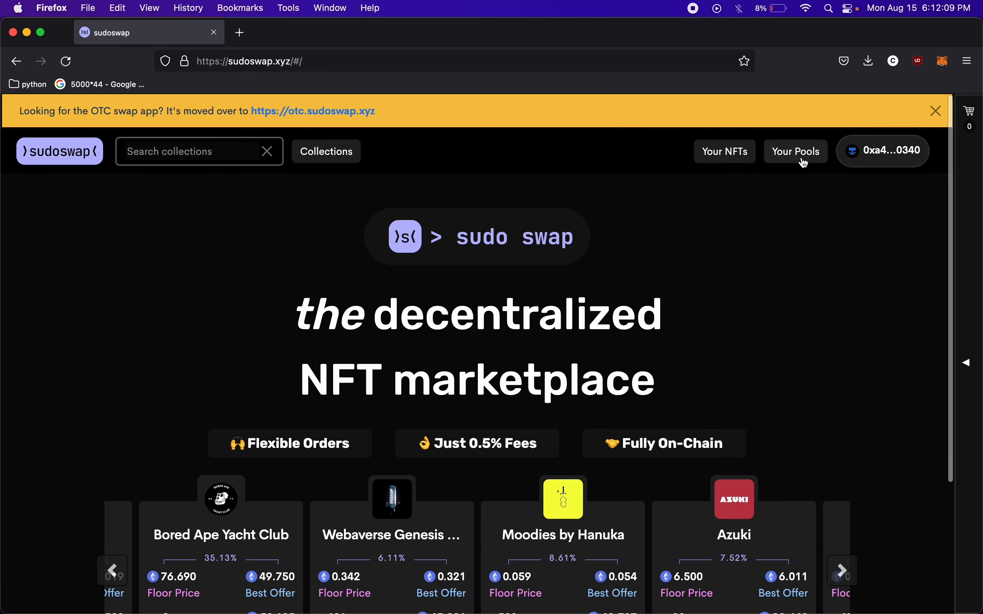
click(843, 571)
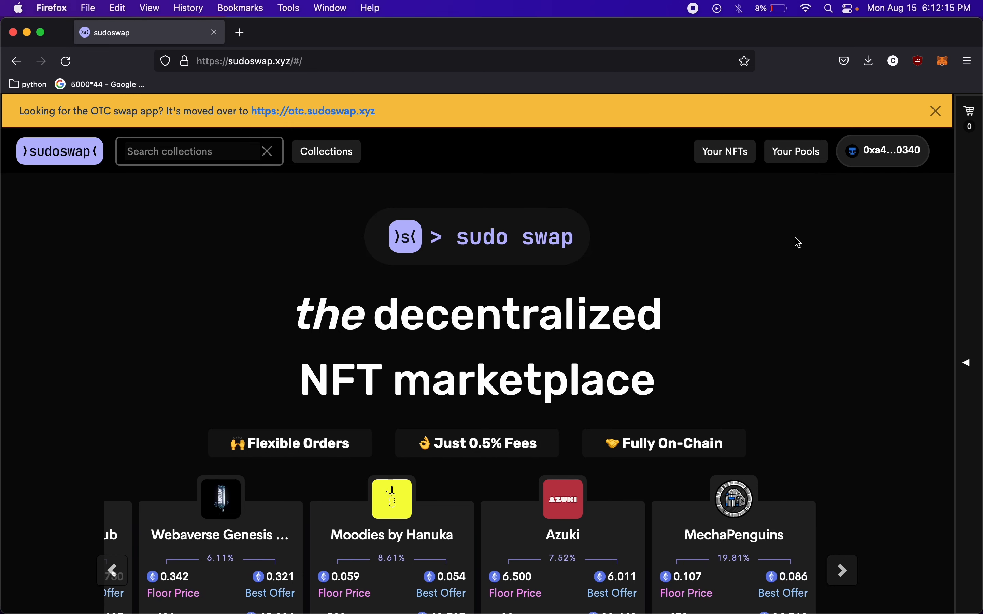
click(842, 571)
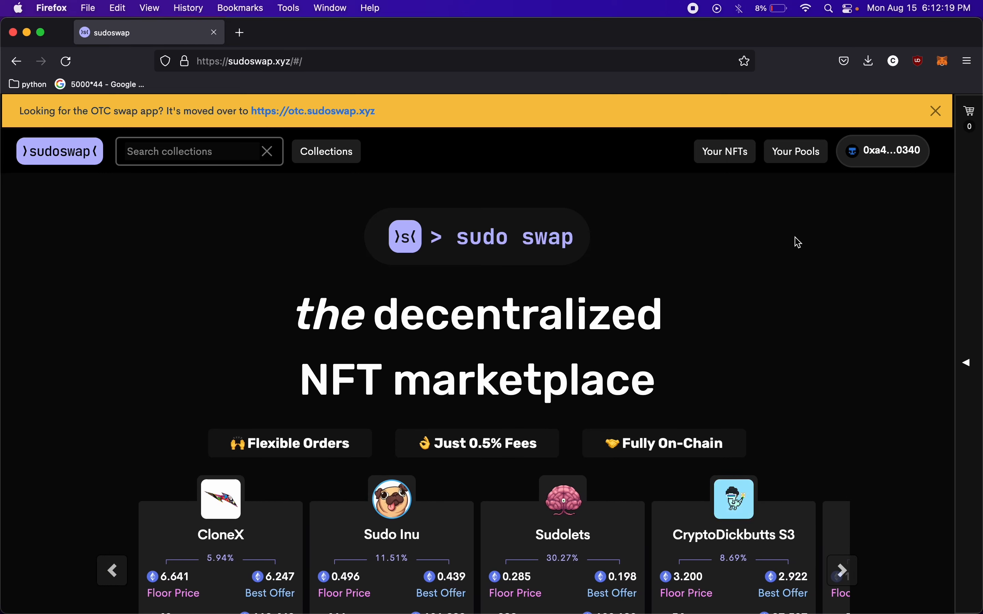
click(842, 571)
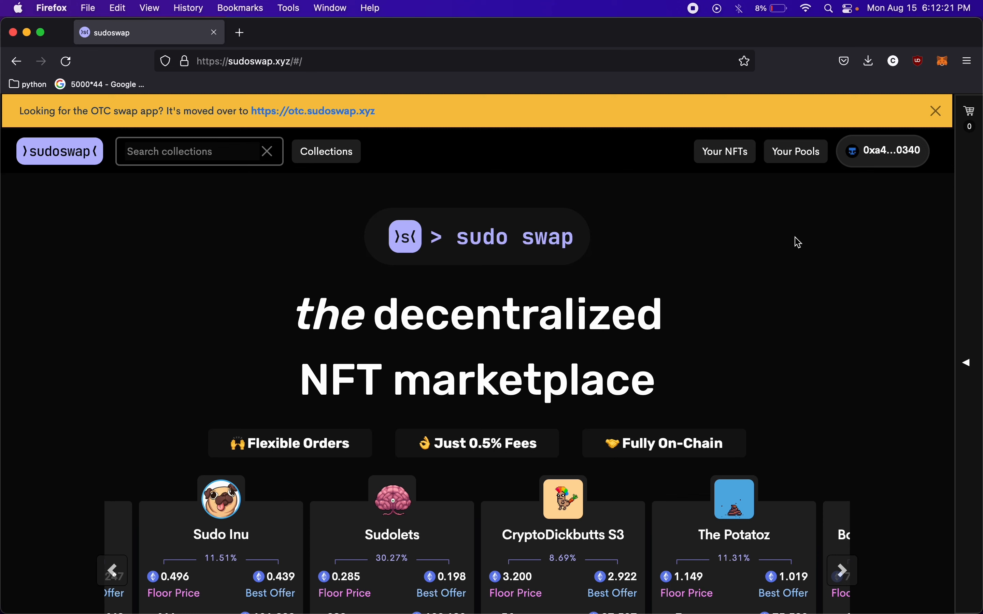
mouse_move(778, 216)
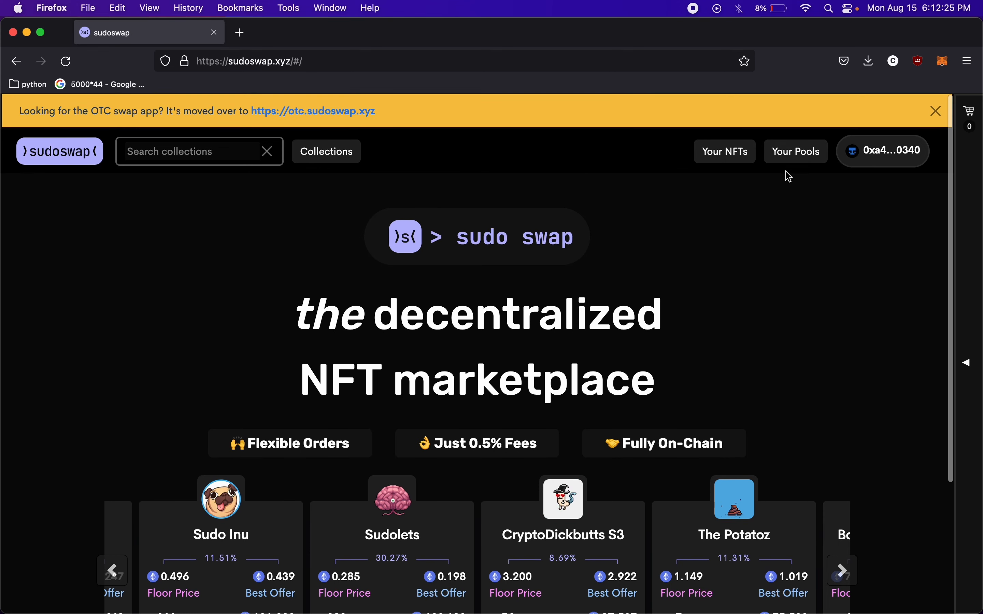
click(796, 151)
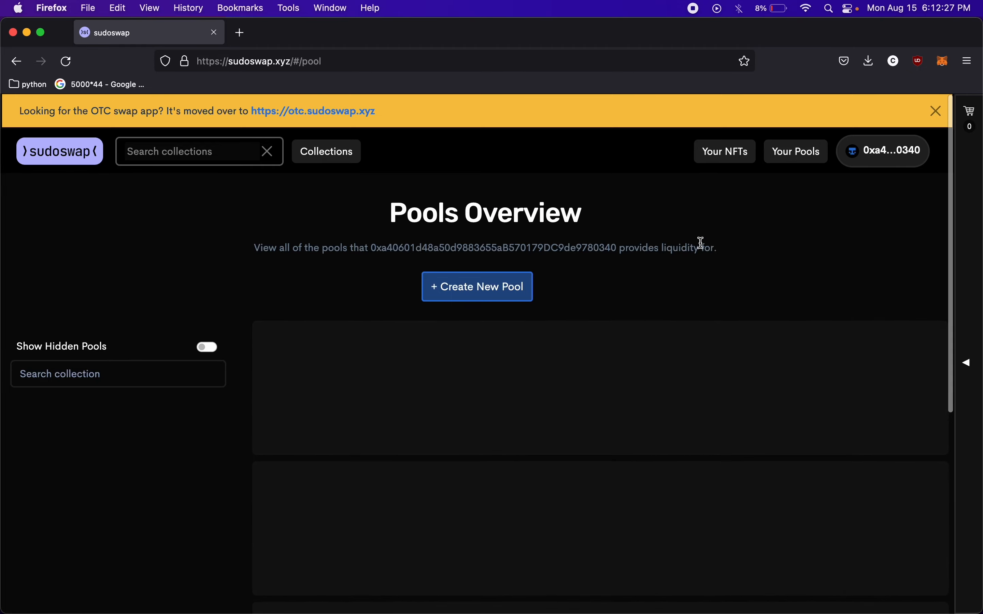
mouse_move(691, 286)
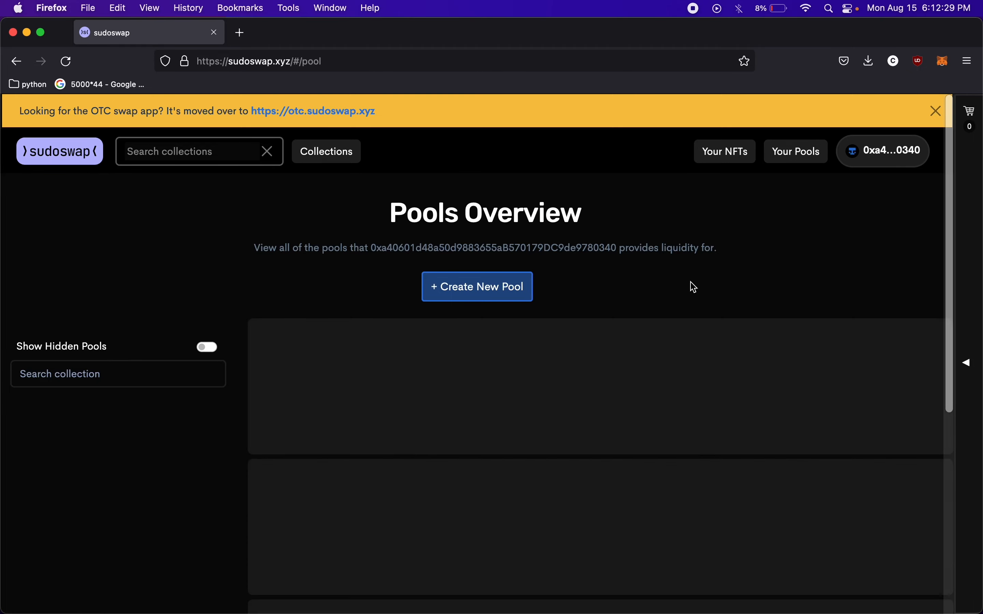
Start creating a new pool from the Pools Overview
click(477, 287)
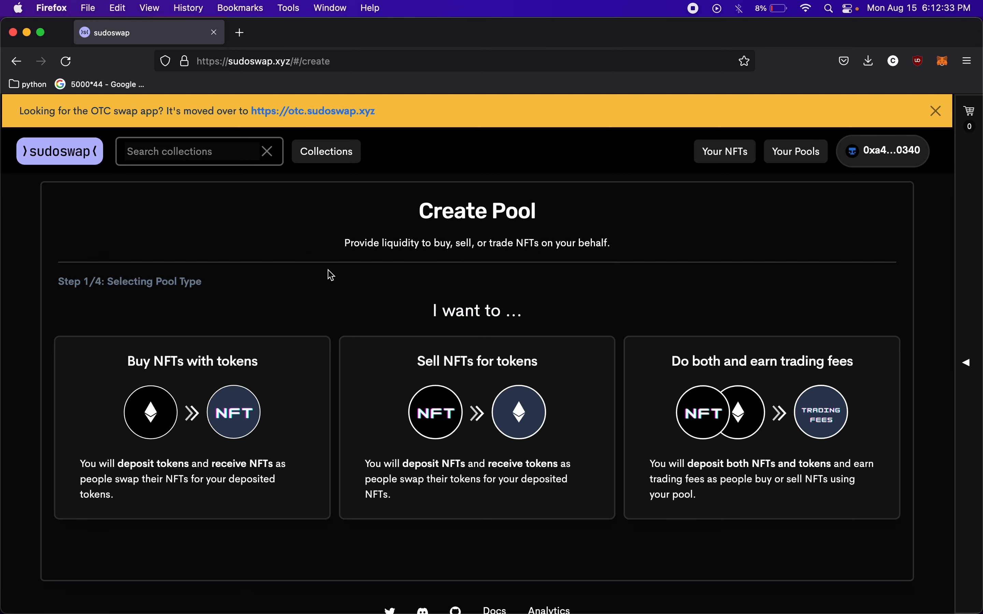
mouse_move(331, 290)
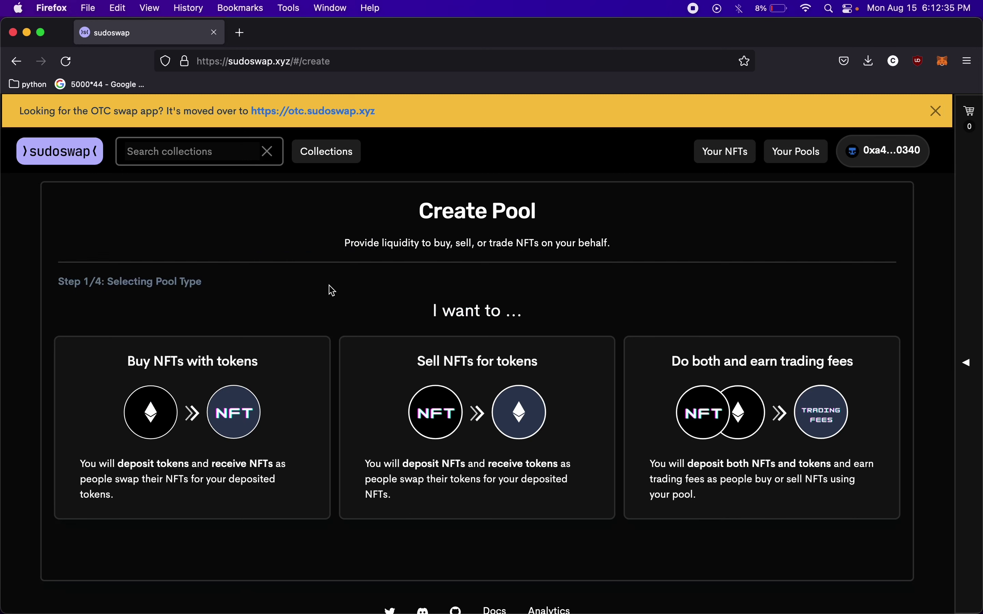
mouse_move(195, 377)
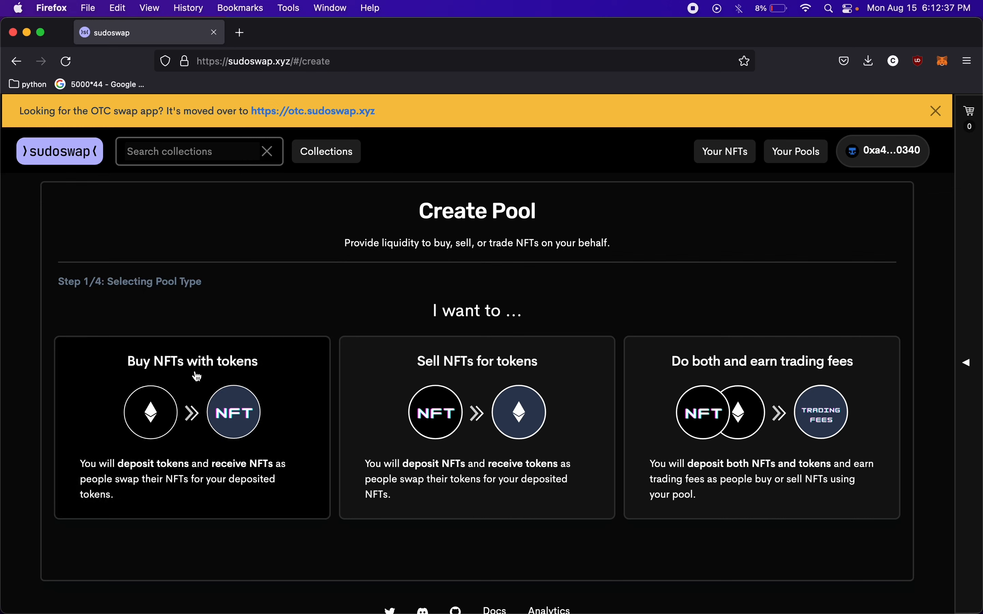
mouse_move(442, 388)
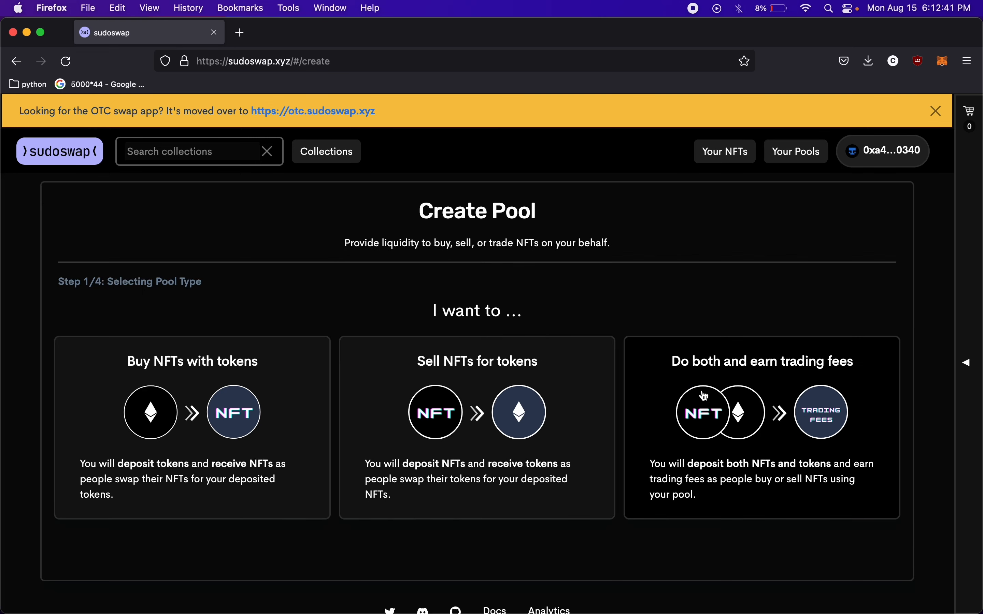
mouse_move(782, 369)
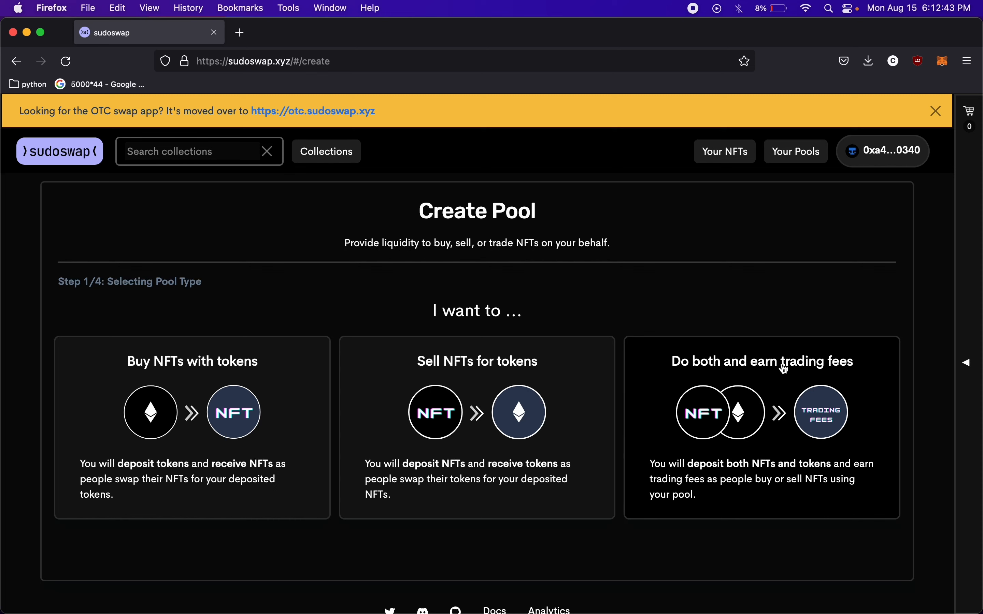
mouse_move(826, 495)
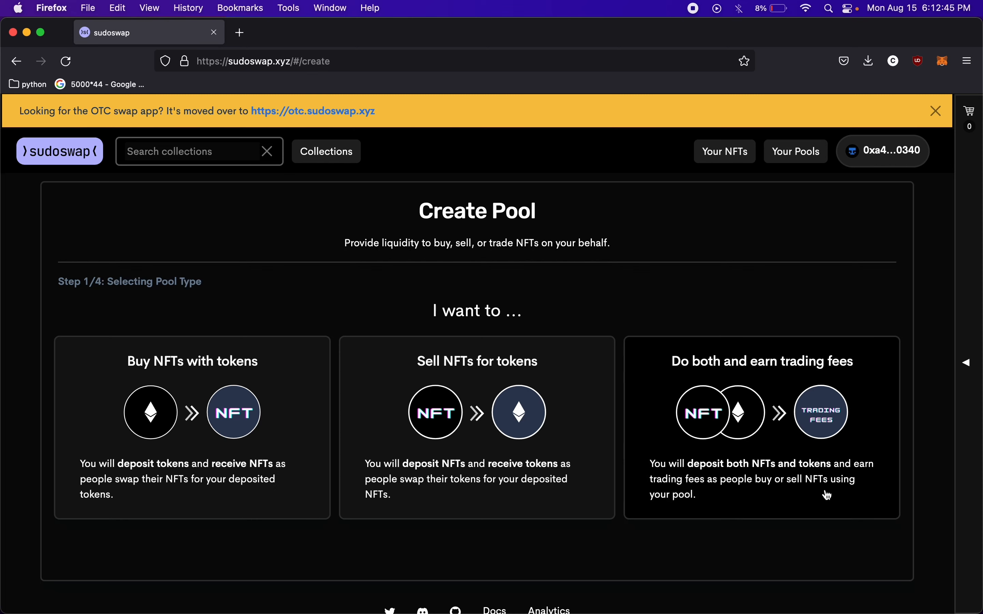
mouse_move(693, 531)
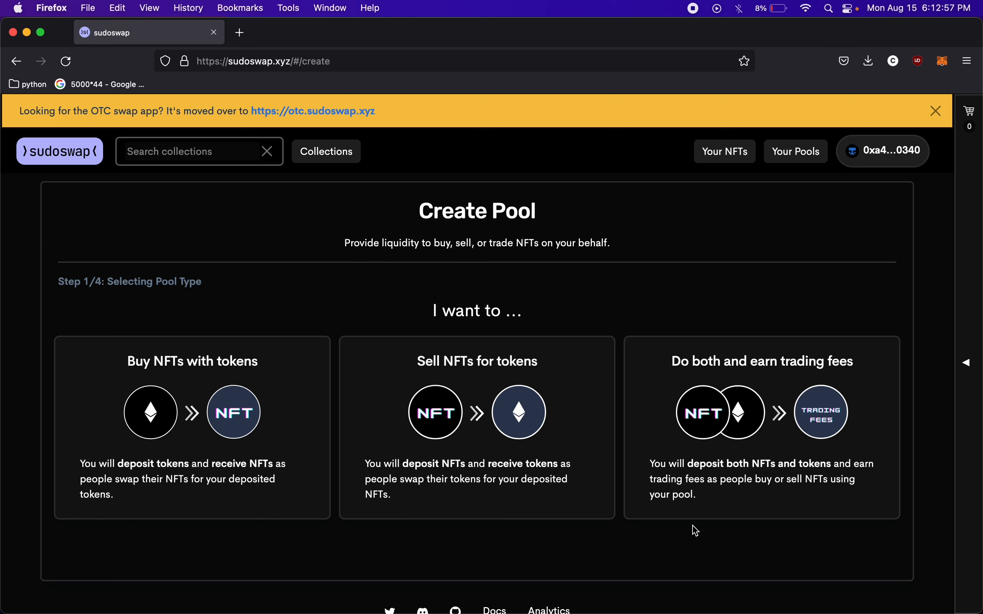
mouse_move(713, 476)
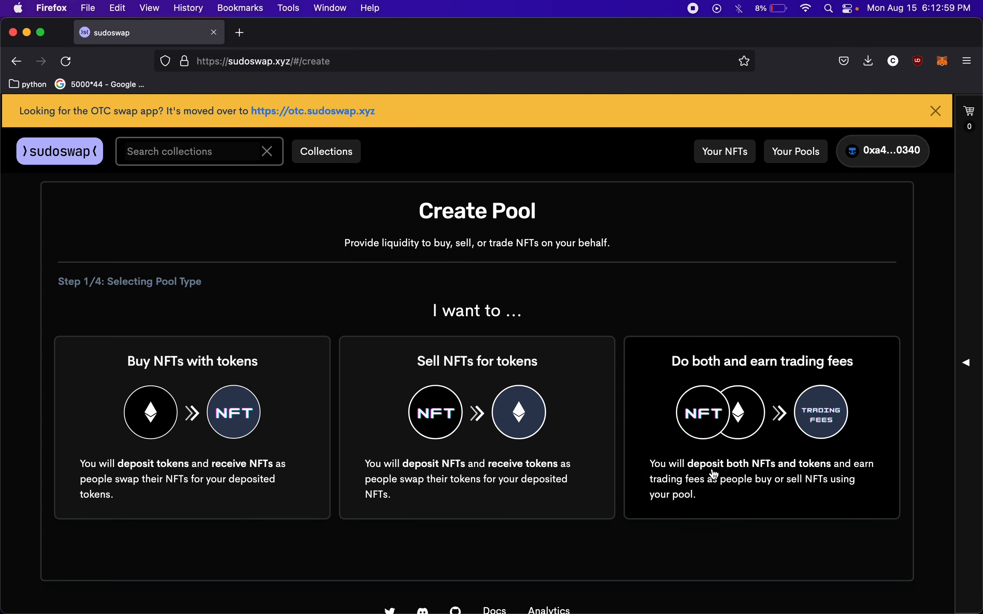
mouse_move(715, 474)
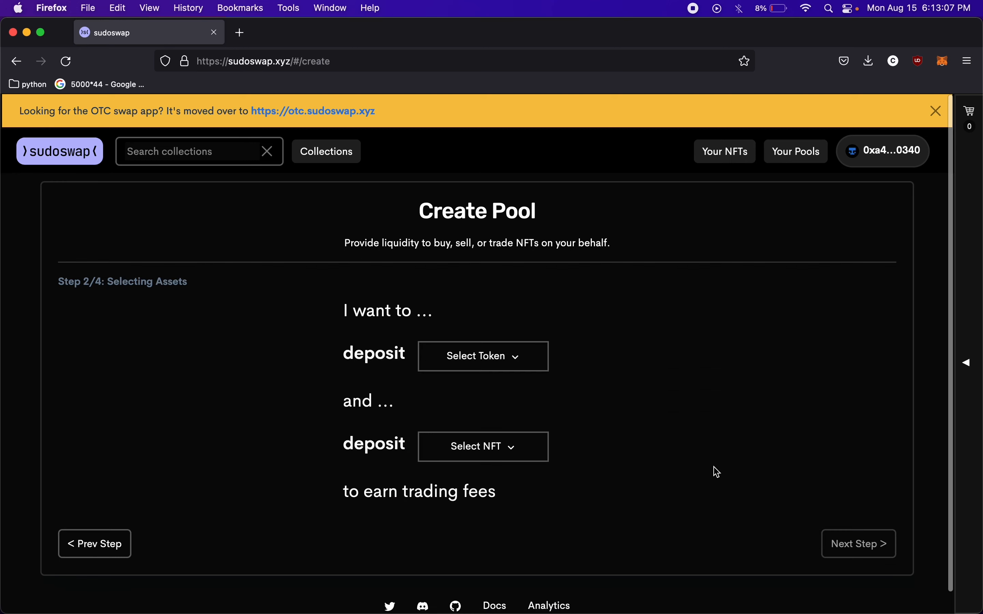
Choose ETH as the deposit token and ENS as the NFT collection
scroll(down, 3)
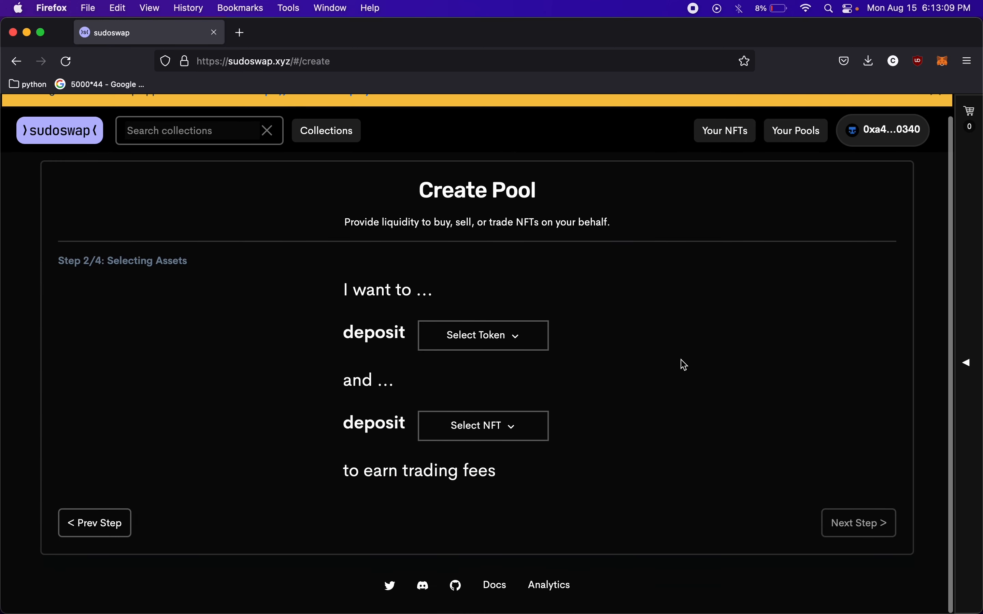
mouse_move(437, 337)
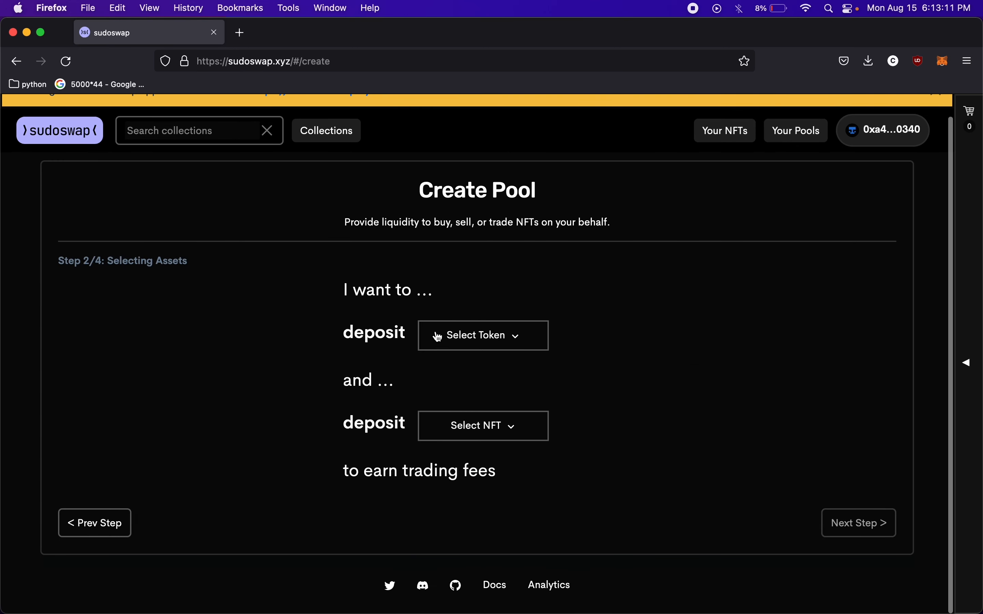
click(483, 336)
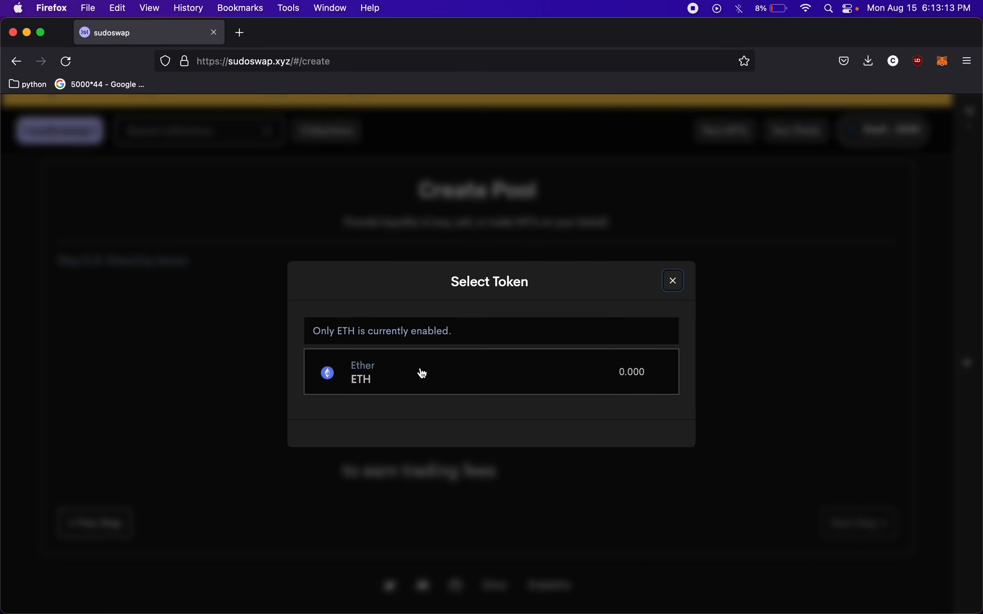
mouse_move(242, 344)
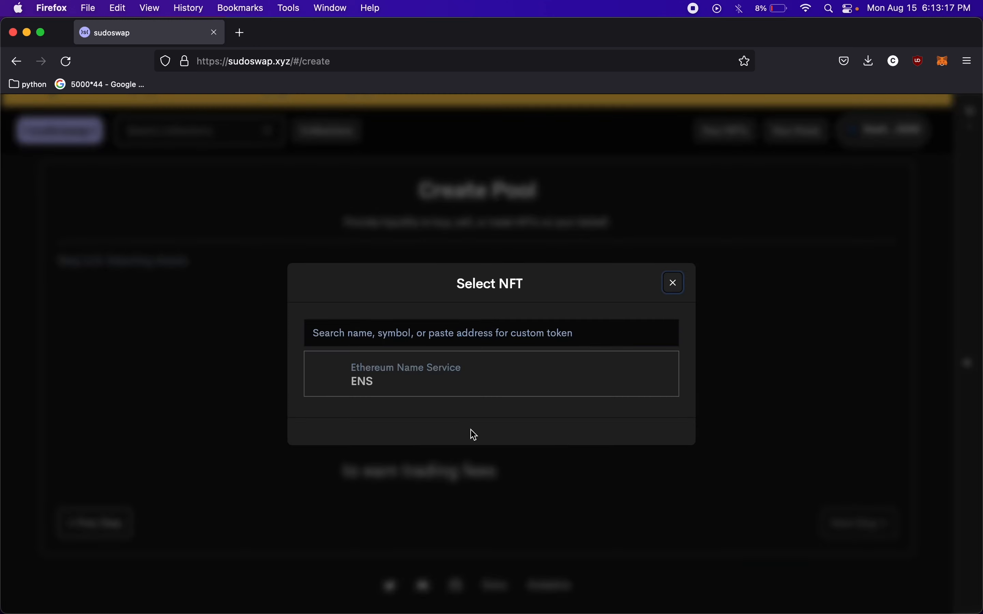
mouse_move(503, 381)
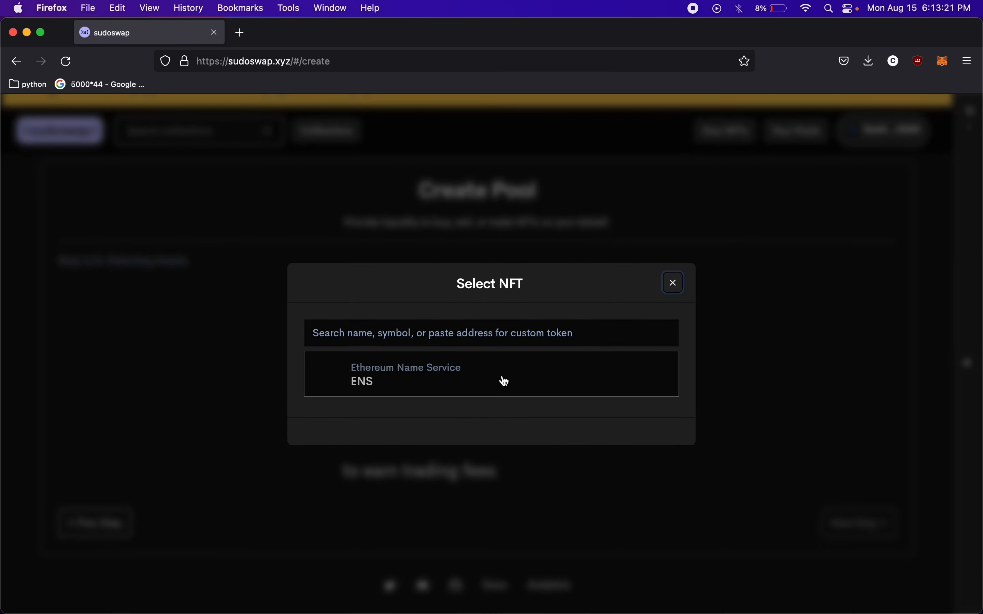
click(490, 373)
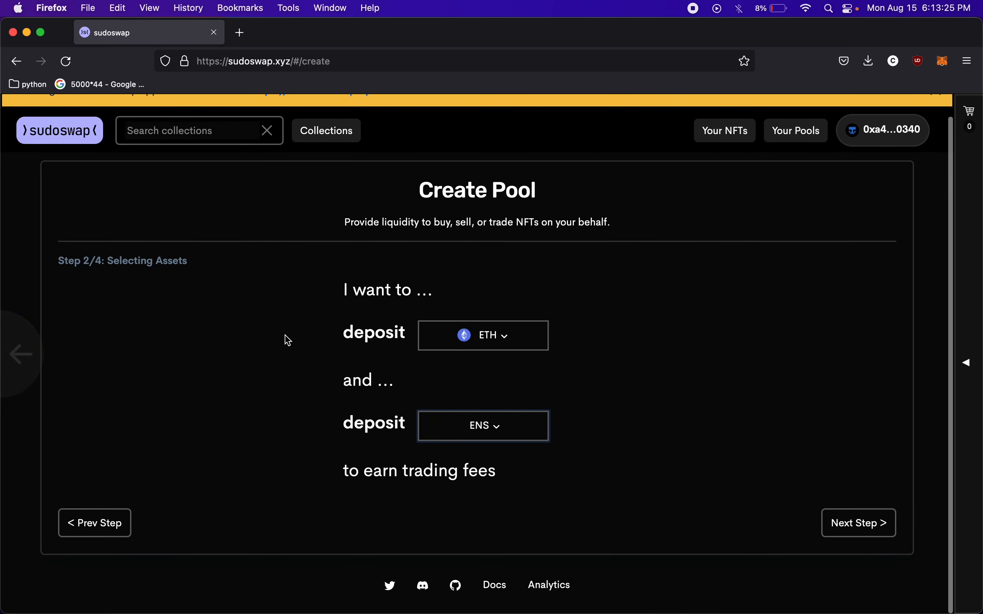
mouse_move(556, 496)
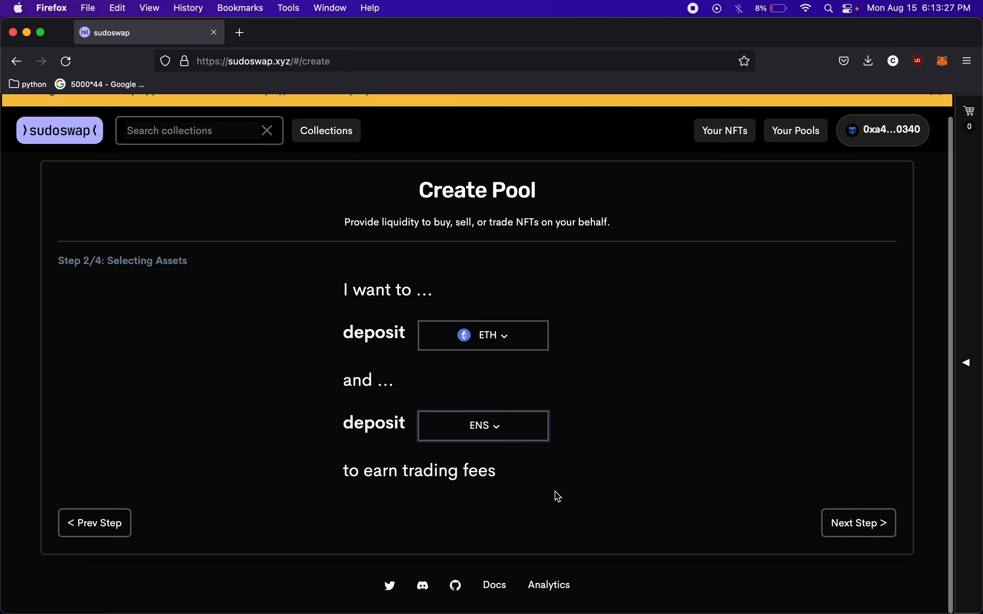
Advance to pool parameters, then open the sudoswap home link in a new tab
click(859, 523)
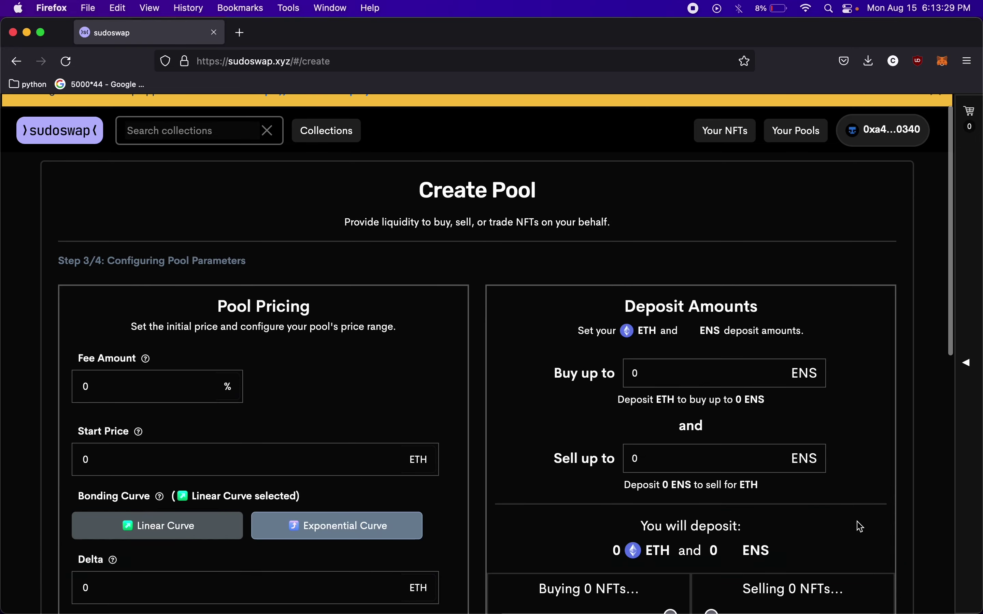
scroll(down, 3)
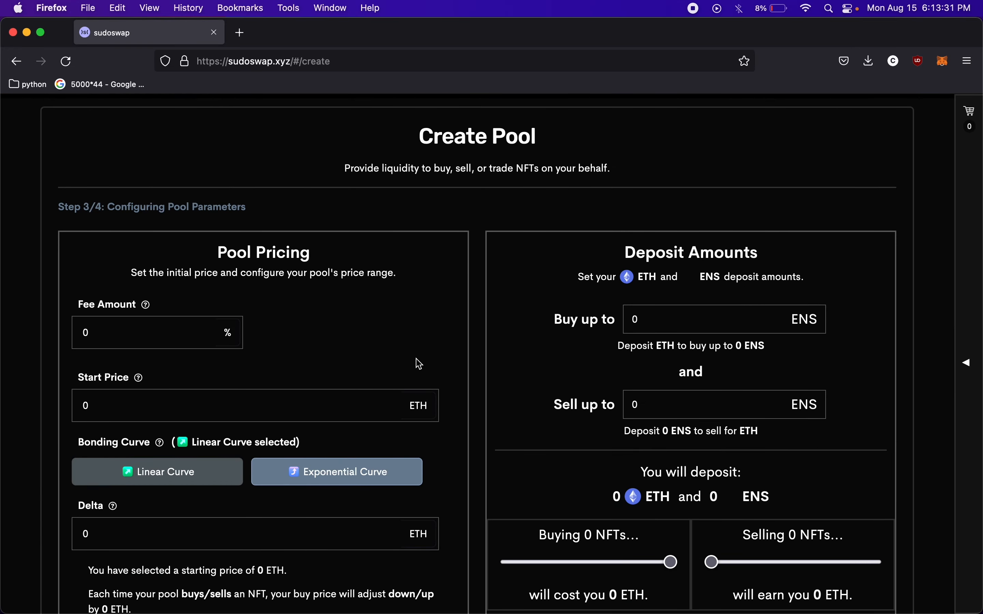
scroll(down, 3)
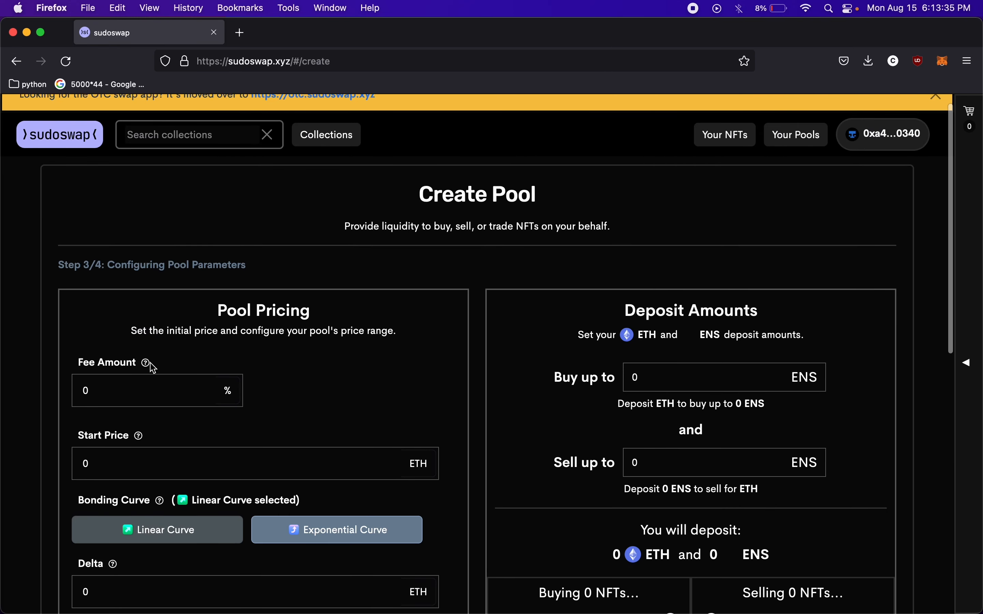
mouse_move(145, 363)
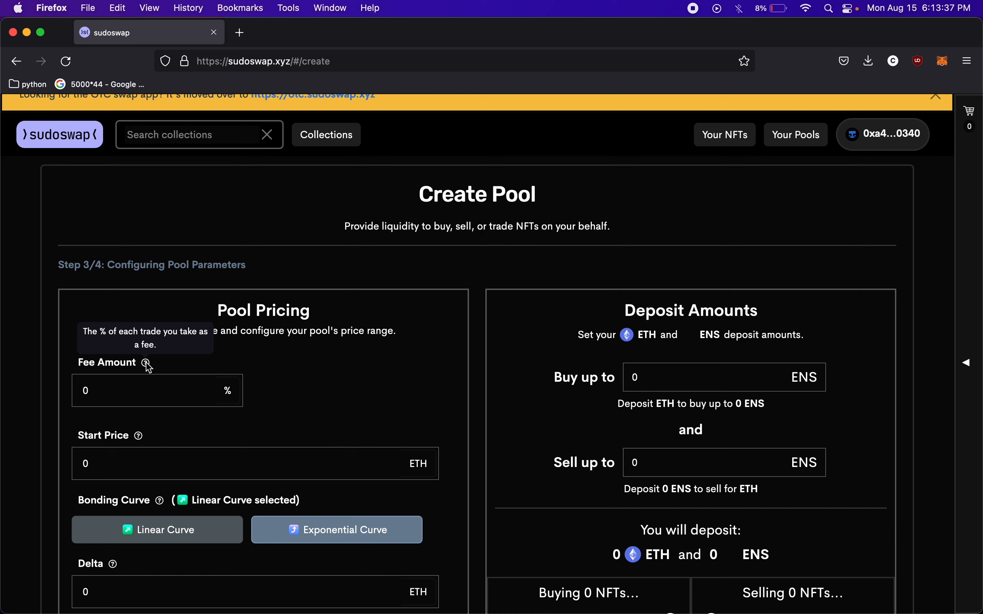
mouse_move(138, 278)
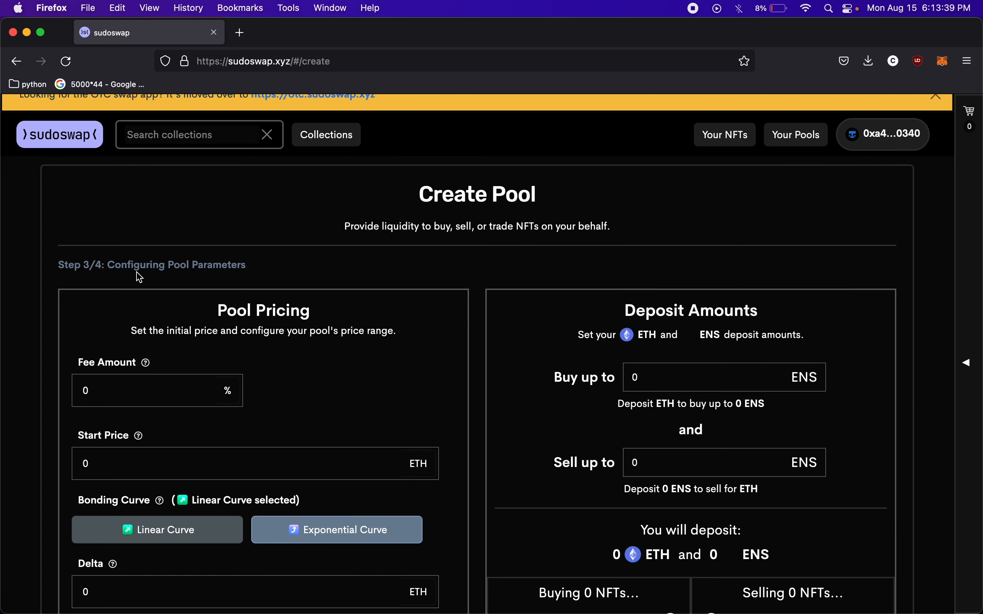
right_click(59, 134)
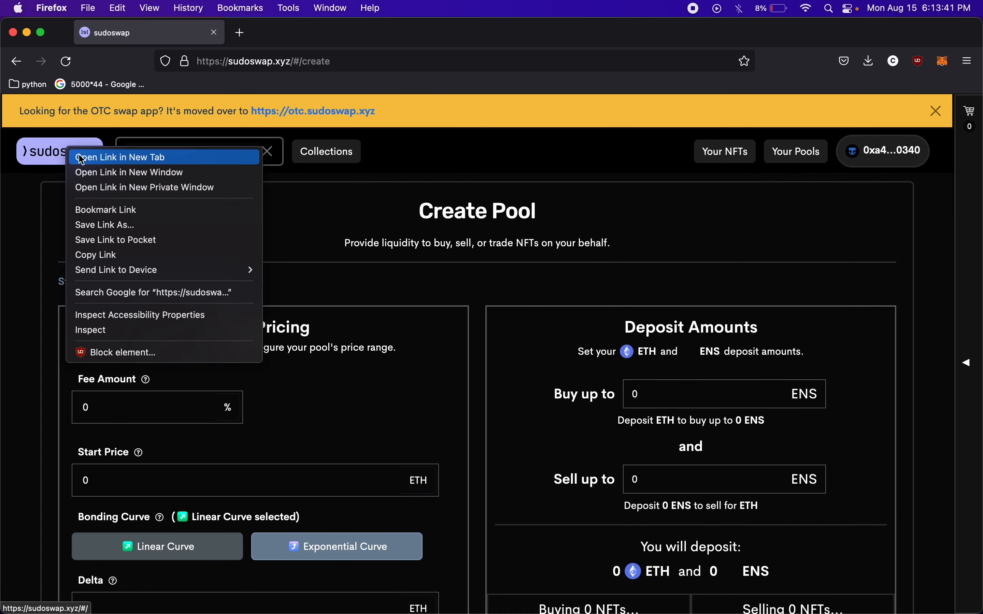
click(119, 157)
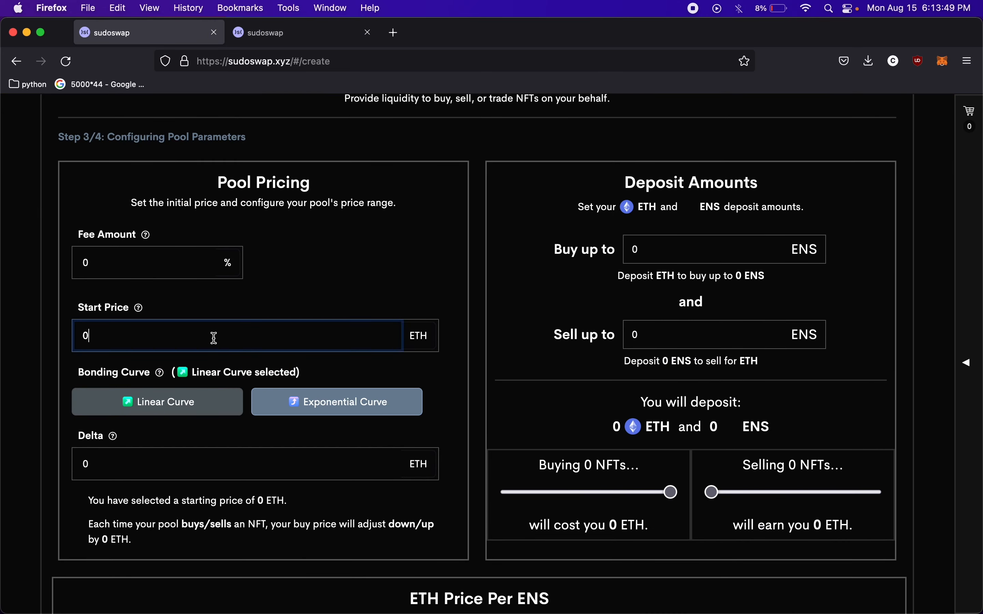
Set the pool's start price to 1 ETH on the linear curve
scroll(down, 3)
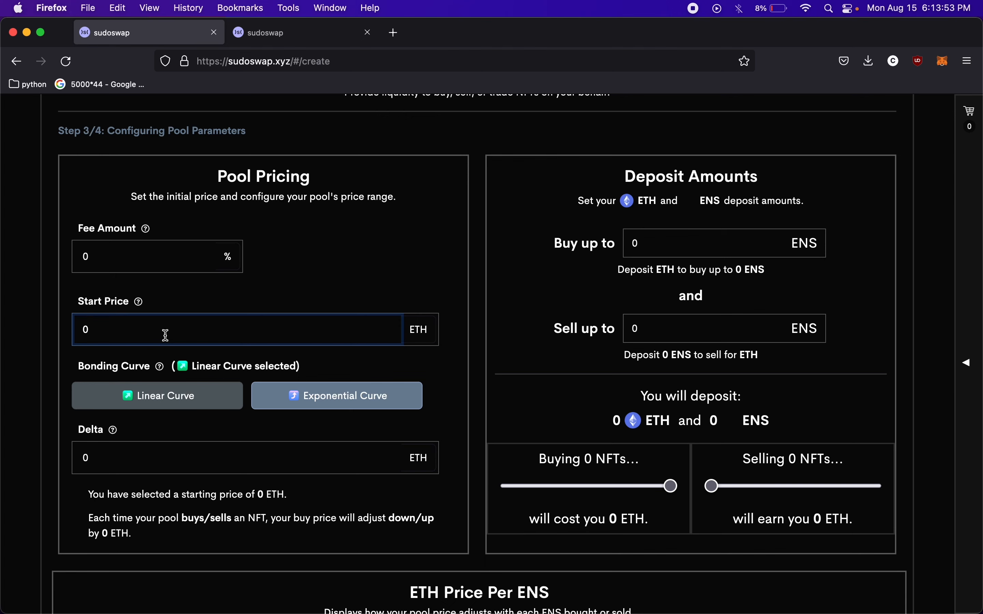
text(1)
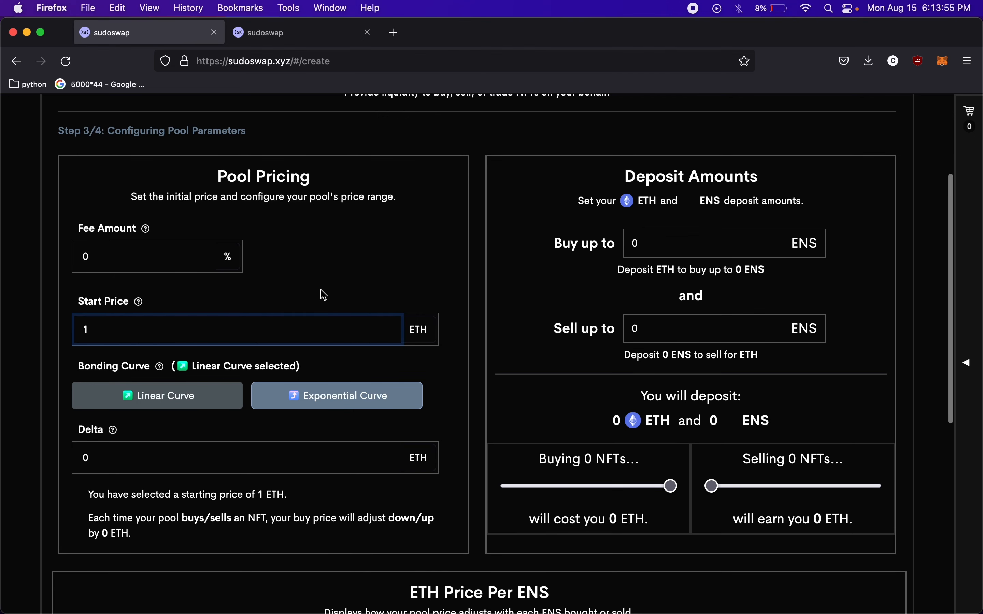
scroll(down, 3)
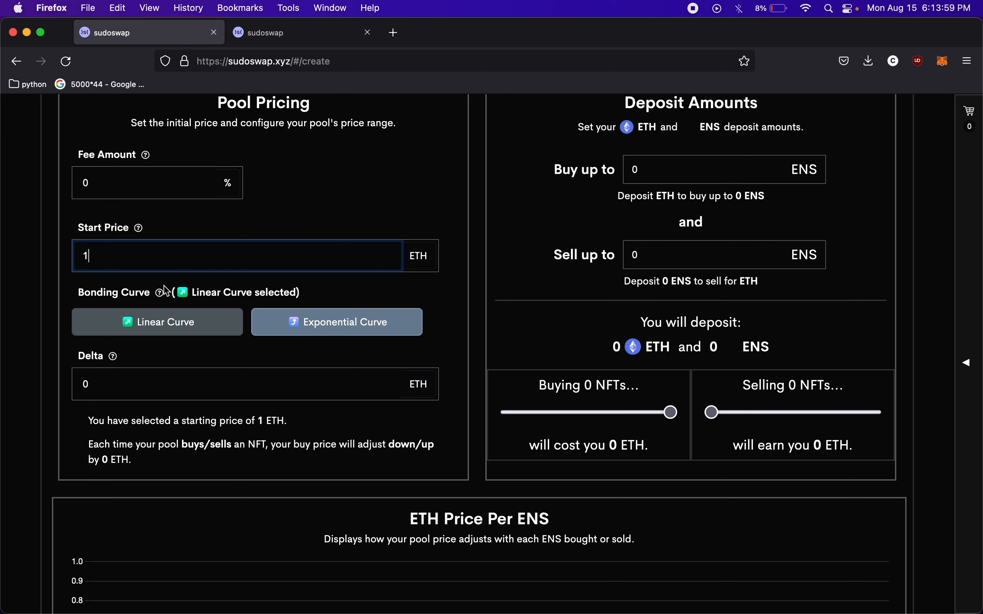
mouse_move(129, 363)
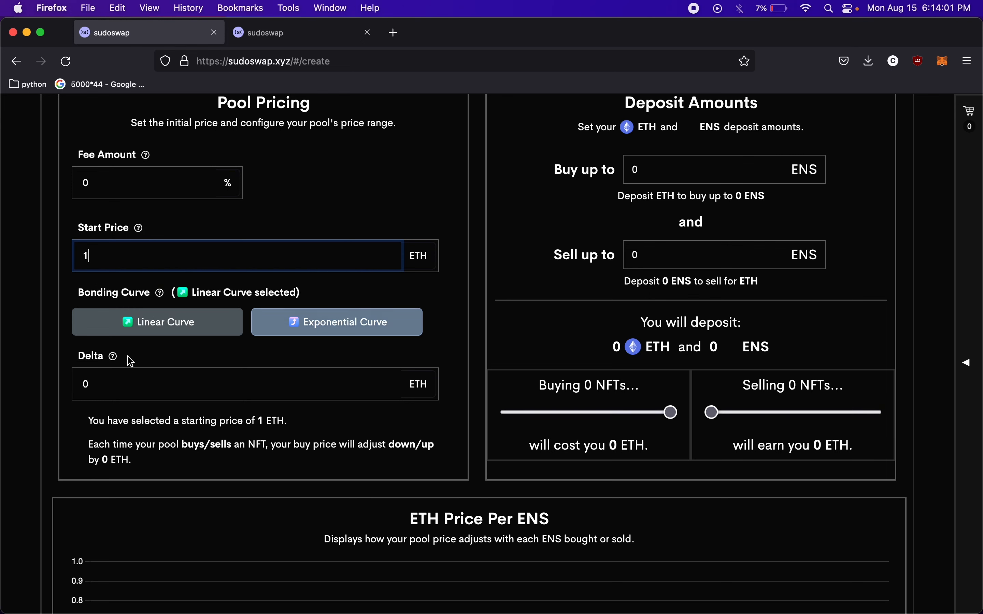
mouse_move(261, 367)
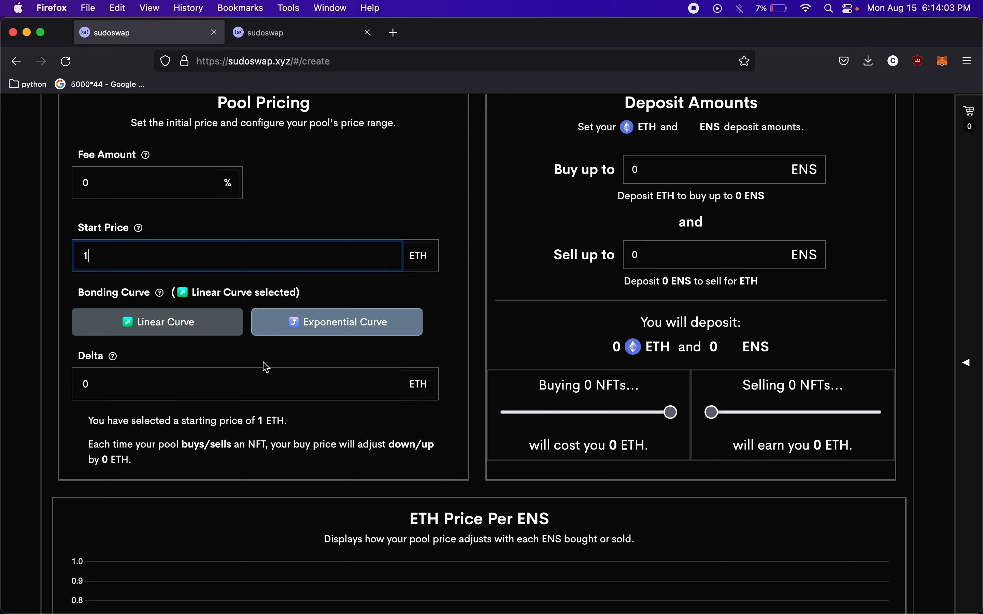
mouse_move(194, 349)
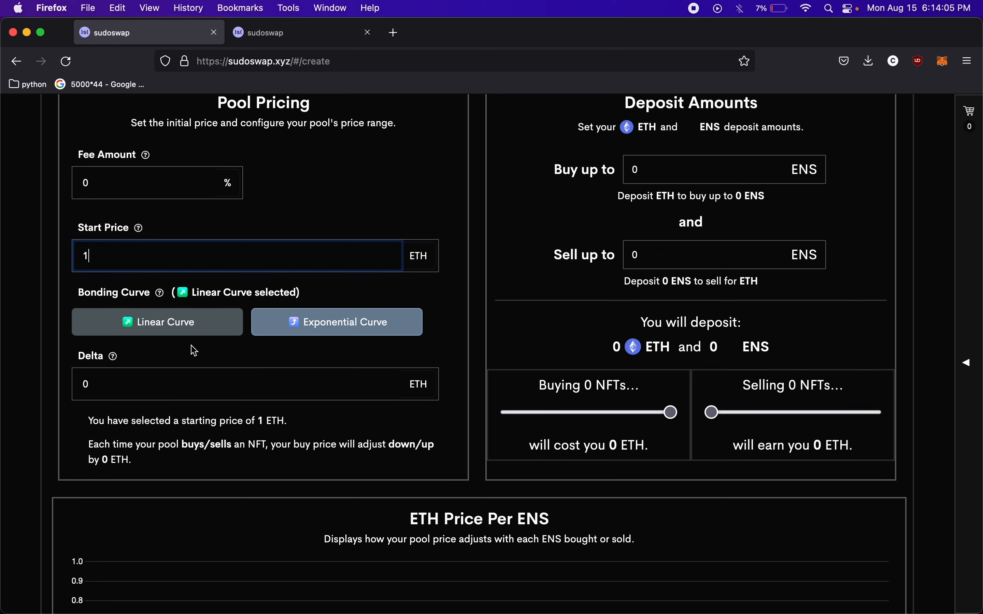
mouse_move(167, 327)
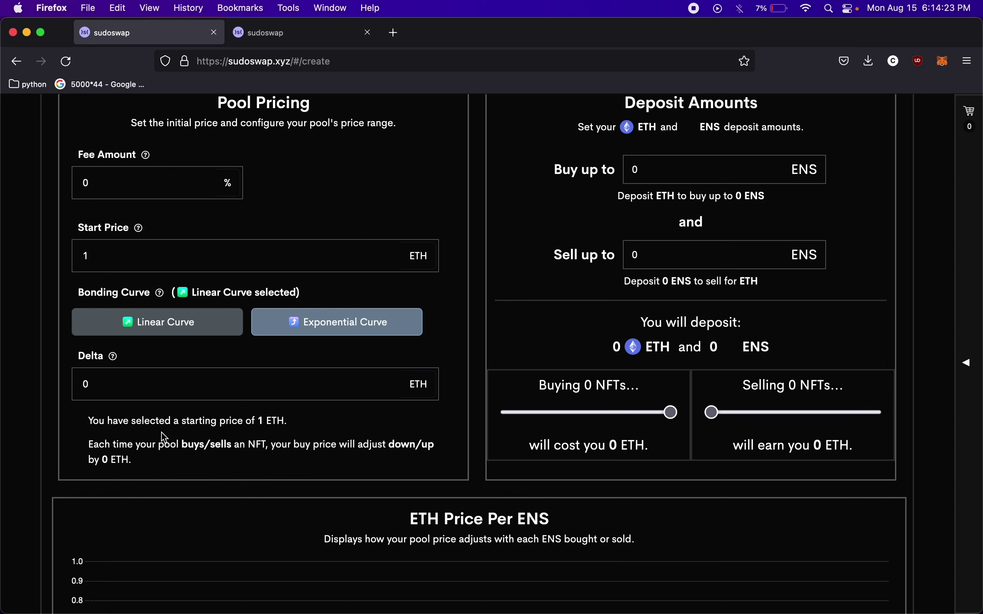
mouse_move(187, 440)
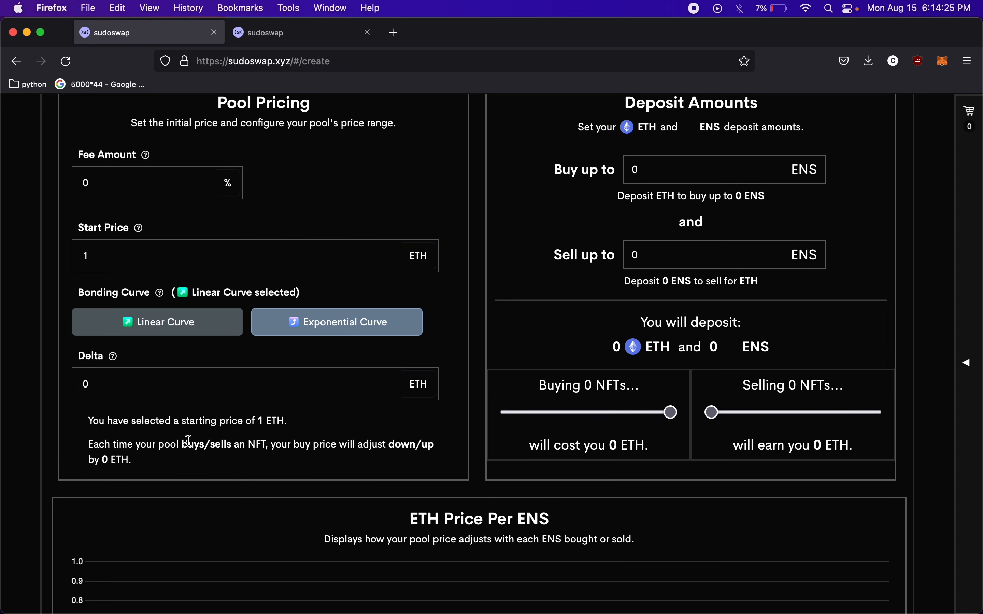
scroll(down, 3)
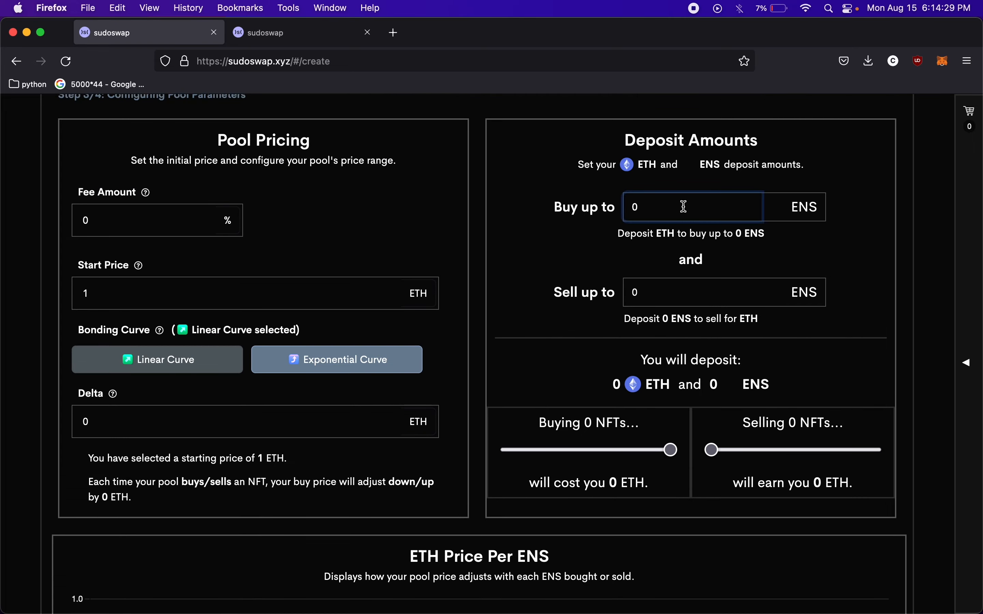
mouse_move(550, 210)
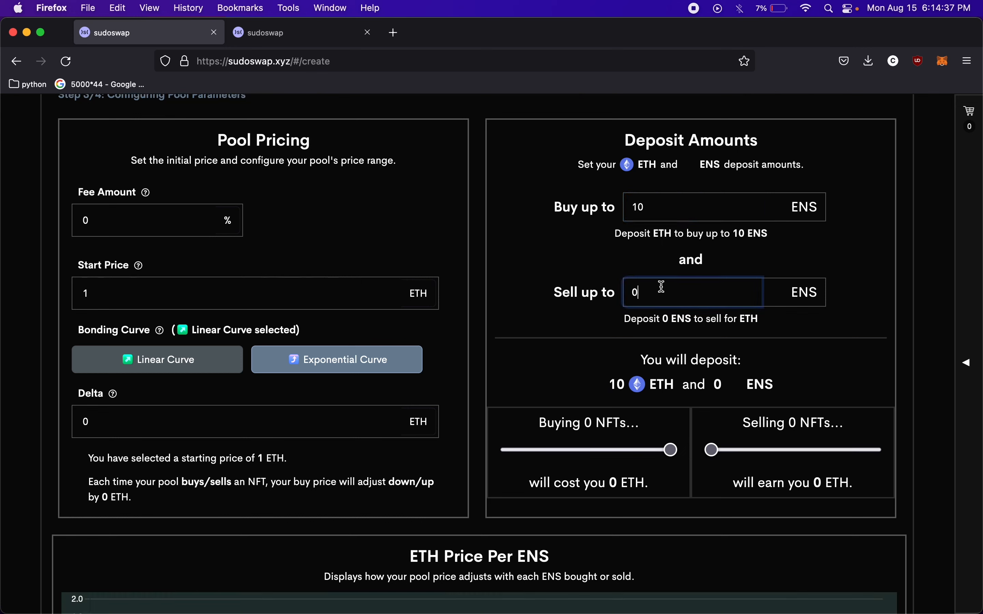
Set the pool to buy up to 10 and sell up to 10 ENS
text(10)
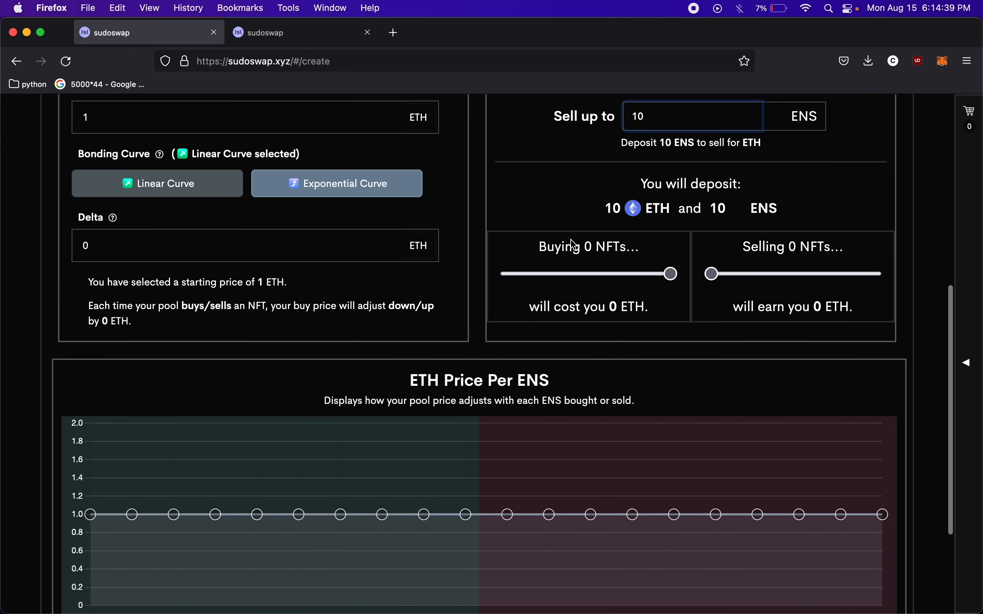
scroll(down, 3)
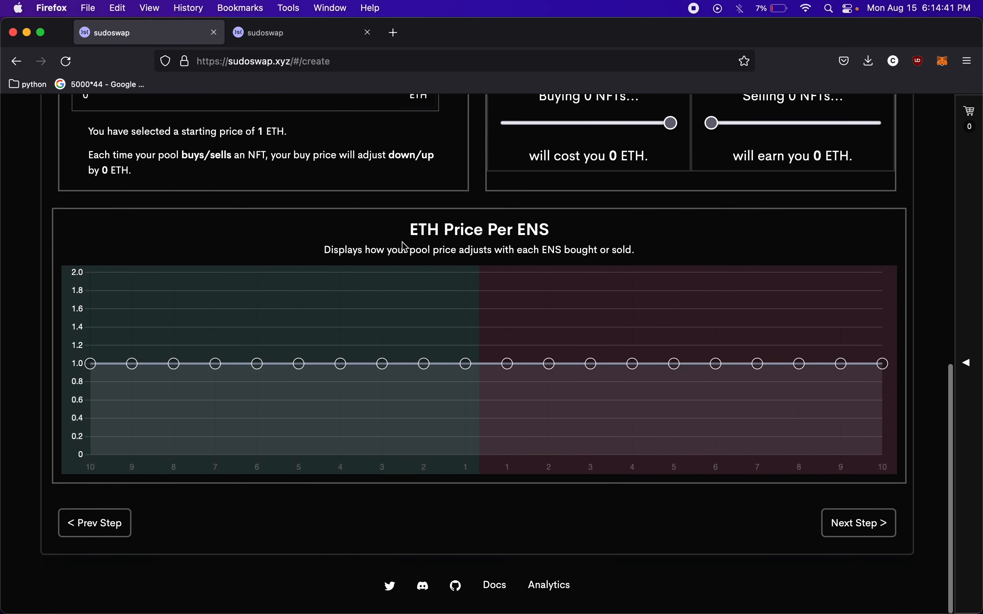
mouse_move(521, 230)
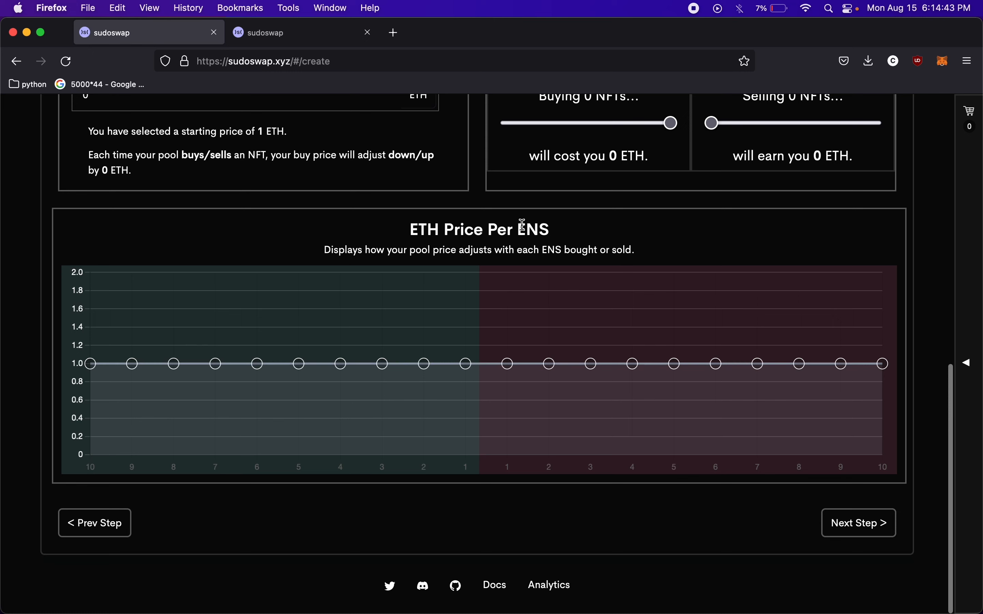
mouse_move(333, 249)
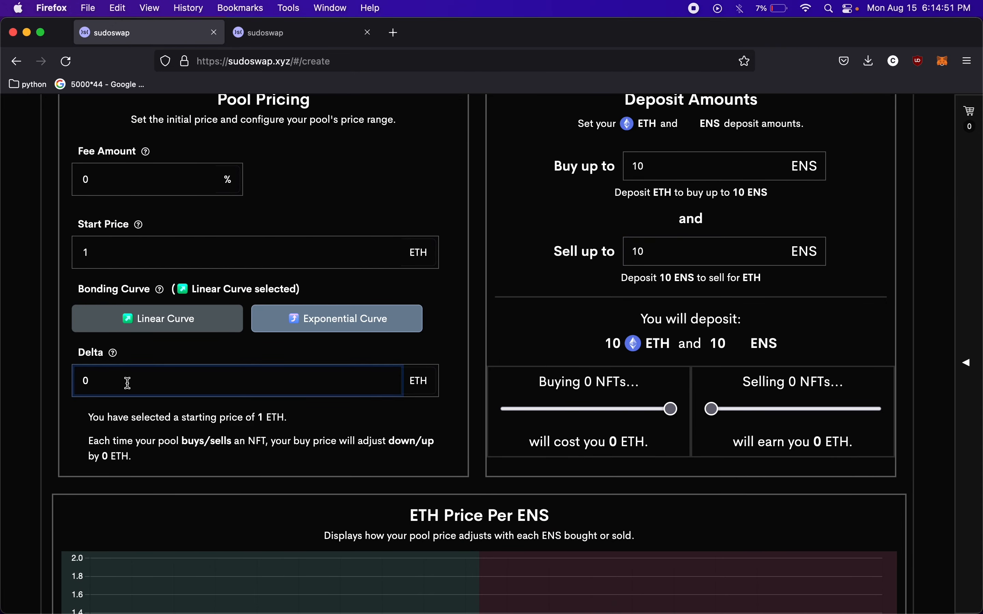
Set delta to 0.01 ETH and review the ETH-per-ENS price chart
text(.01)
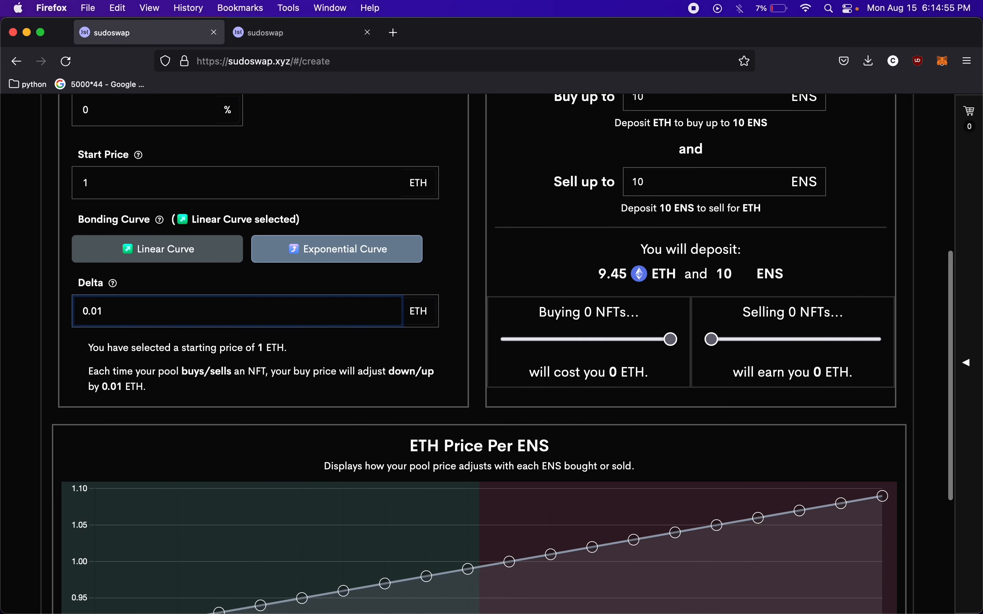
scroll(down, 3)
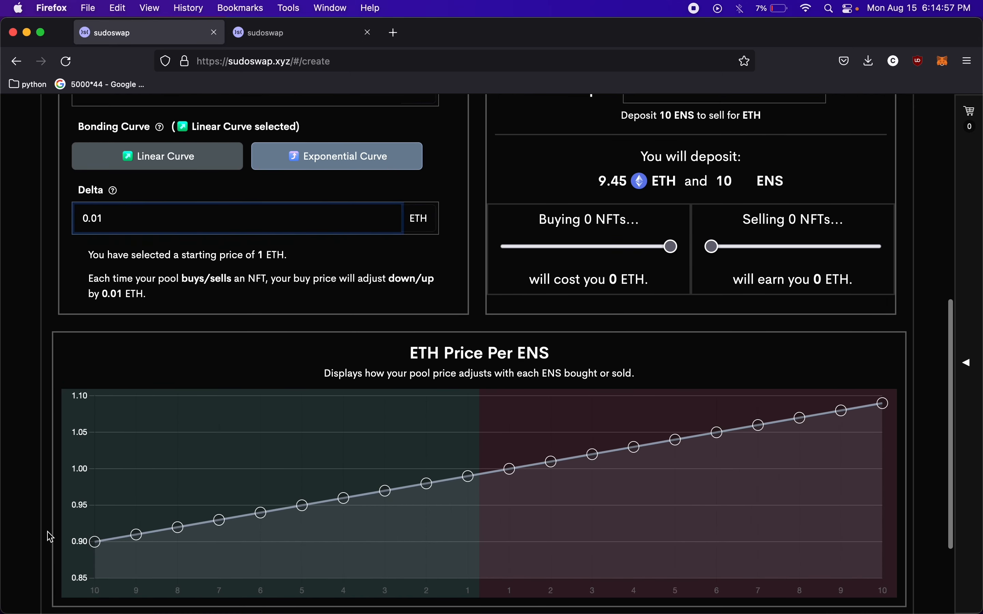
mouse_move(94, 551)
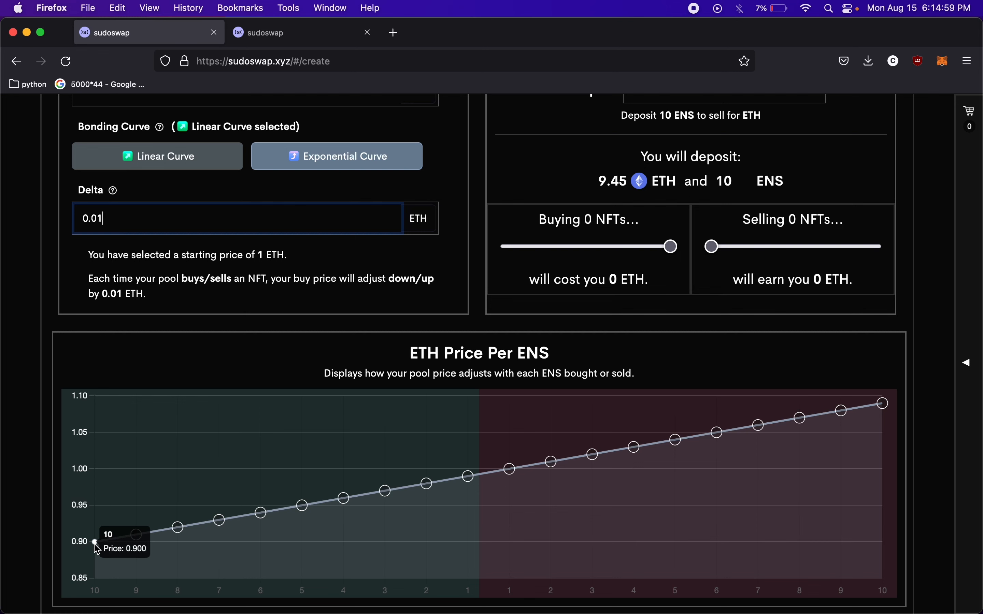
mouse_move(467, 483)
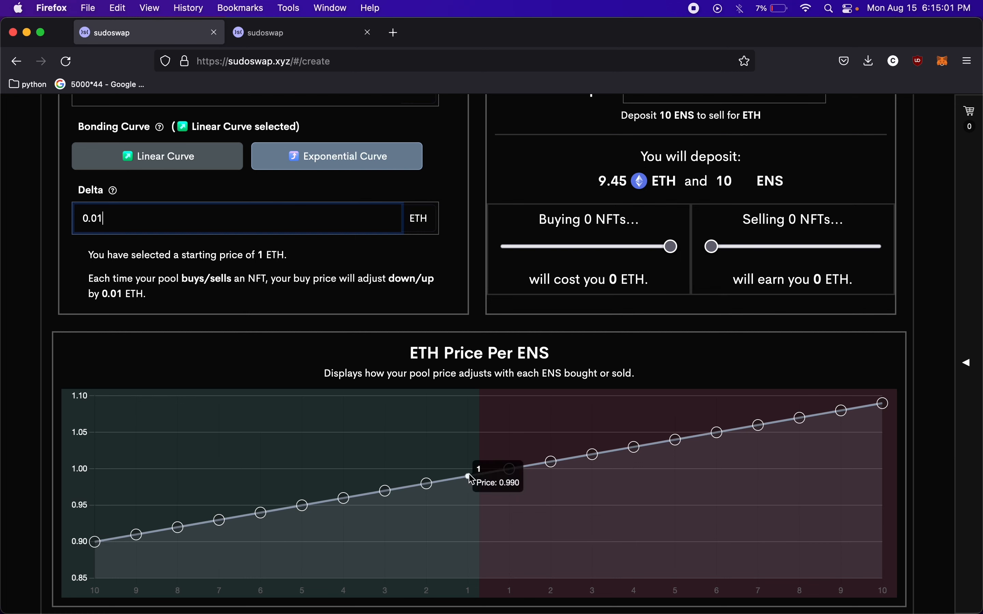
mouse_move(514, 477)
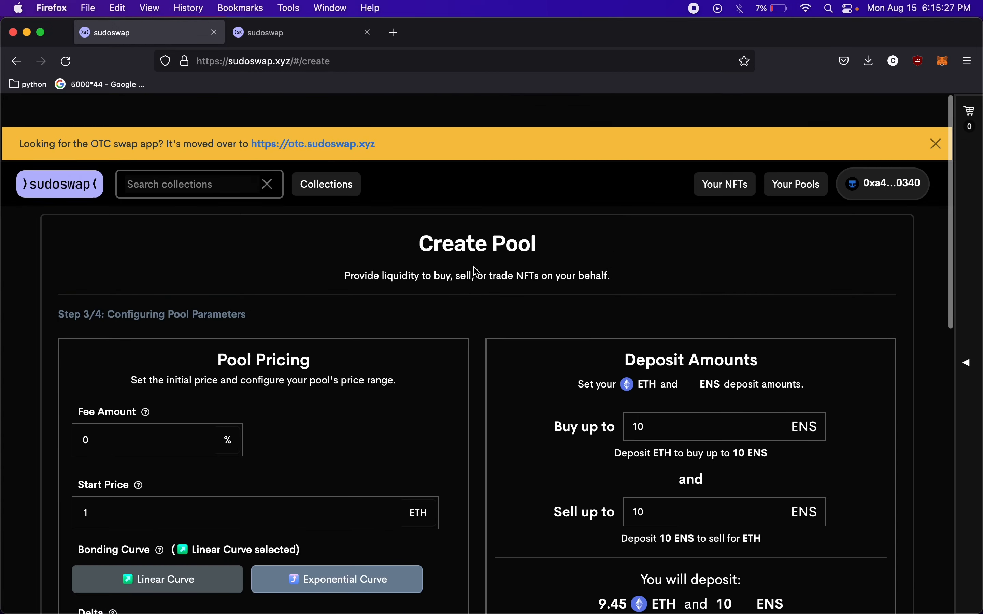
scroll(down, 3)
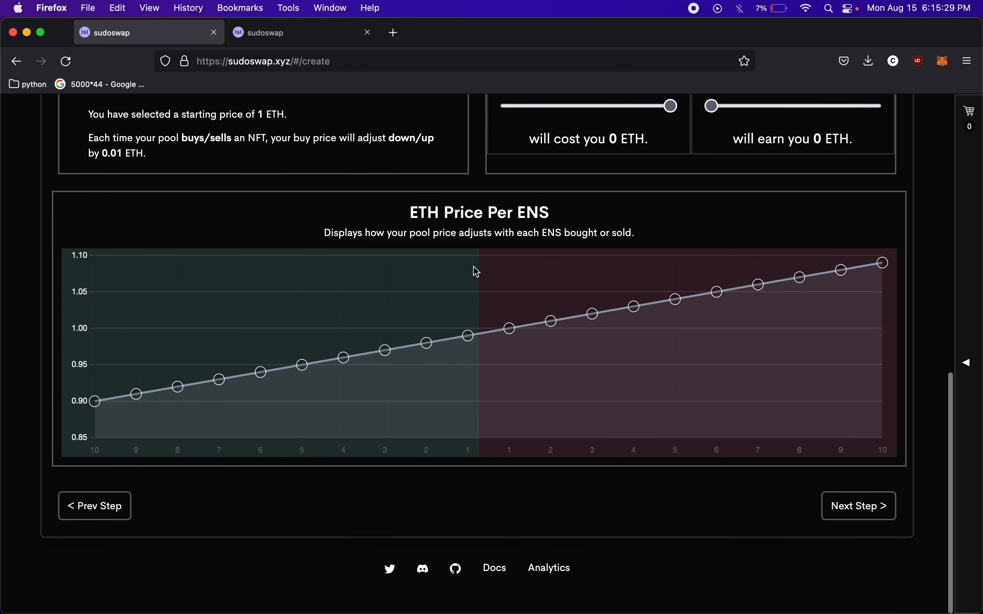
scroll(up, 3)
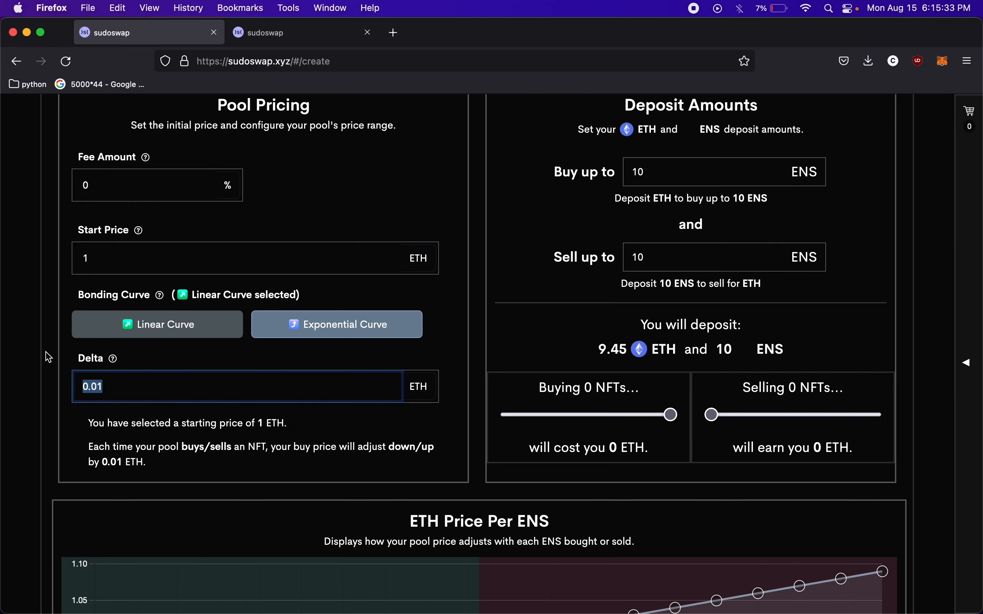
scroll(down, 3)
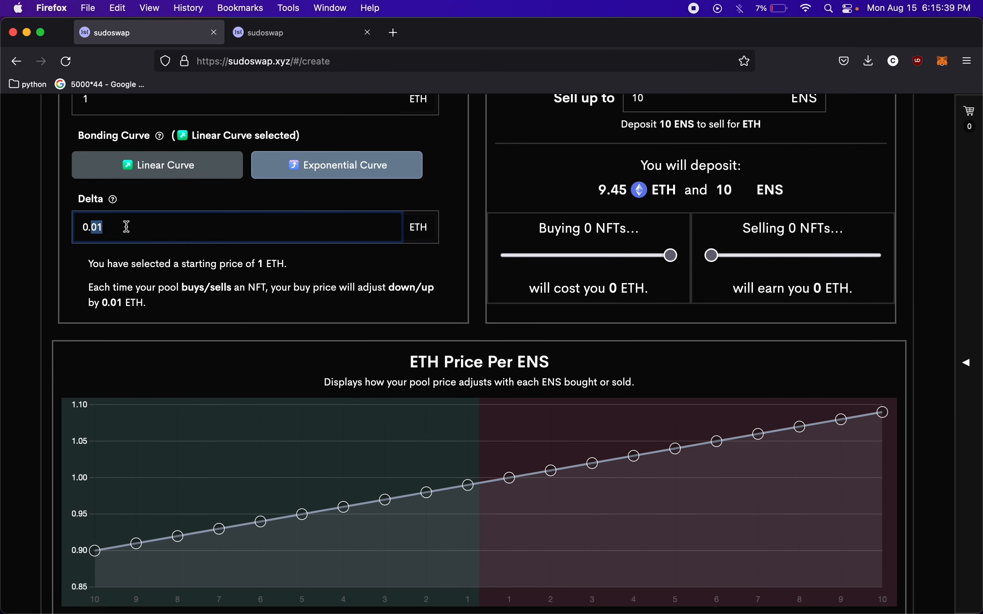
mouse_move(112, 199)
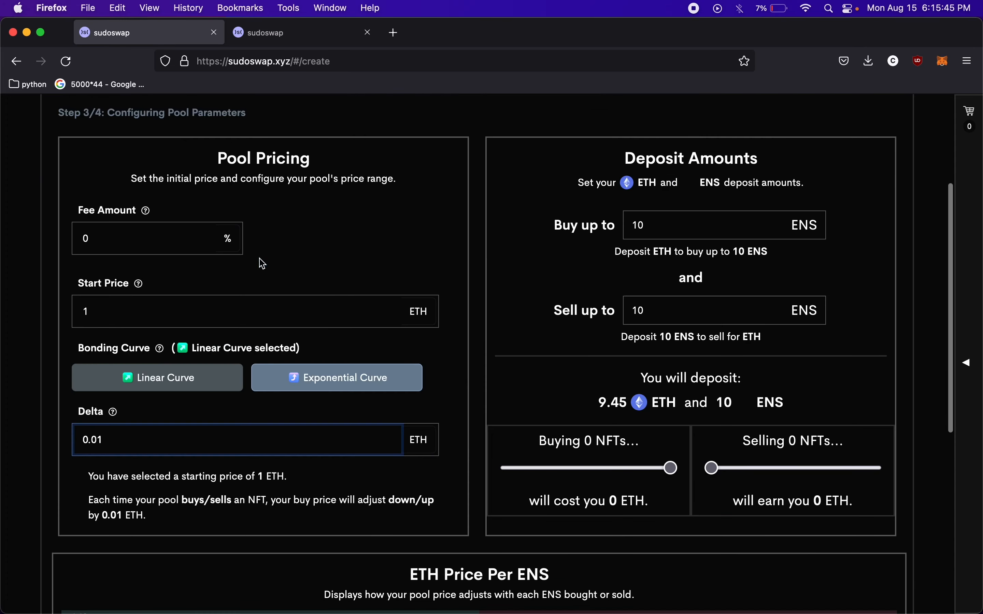
mouse_move(114, 411)
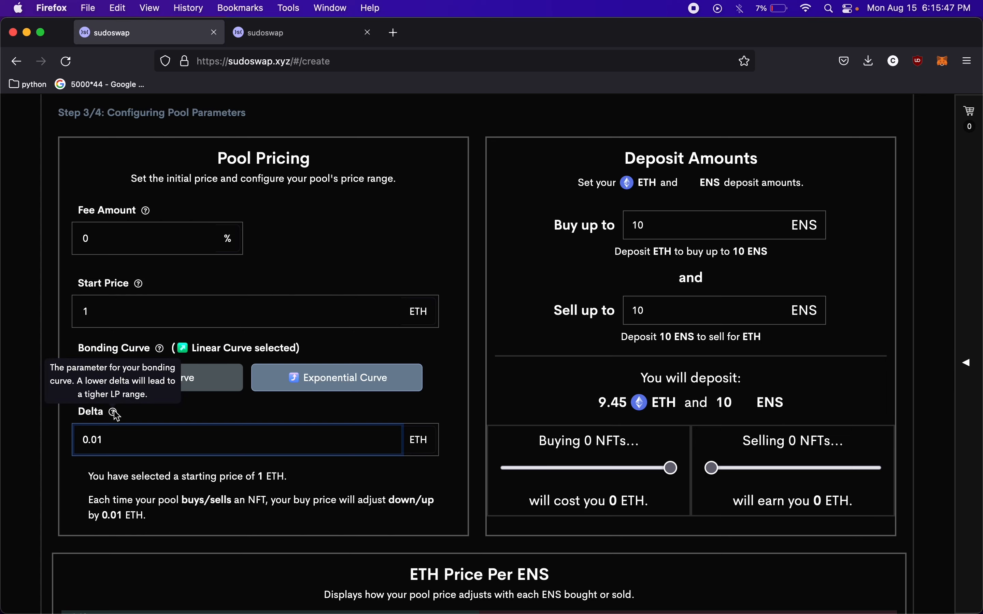
scroll(down, 3)
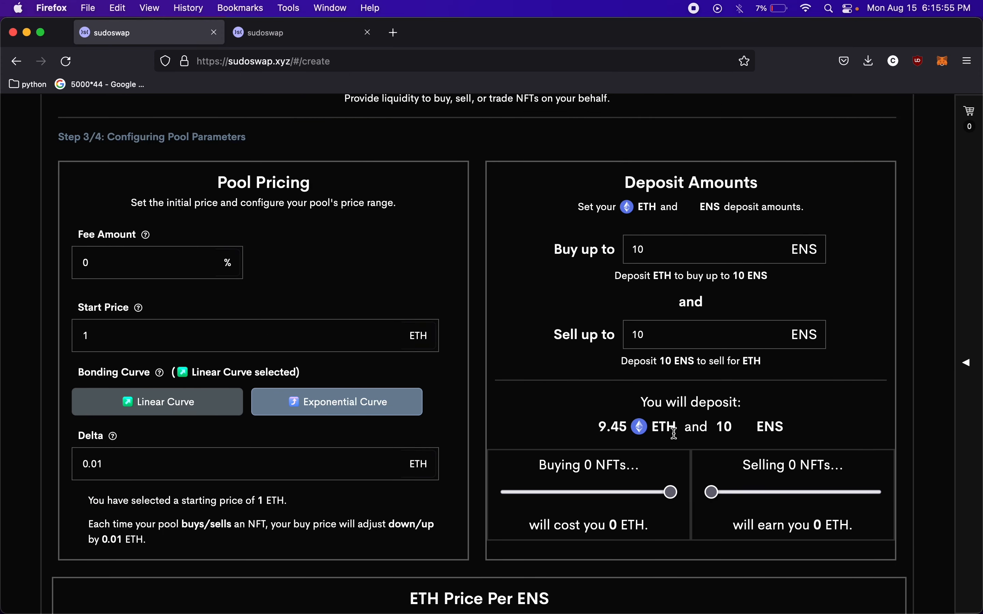
scroll(down, 3)
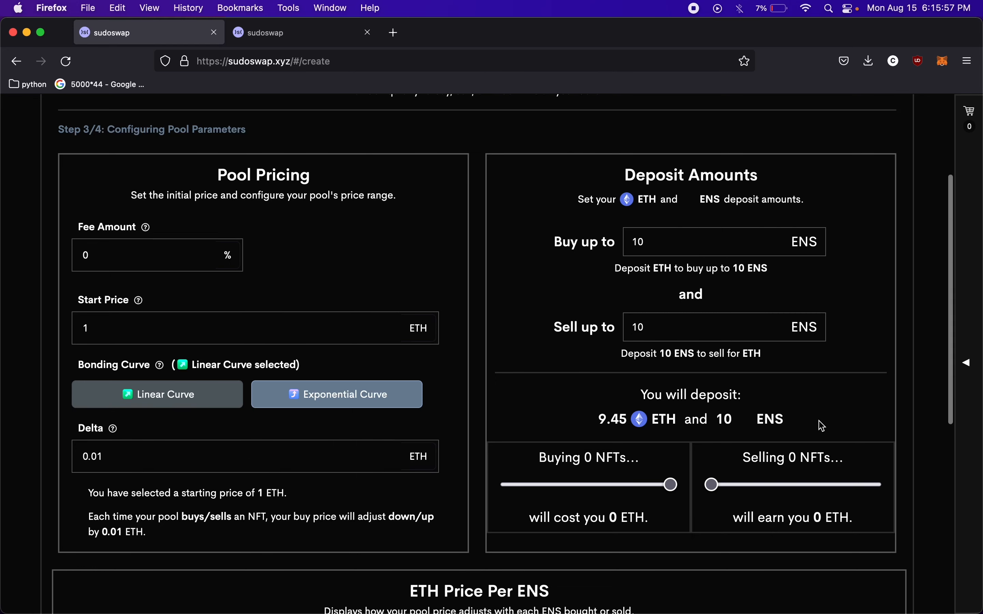
scroll(down, 3)
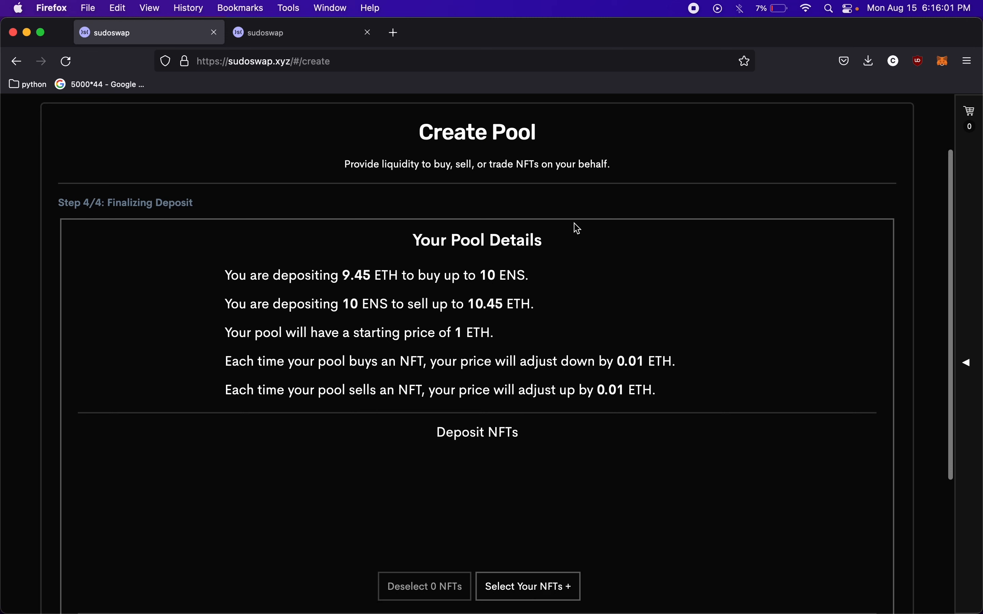
mouse_move(343, 300)
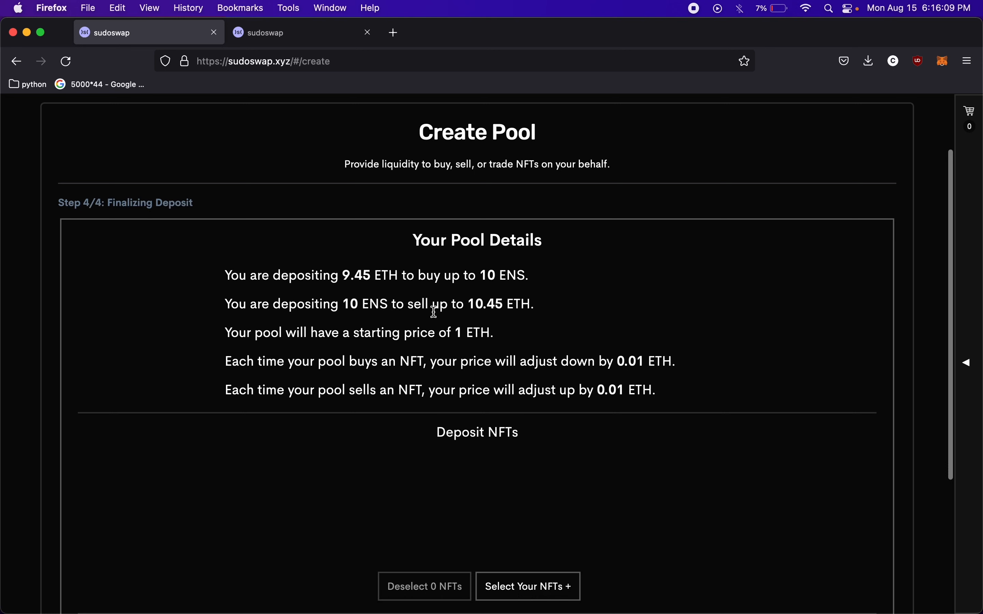
mouse_move(557, 304)
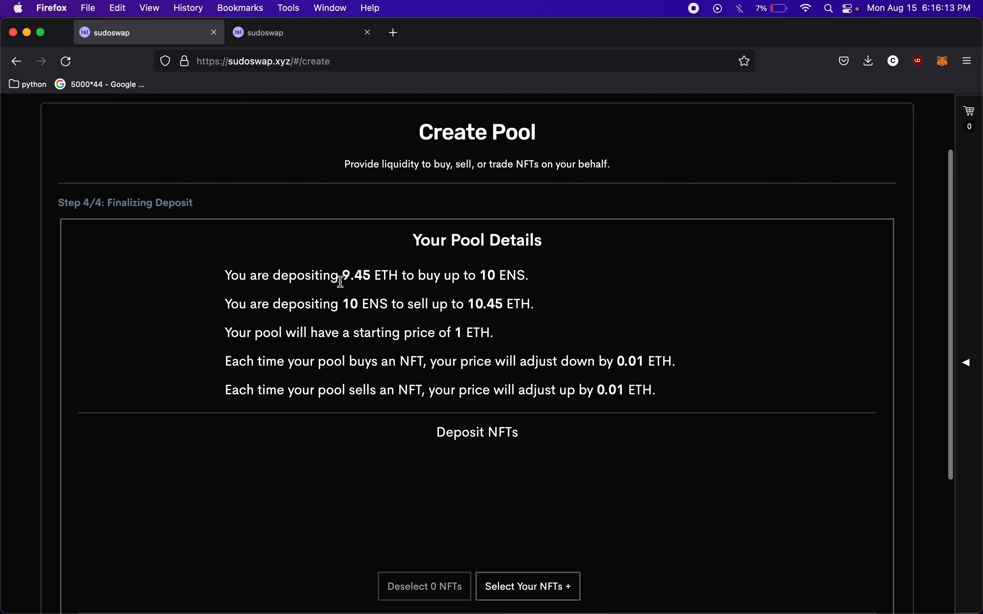
mouse_move(502, 300)
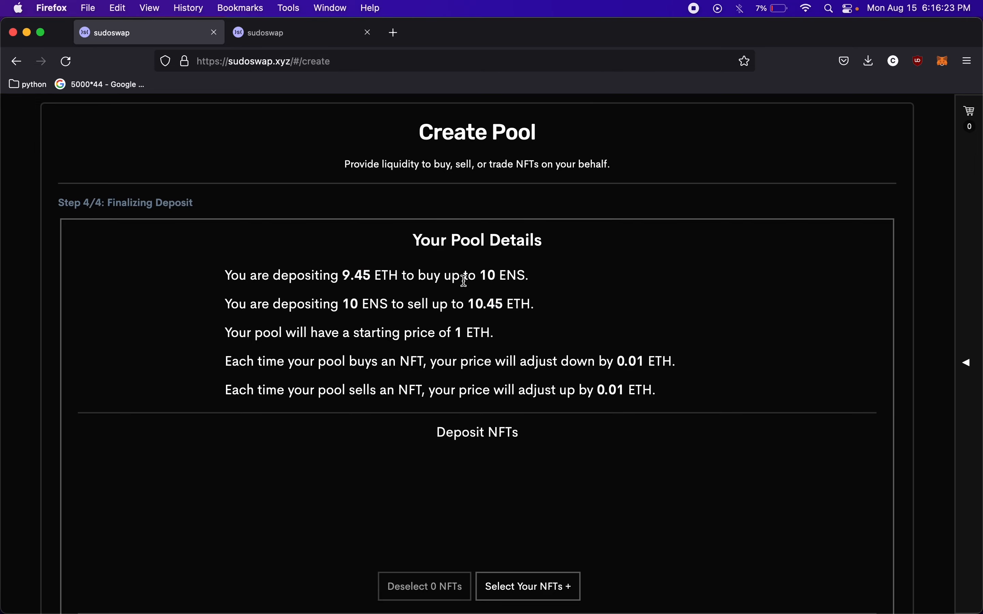
Scroll the pricing parameters to view the ETH-per-ENS price chart
scroll(down, 3)
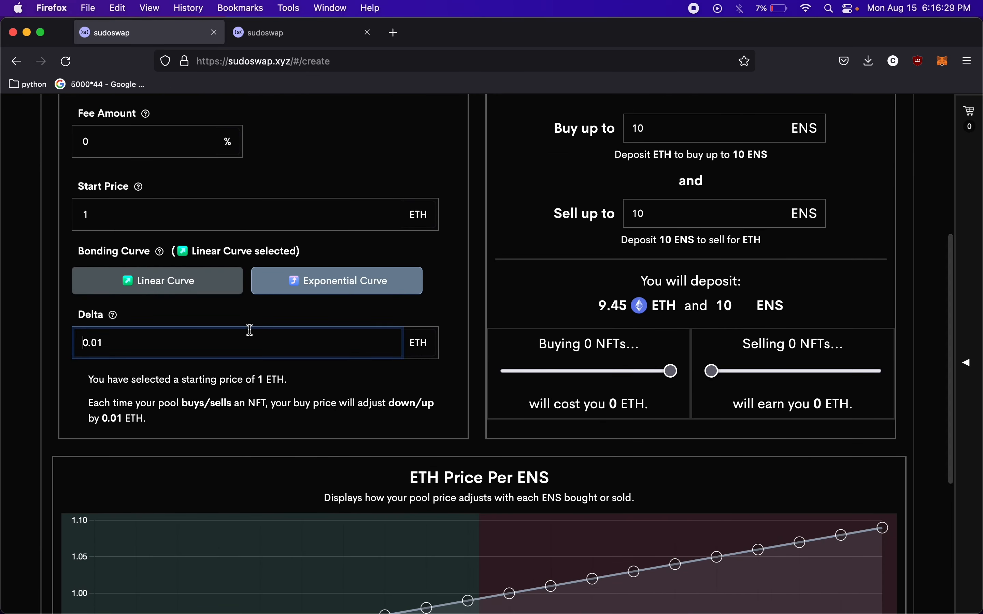
Change delta to 0.02 ETH, giving a 0.80–1.18 ETH price curve
text(0.02)
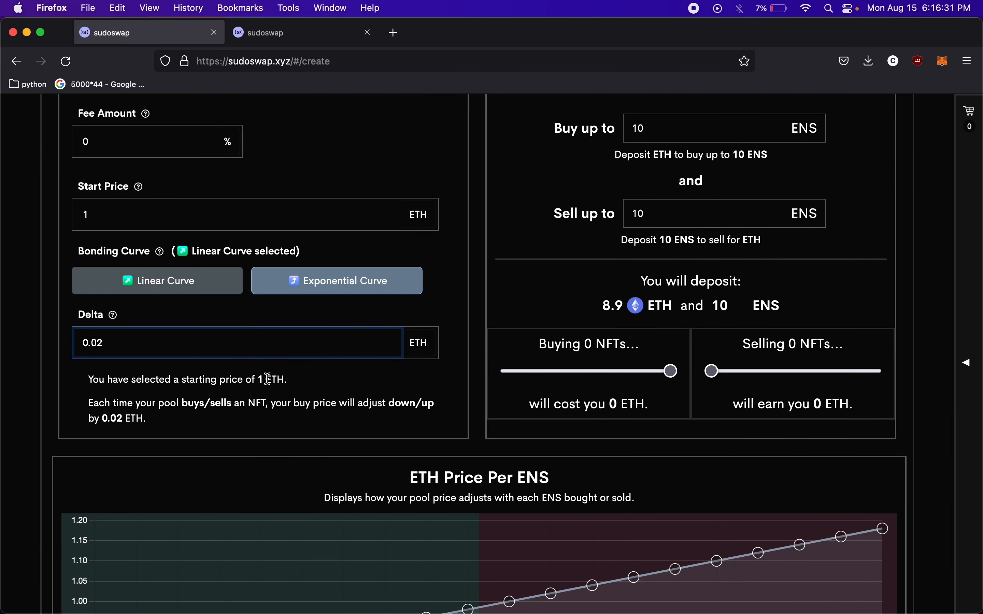
scroll(down, 3)
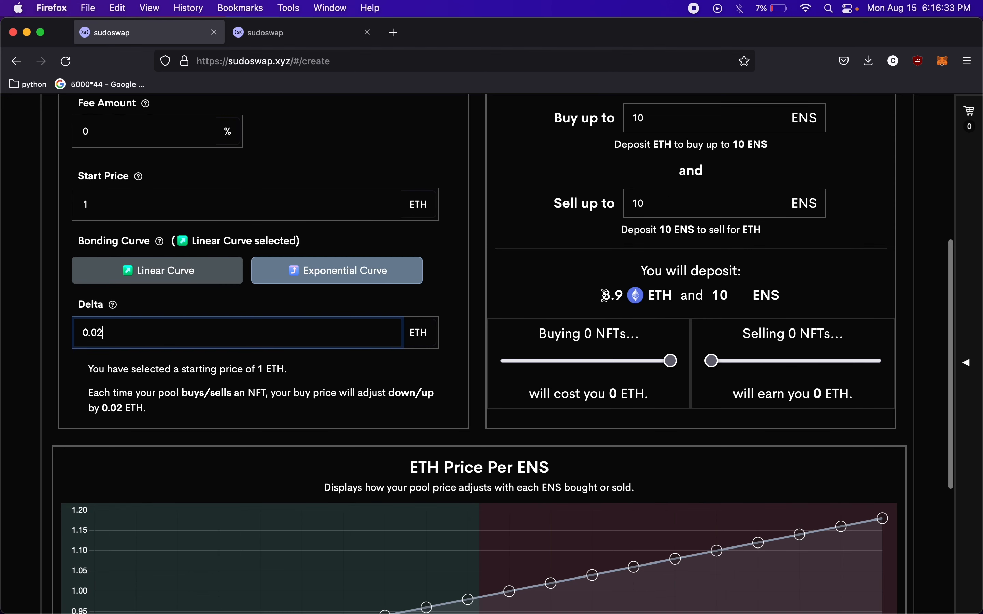
scroll(down, 3)
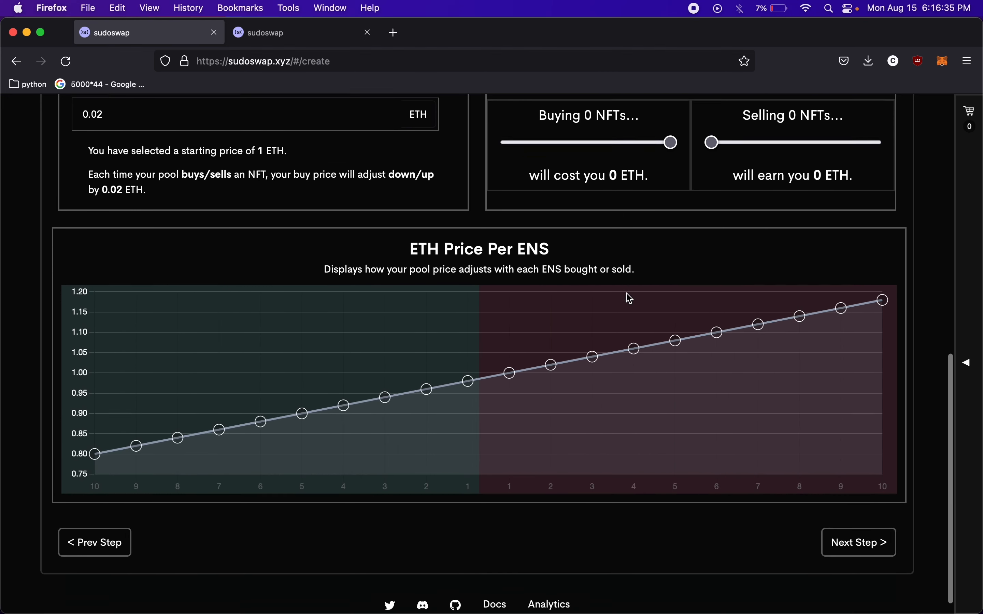
Reach step 4 and highlight the 8.9 ETH deposit in the pool summary
click(858, 542)
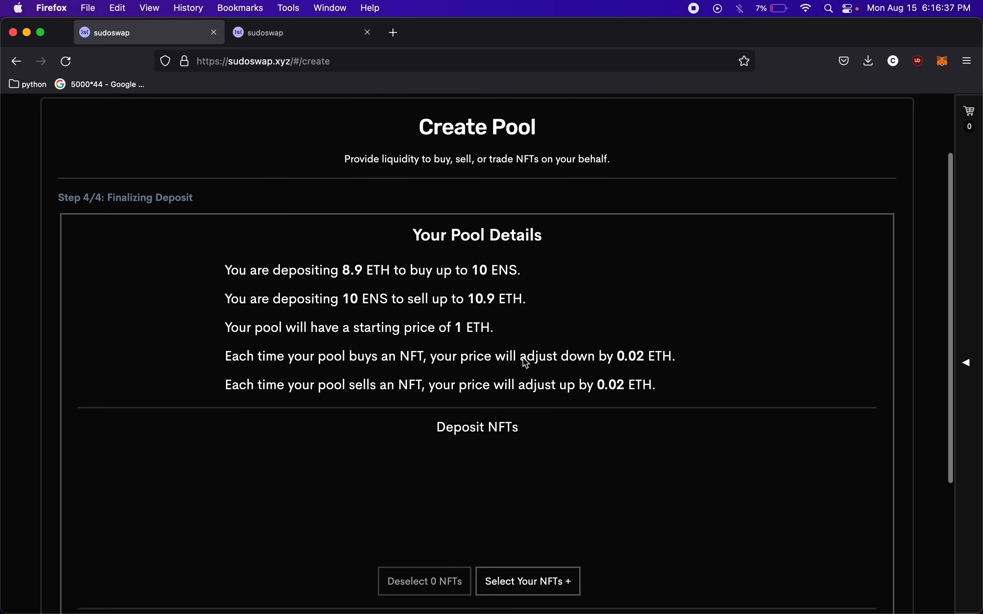
double_click(350, 270)
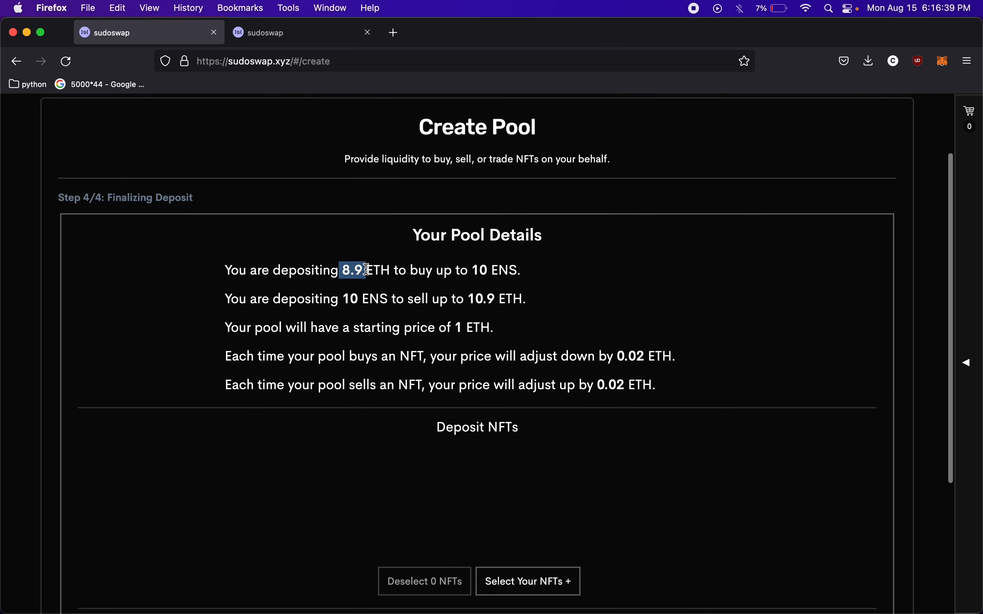
mouse_move(470, 299)
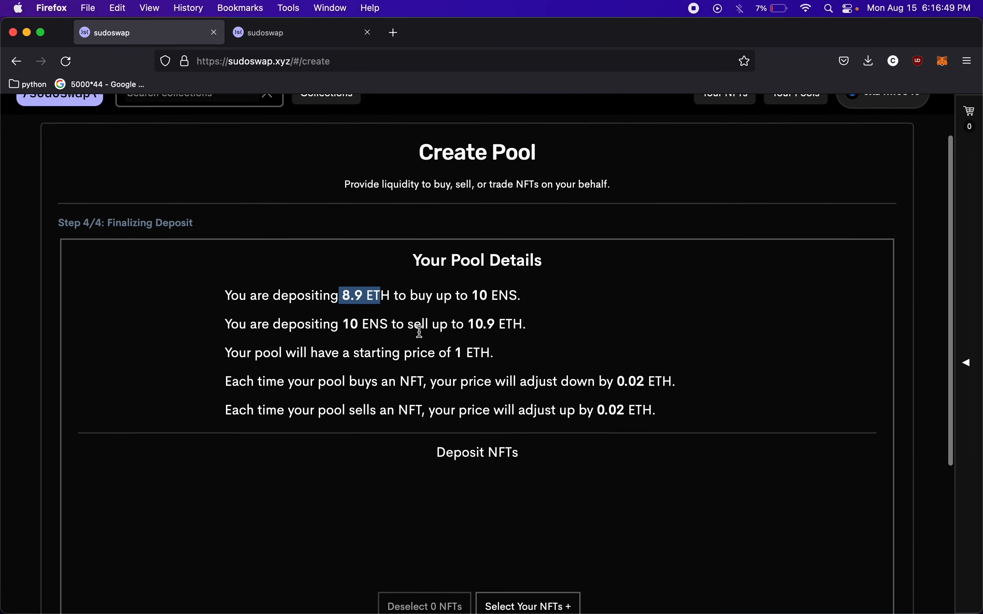
scroll(down, 3)
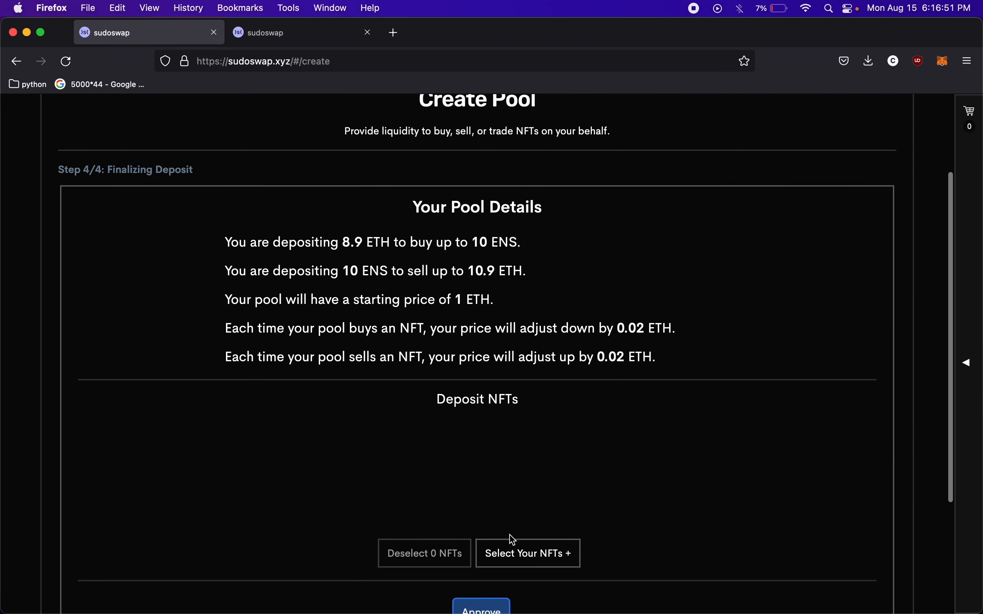
Select the cmoorelabs.eth ENS NFT in the picker and confirm it as the 1 NFT to deposit
click(528, 553)
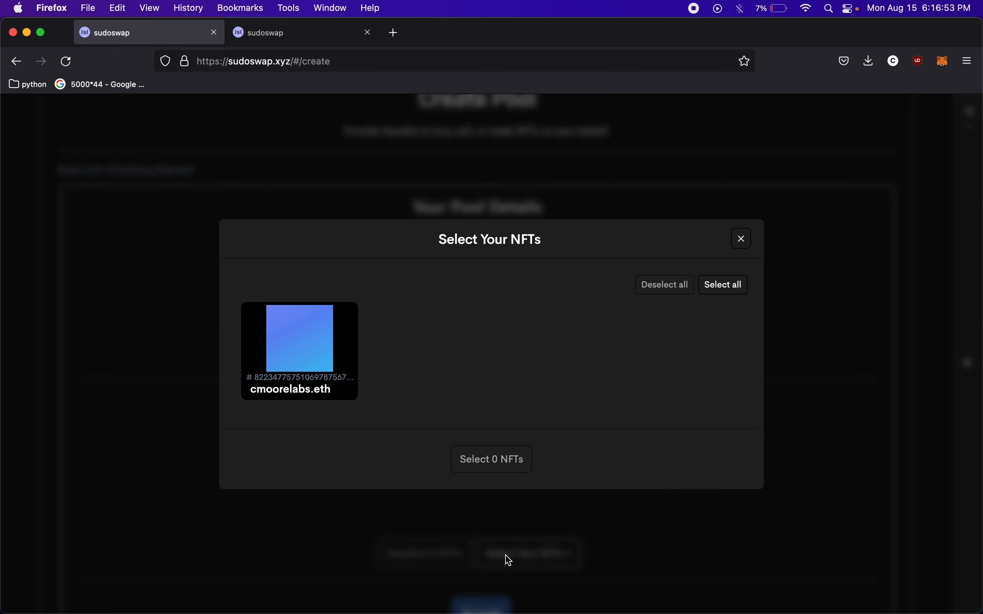
click(285, 328)
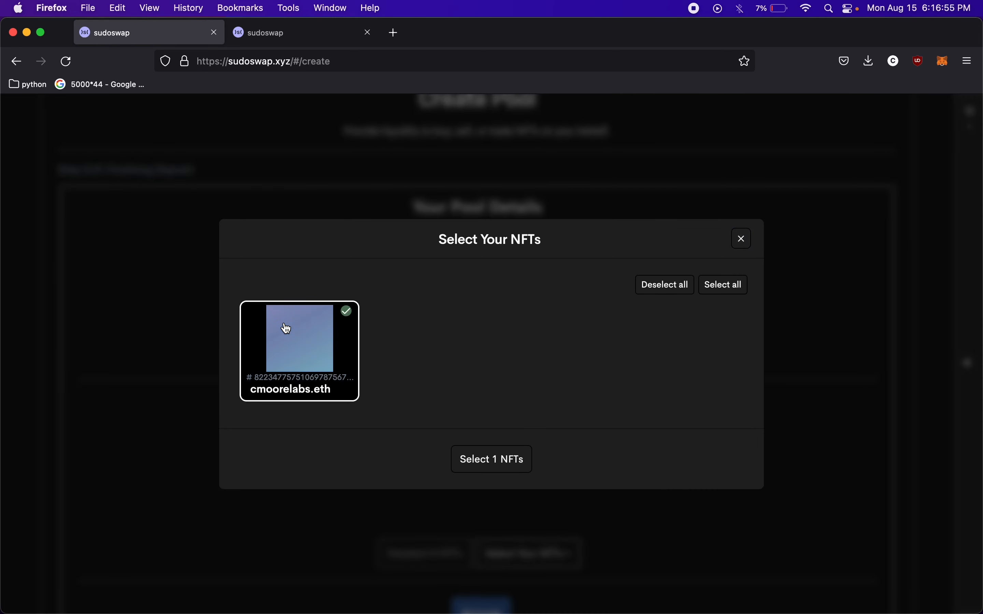
click(491, 459)
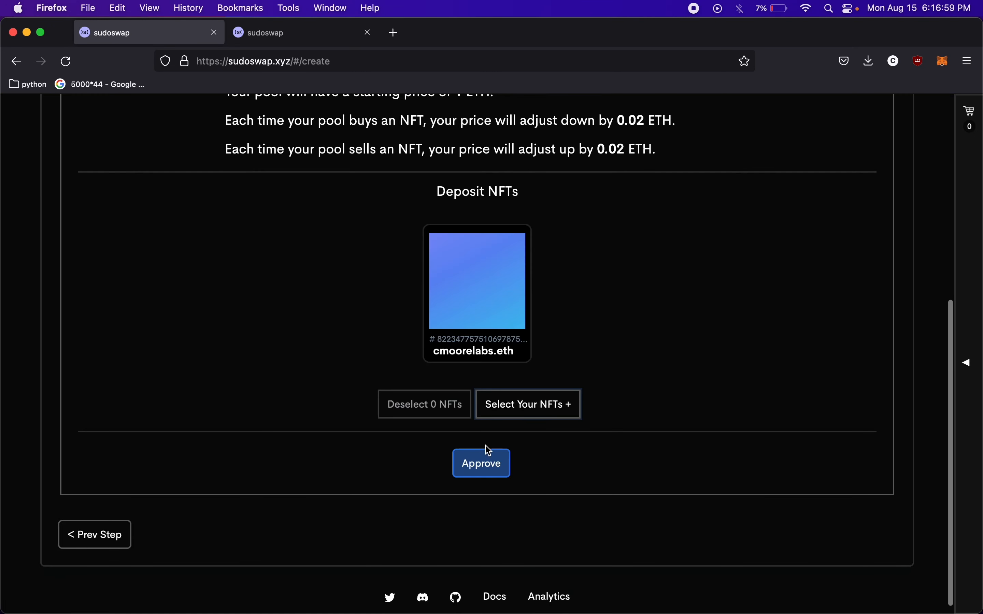
scroll(up, 3)
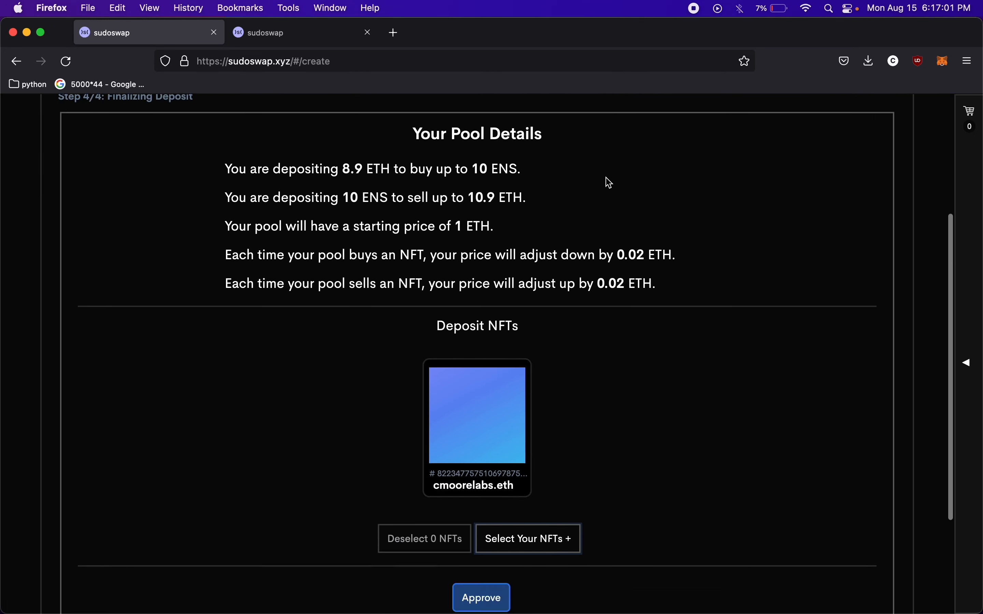
scroll(down, 3)
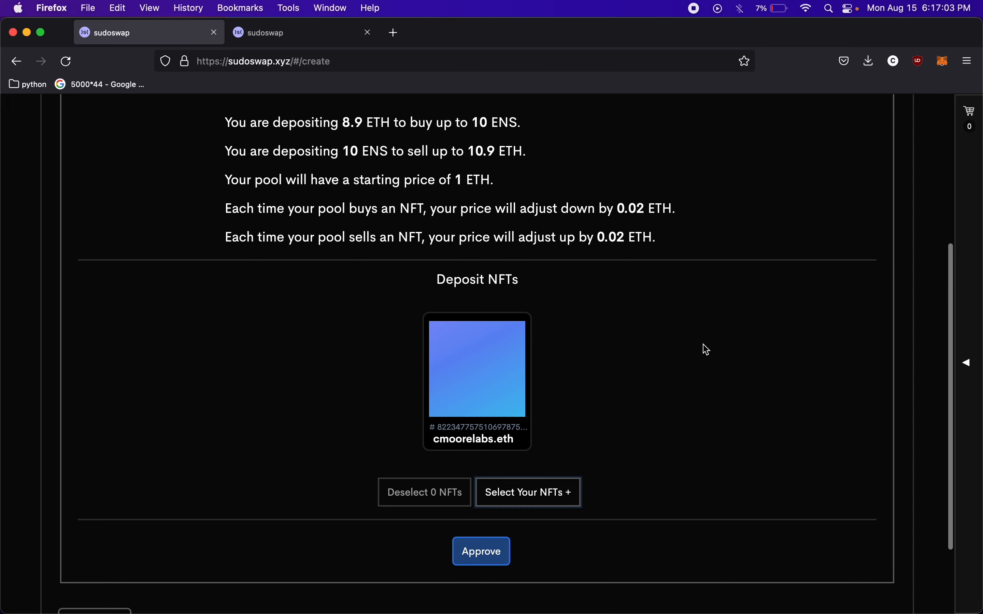
scroll(up, 3)
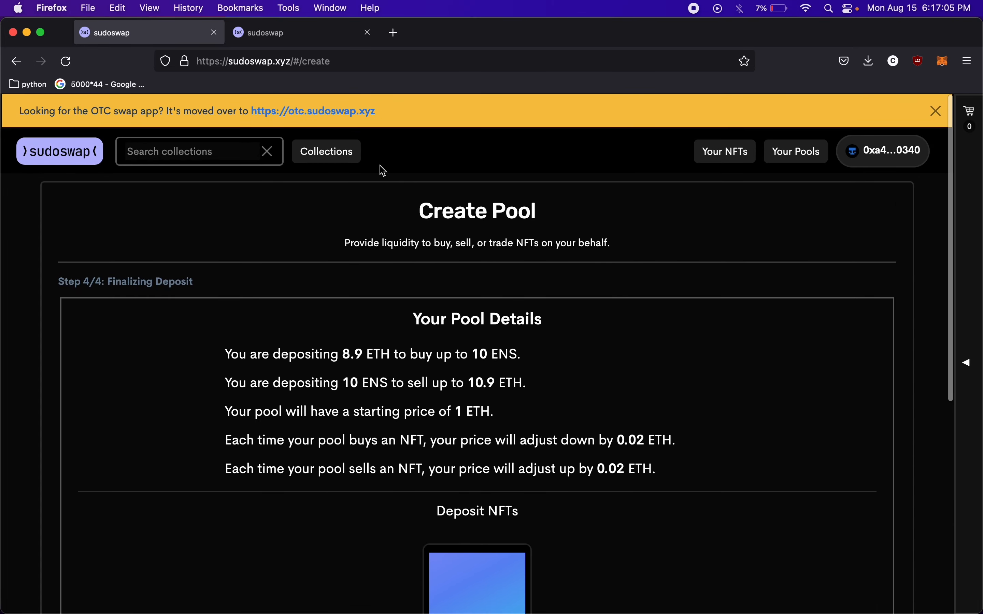
mouse_move(74, 149)
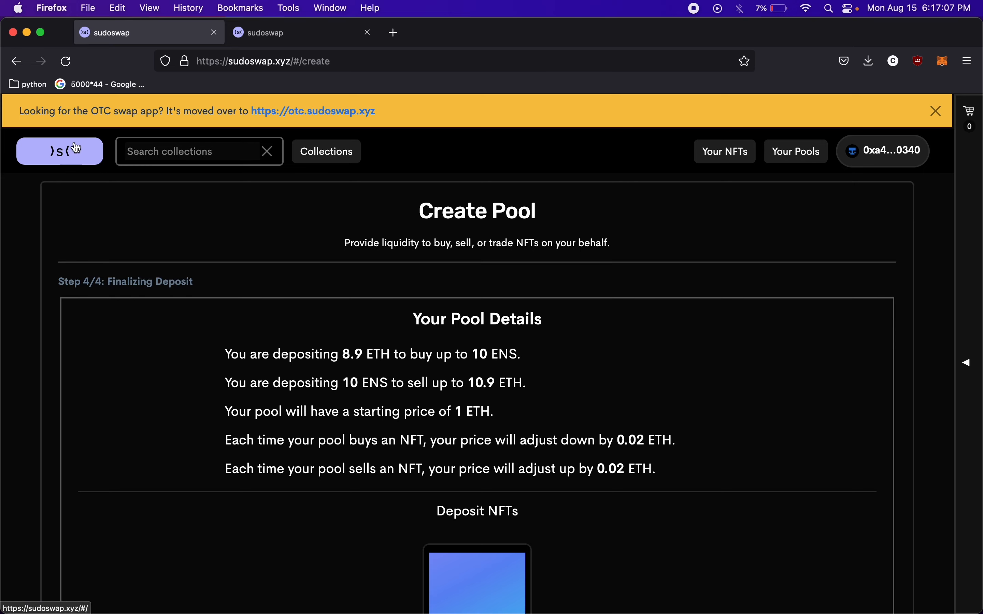
From the home page, enter the Sudo Inu collection and browse its ~0.5 ETH pug Buy listings
click(60, 151)
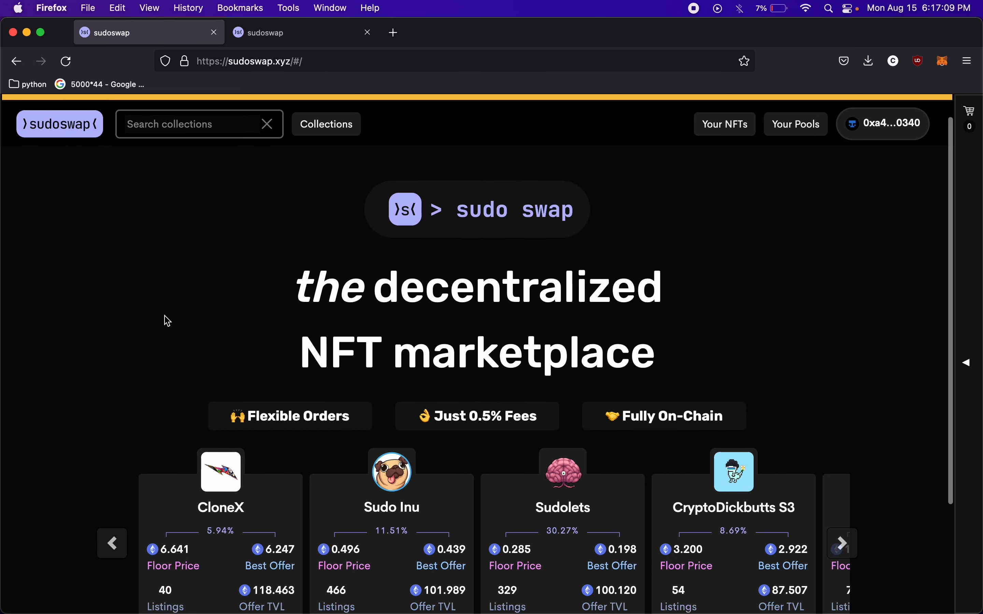
click(391, 473)
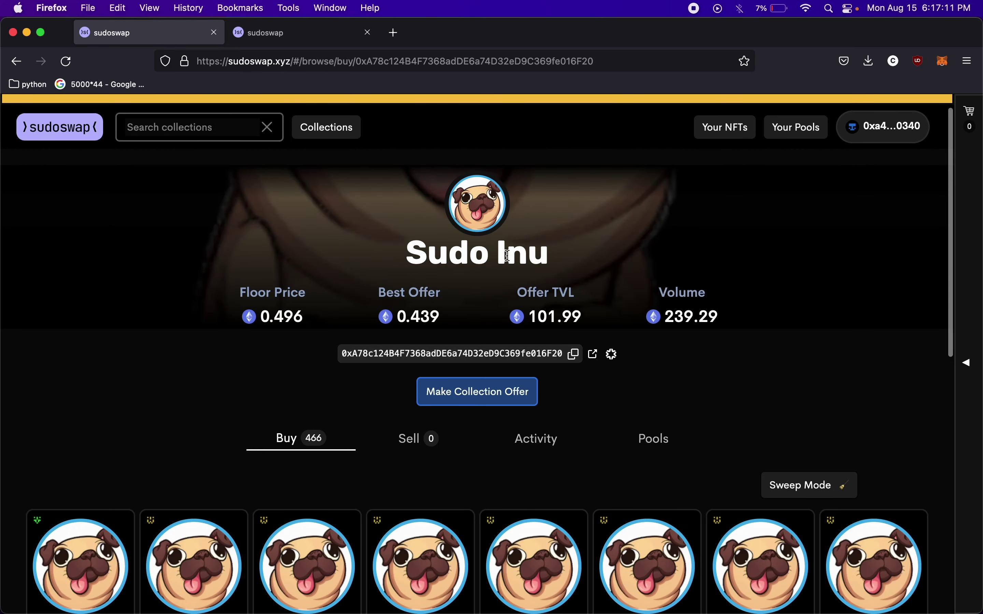
mouse_move(217, 408)
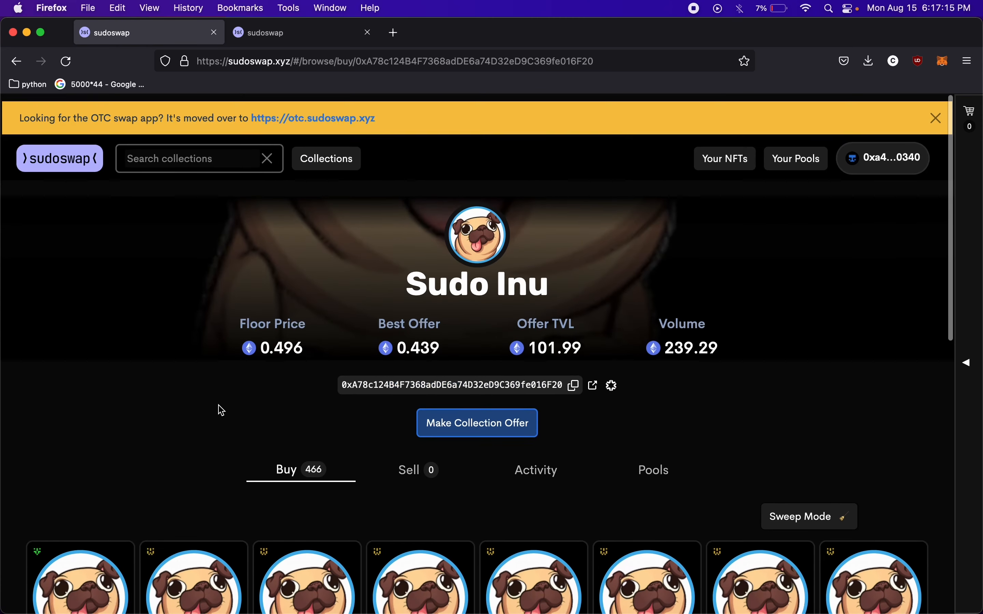
scroll(down, 3)
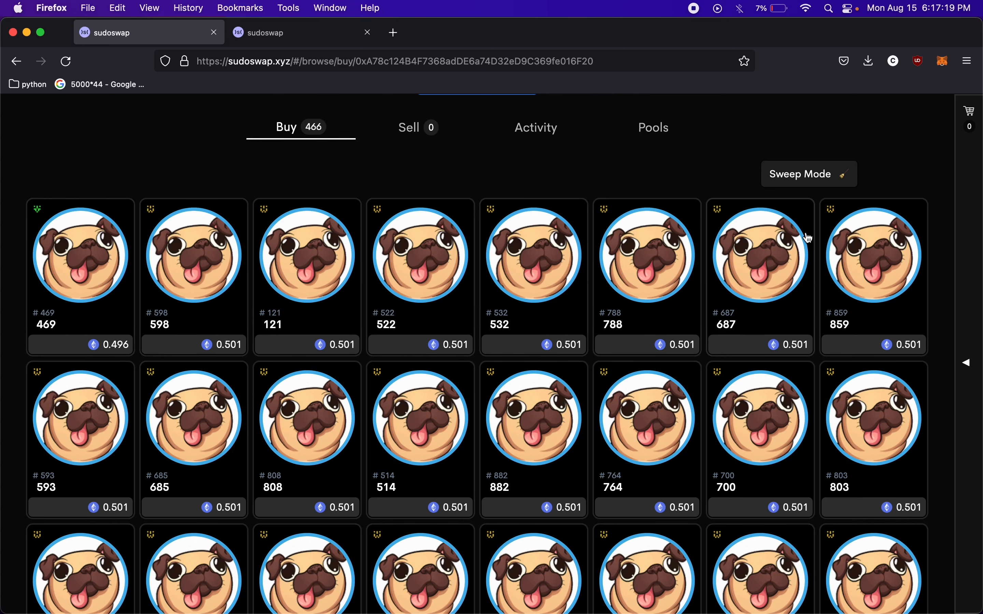
scroll(down, 3)
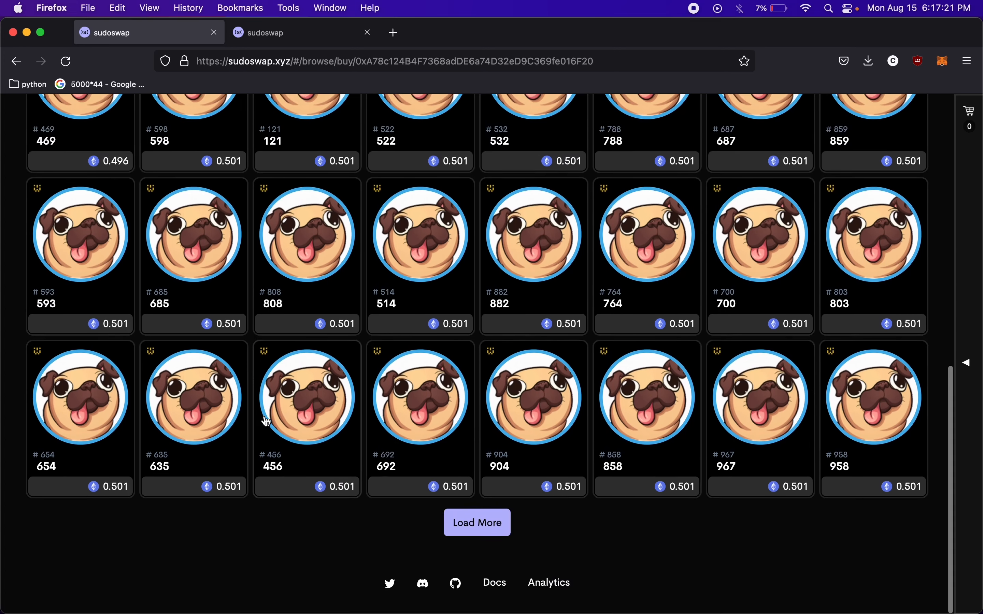
scroll(up, 3)
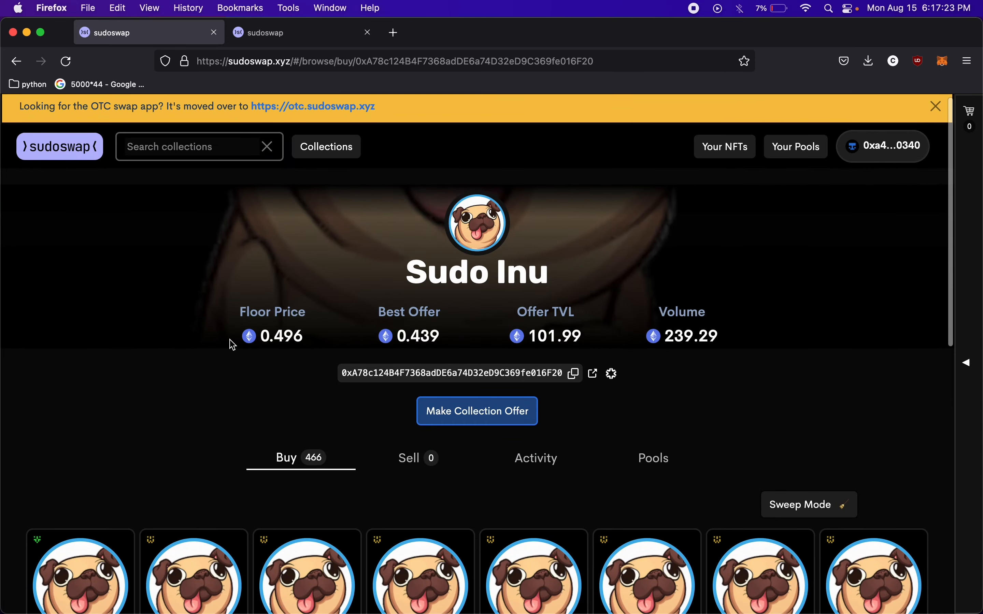
mouse_move(444, 329)
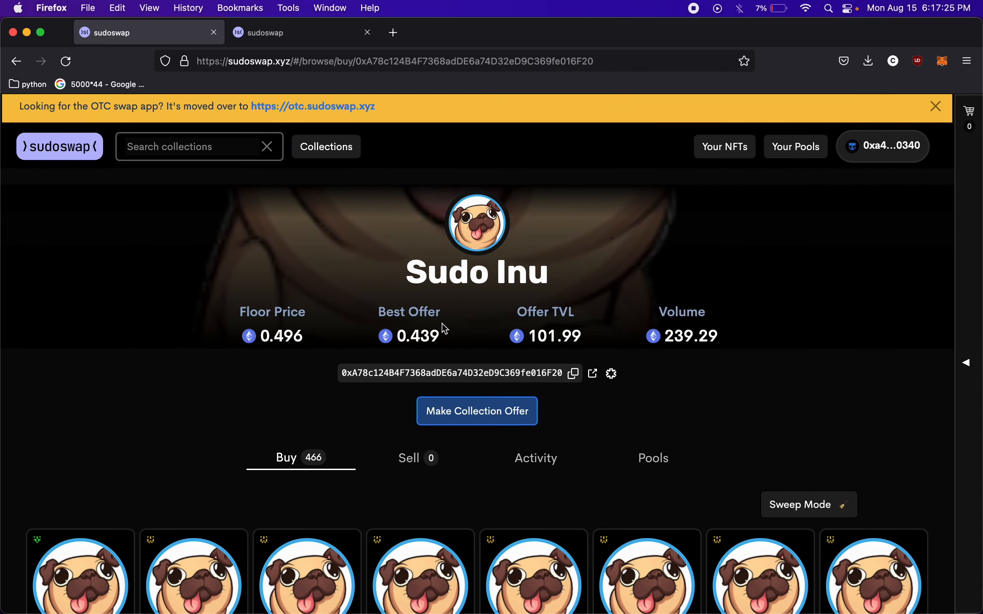
mouse_move(458, 339)
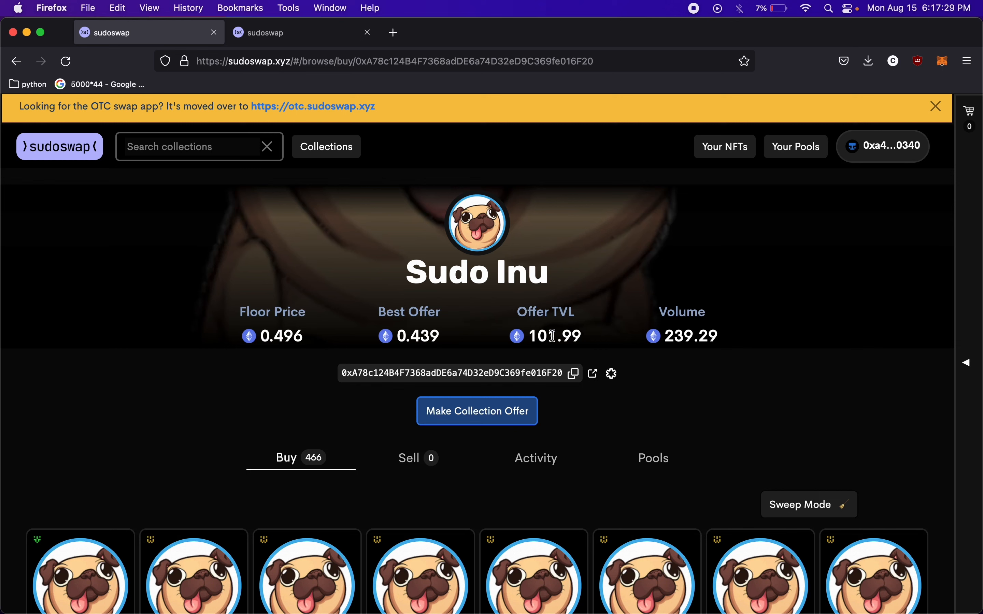
mouse_move(623, 346)
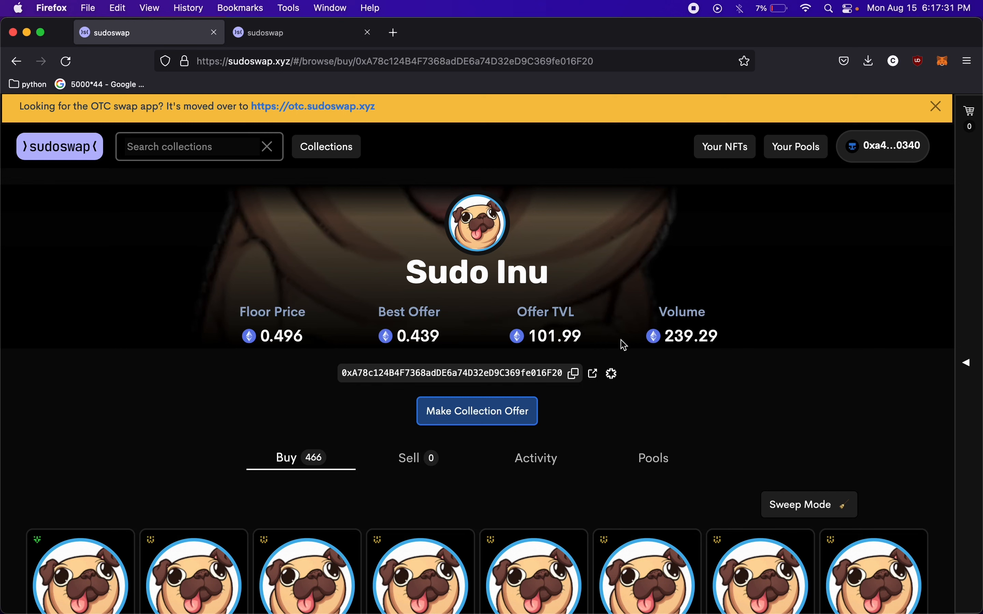
scroll(down, 3)
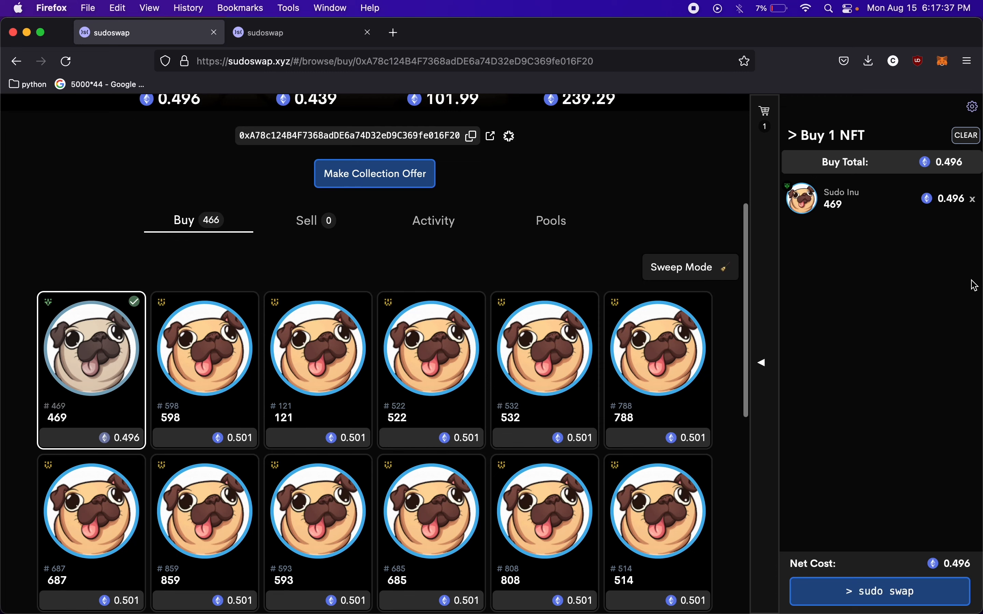
mouse_move(191, 377)
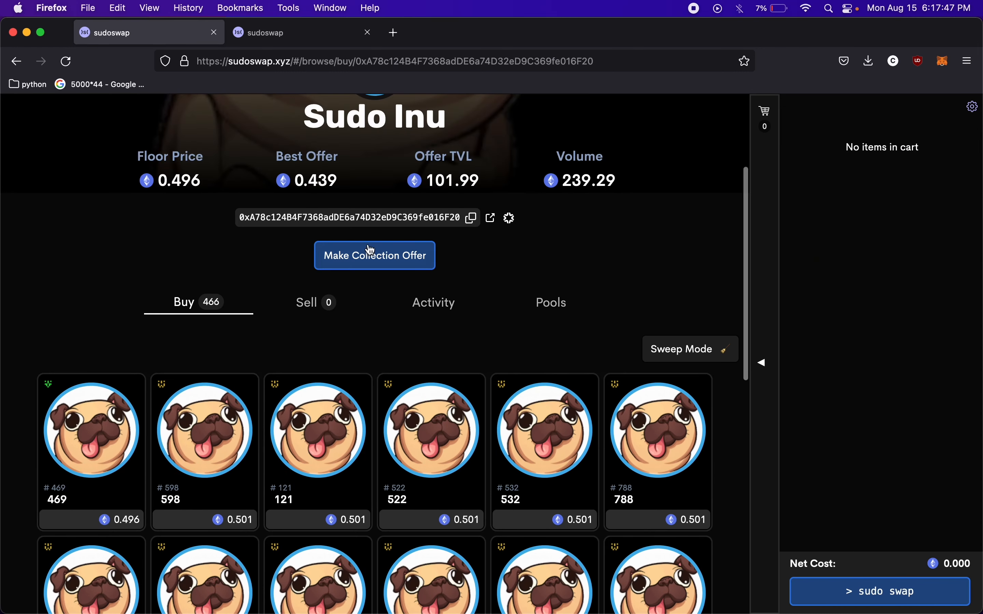
Start a bulk Sudo Inu collection offer for 100 NFTs with a 0.5 ETH offer price
click(374, 255)
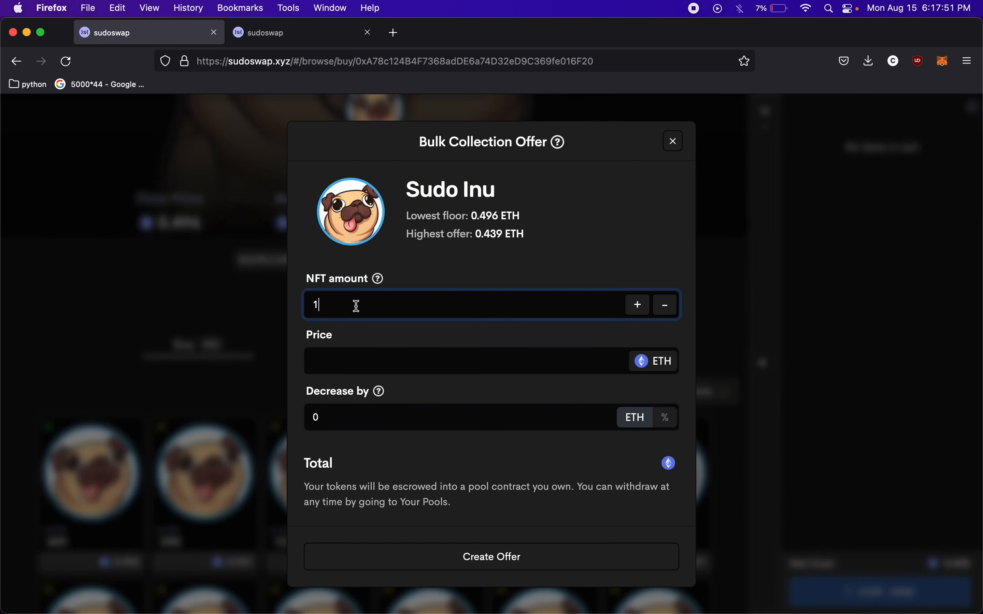
text(00)
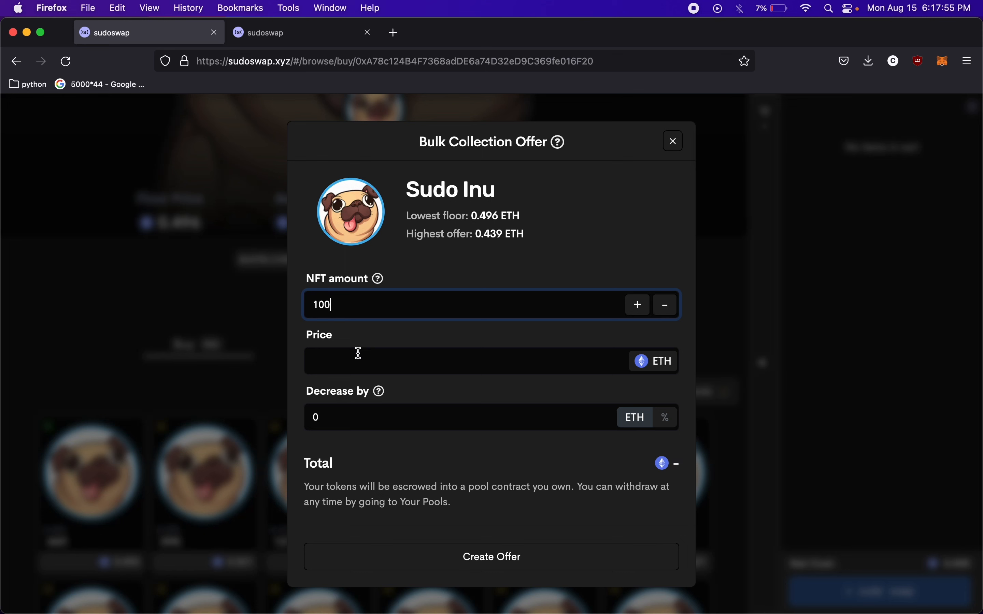
click(358, 360)
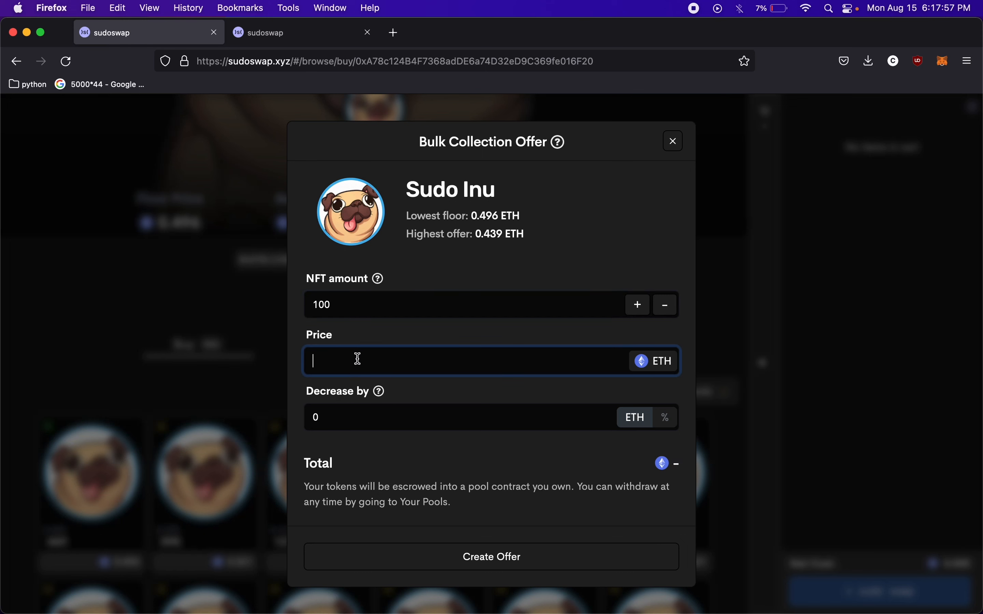
text(0.5)
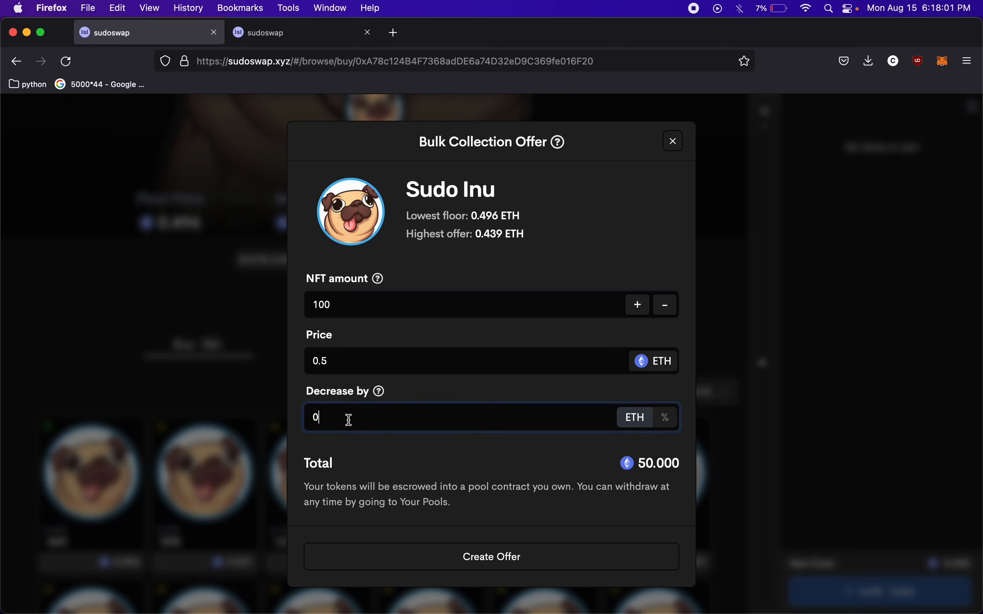
key(Backspace)
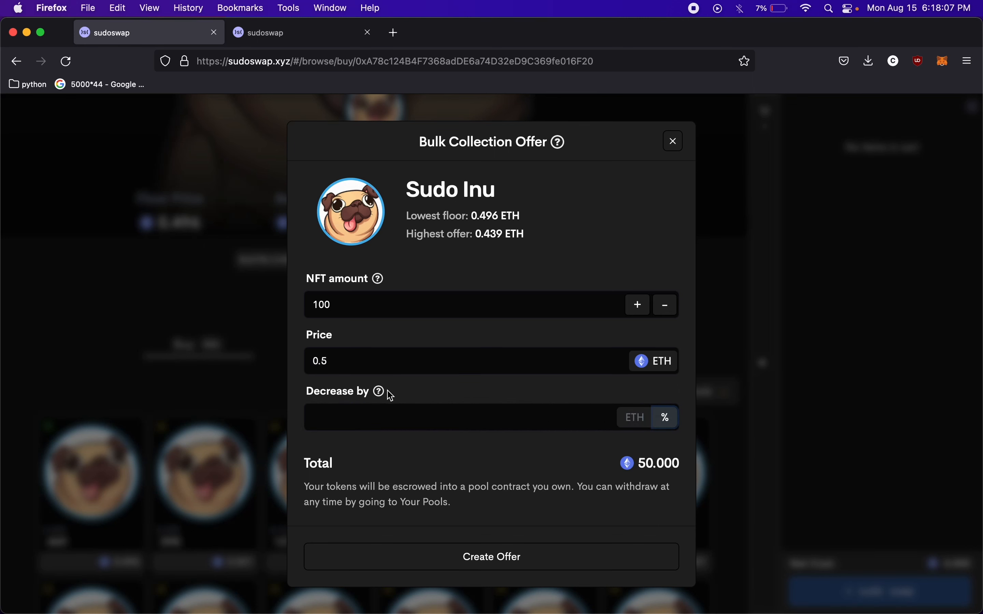
mouse_move(378, 393)
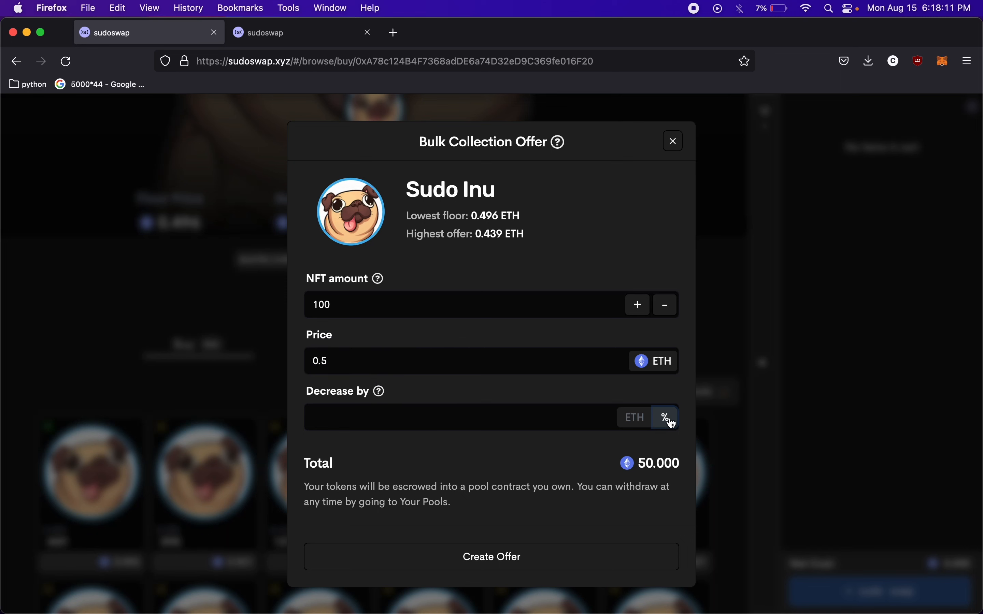
click(634, 417)
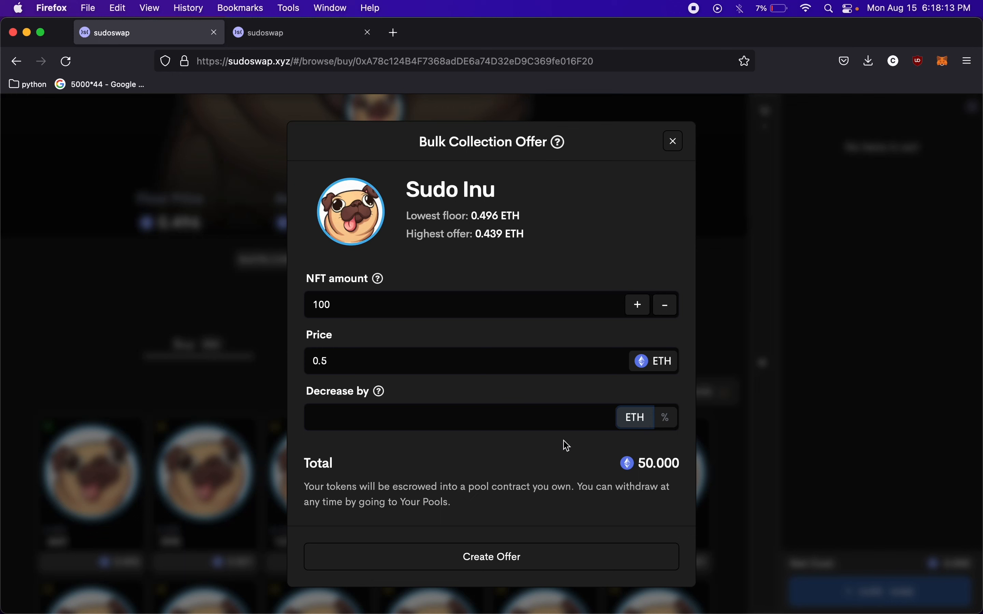
Try a 1% price decrease, reset it to 0, then dismiss the offer without creating it
click(452, 422)
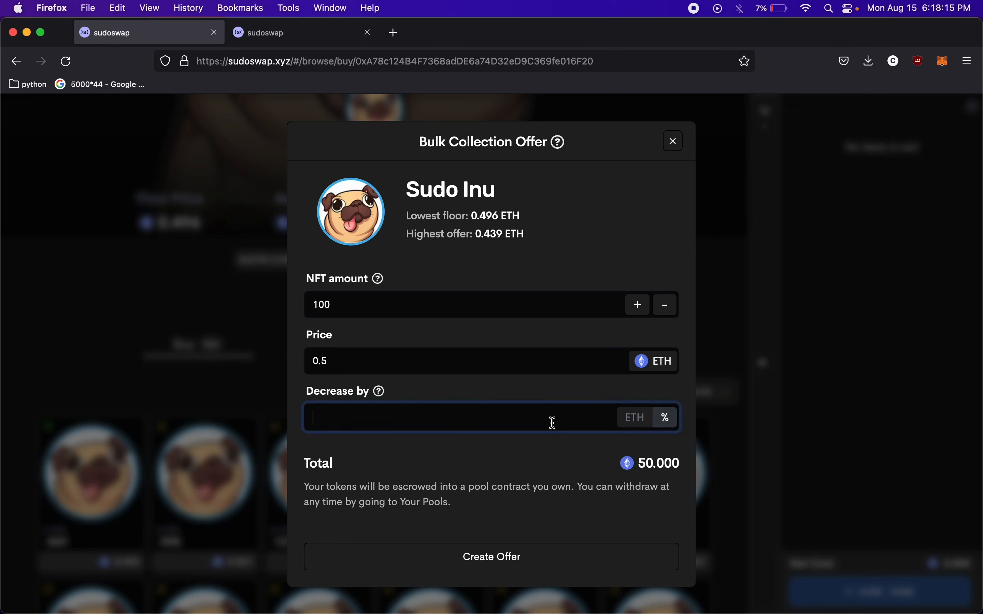
text(1)
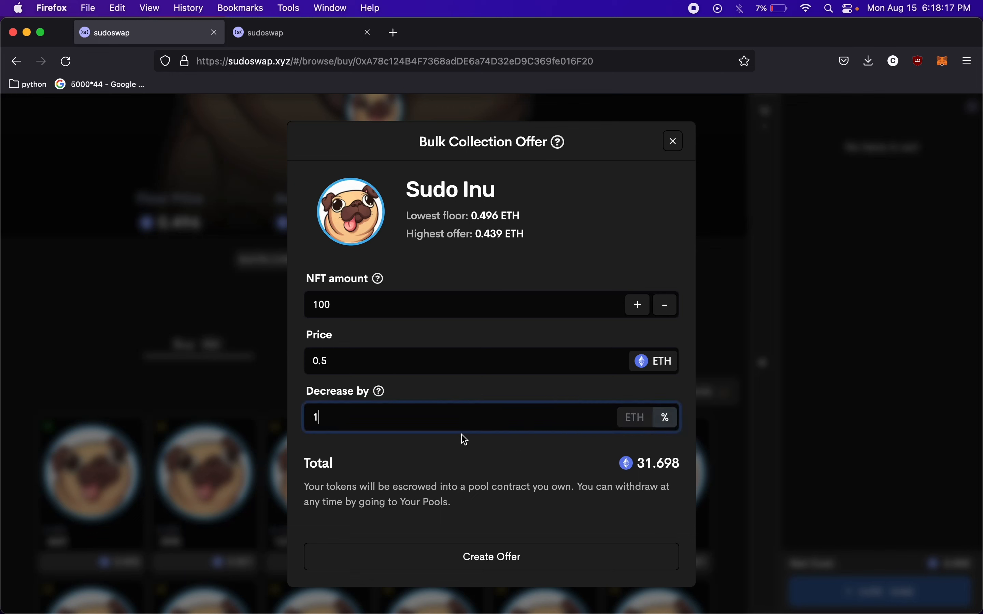
key(Backspace)
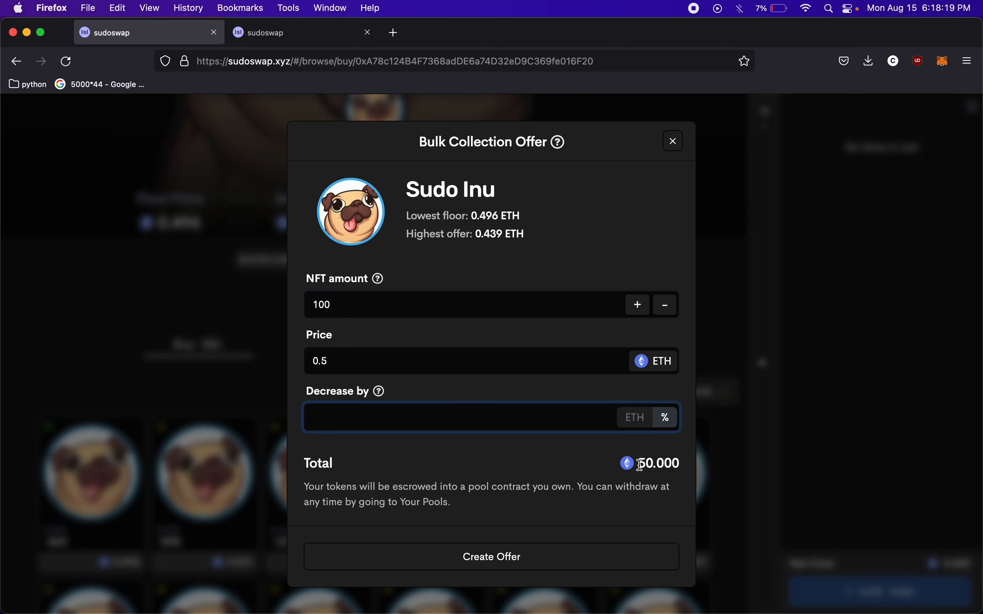
click(418, 422)
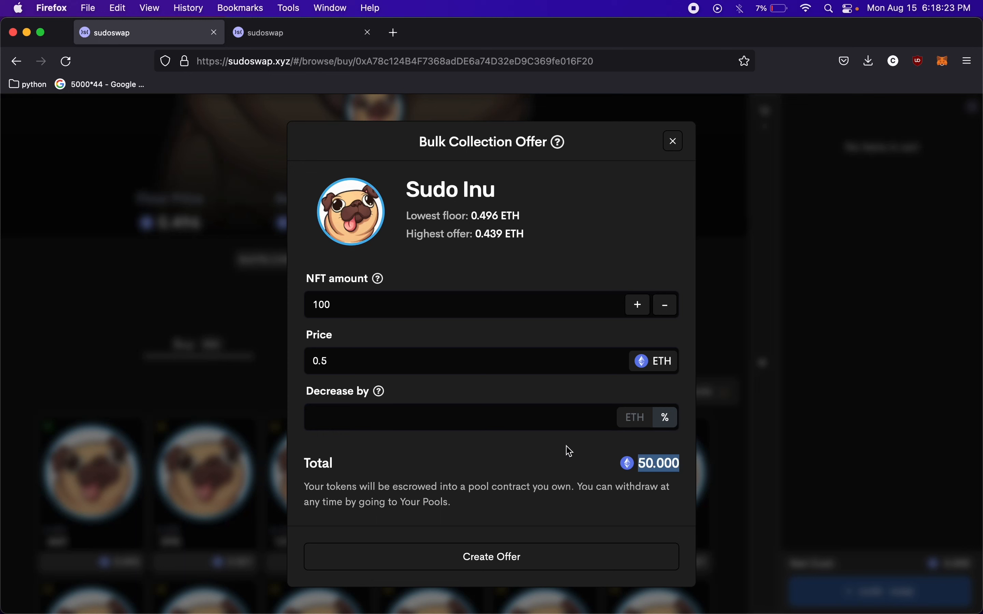
text(1)
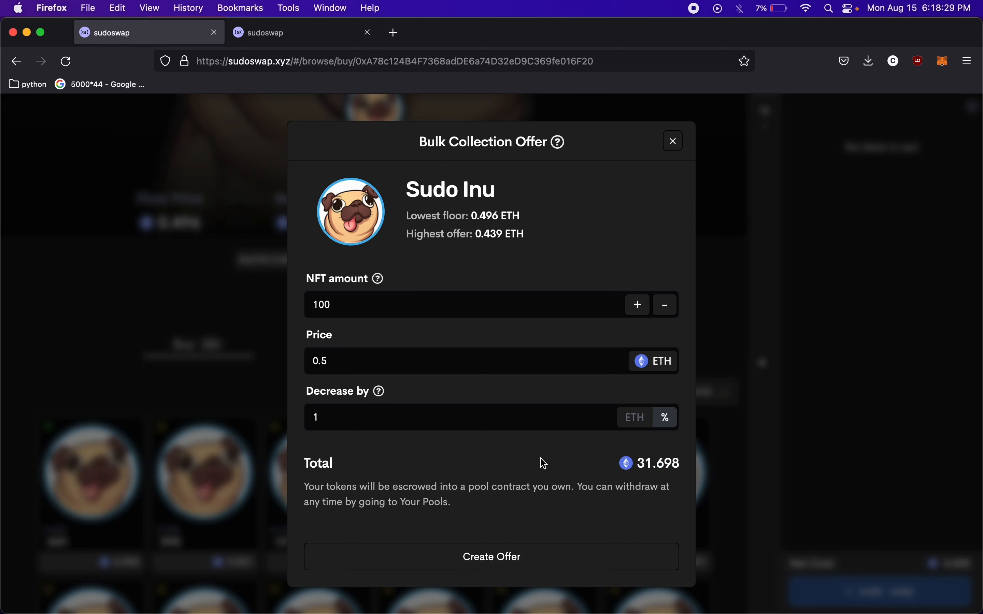
click(452, 416)
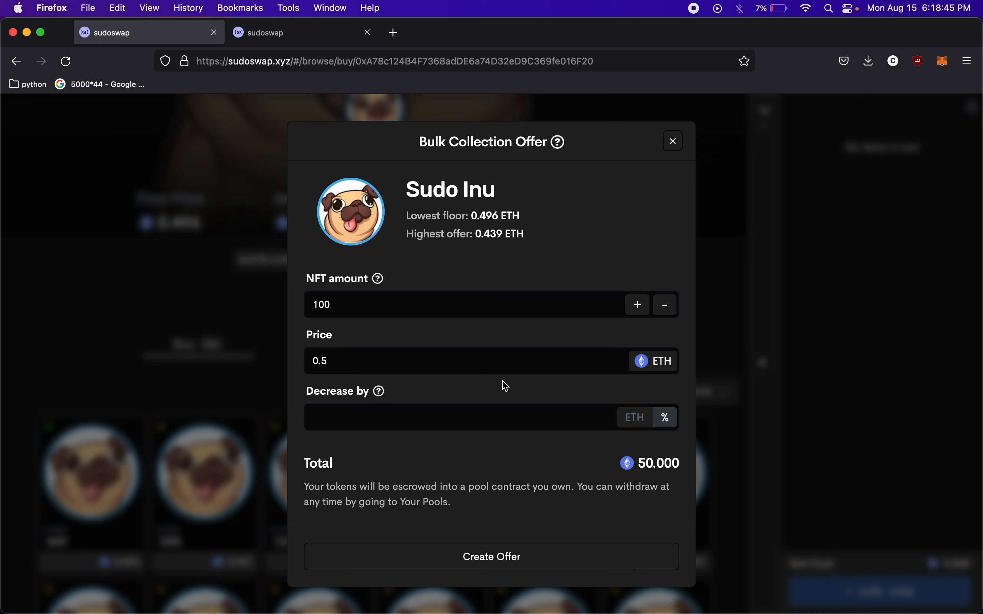
click(476, 420)
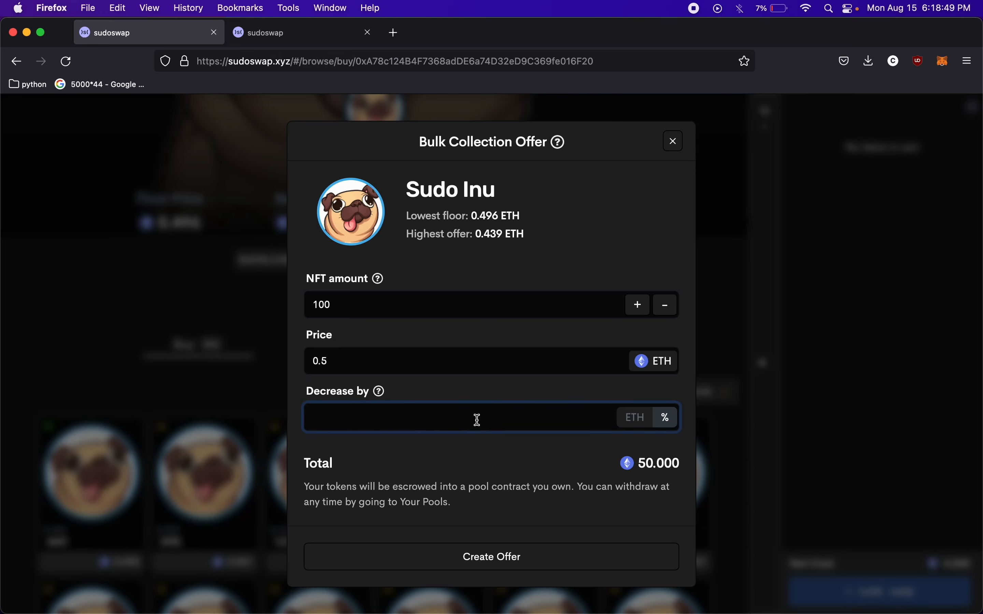
text(0)
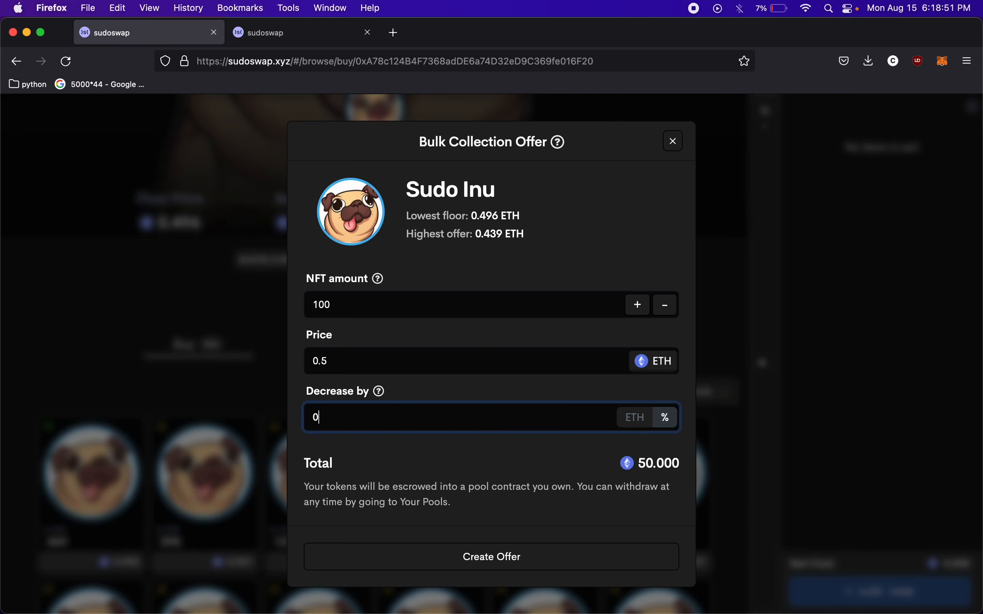
click(672, 141)
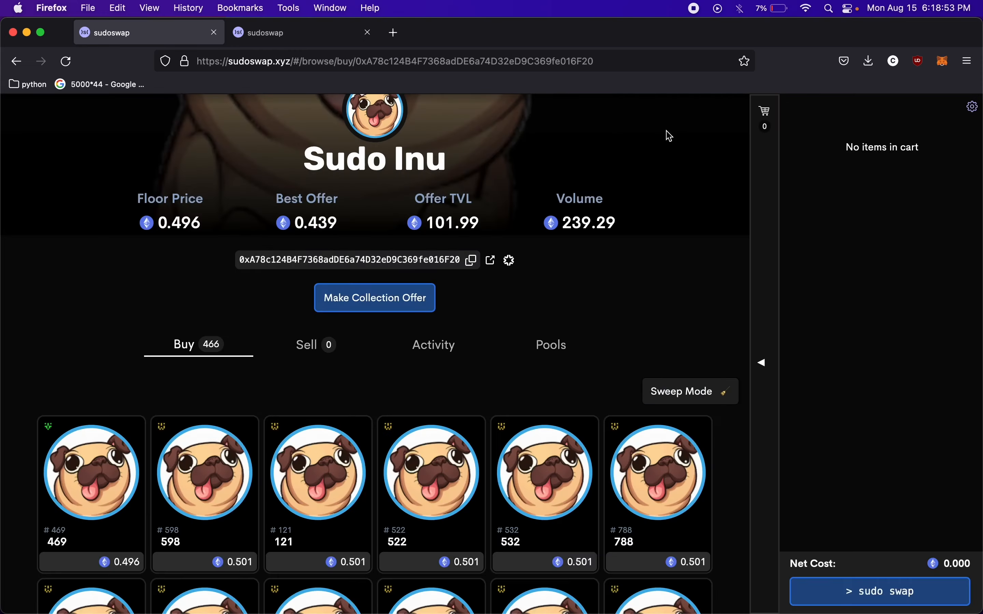
Check the collection's Activity tab (no activity yet) on the way to its Pools list
scroll(down, 3)
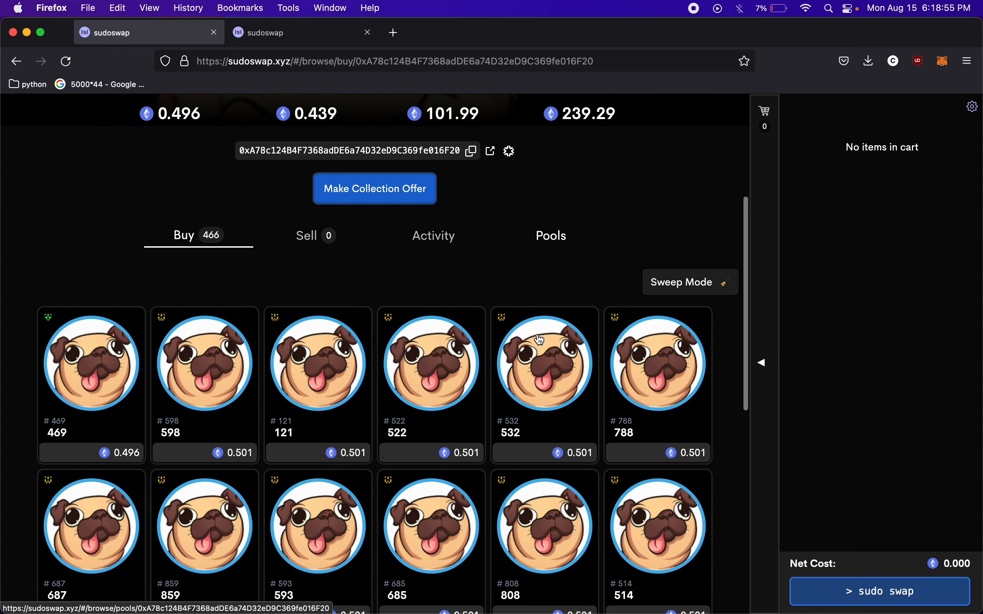
click(433, 236)
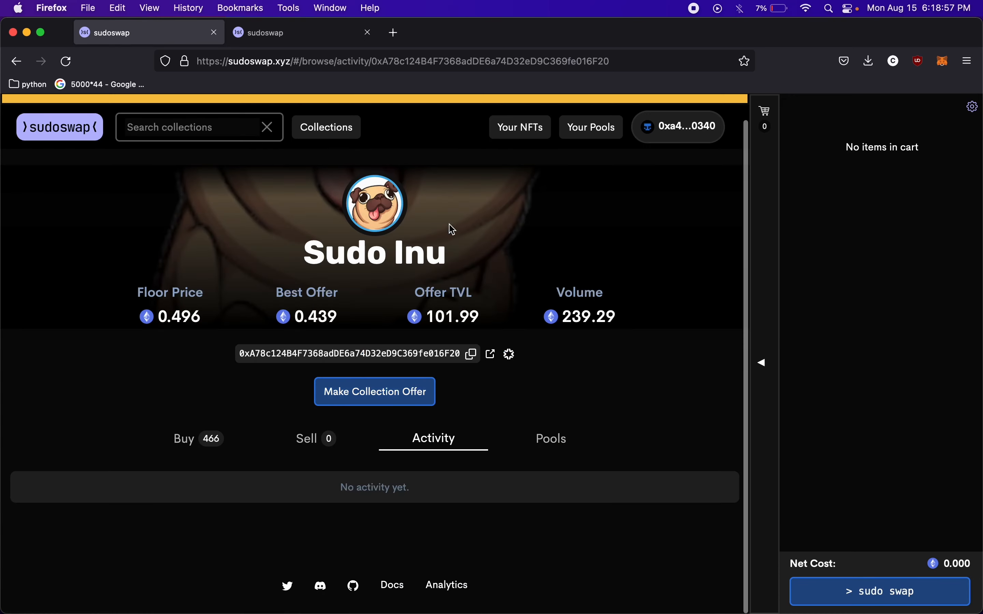
scroll(down, 3)
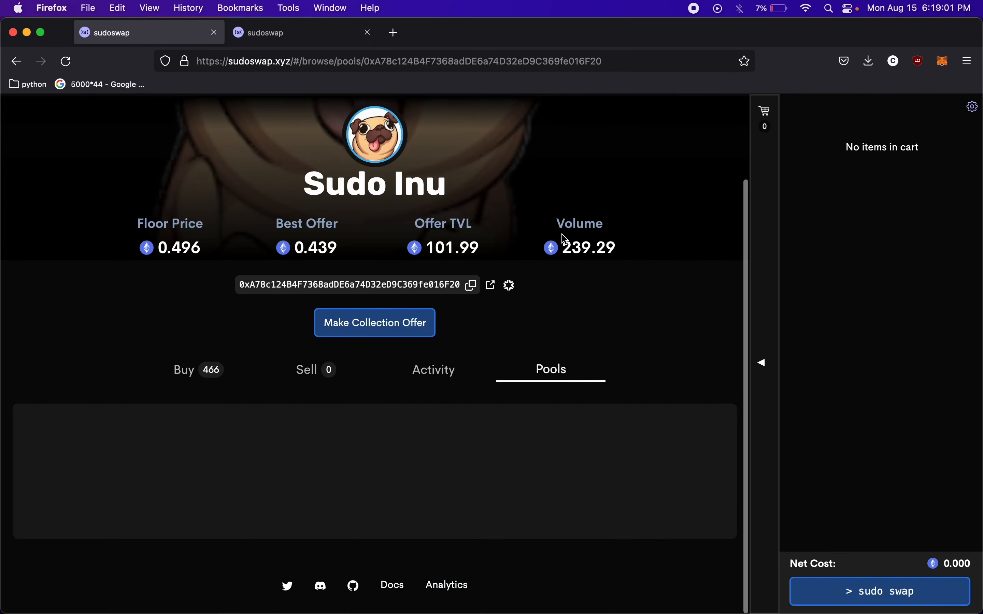
scroll(down, 3)
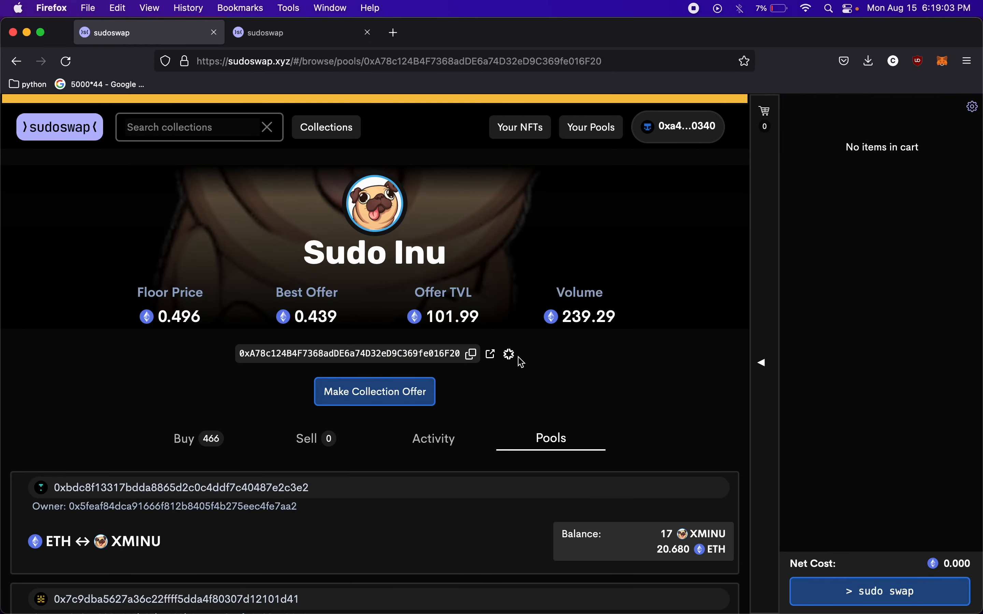
scroll(down, 3)
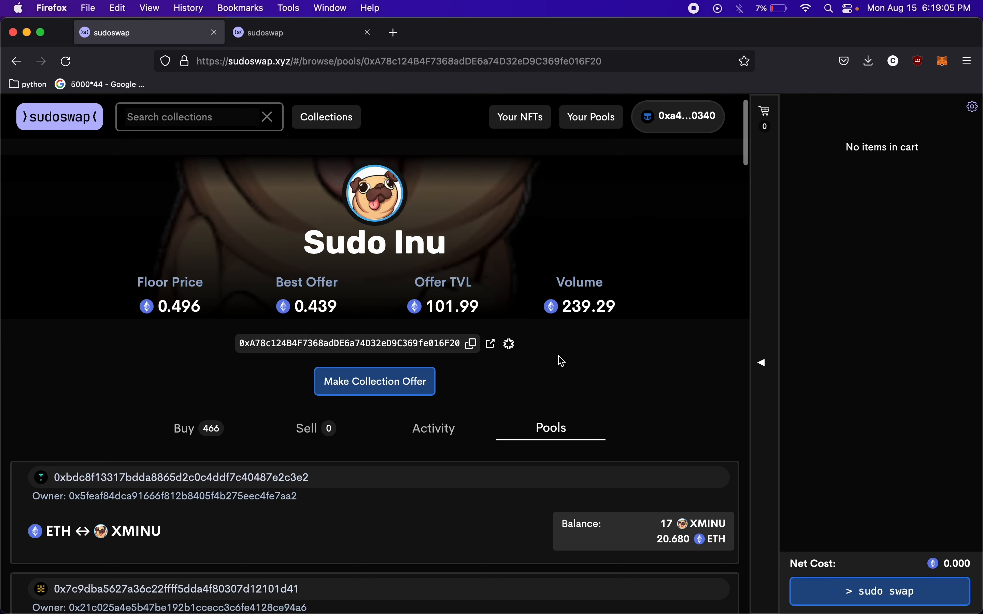
scroll(down, 3)
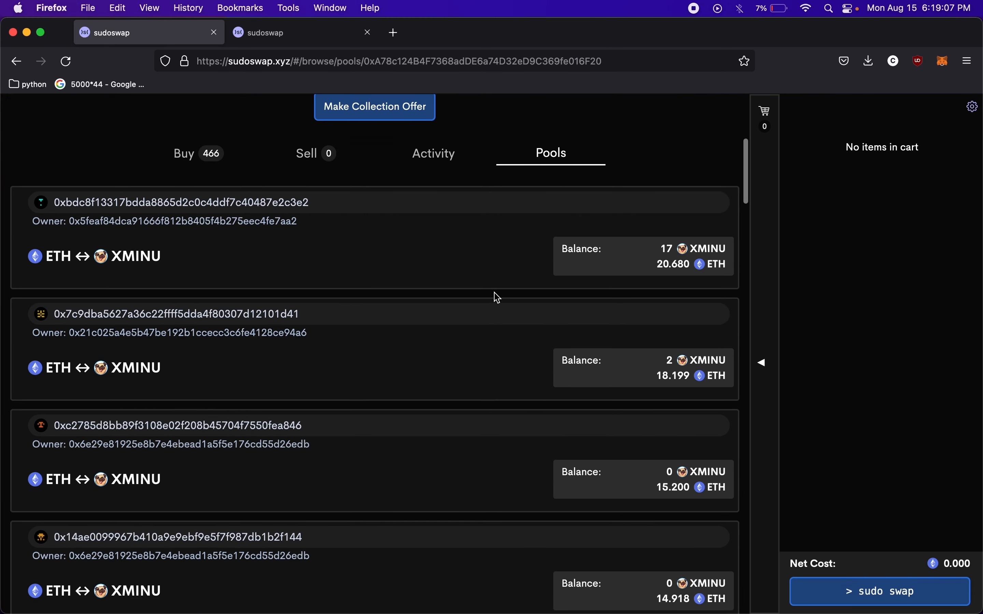
mouse_move(68, 230)
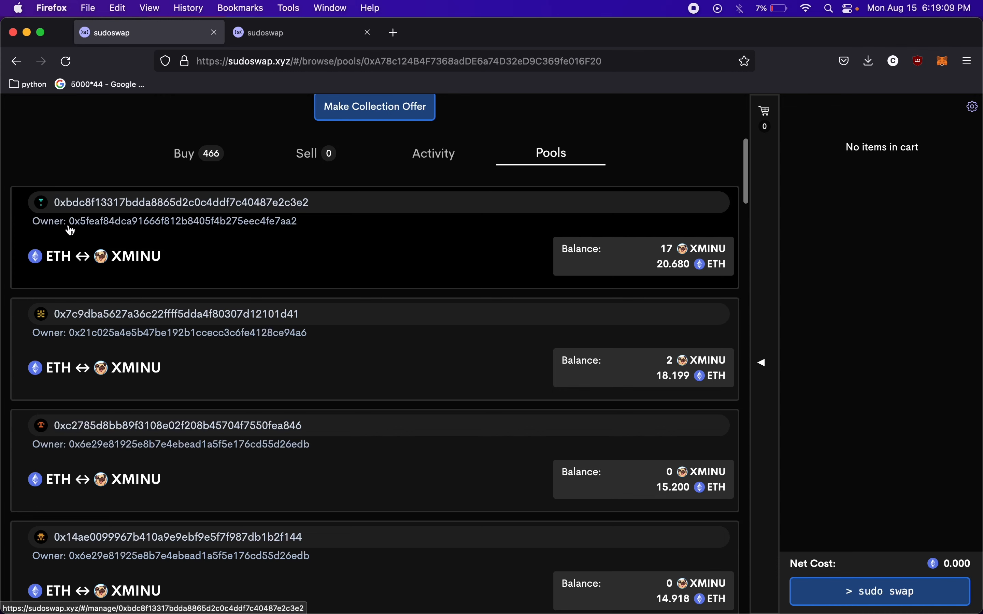
mouse_move(409, 284)
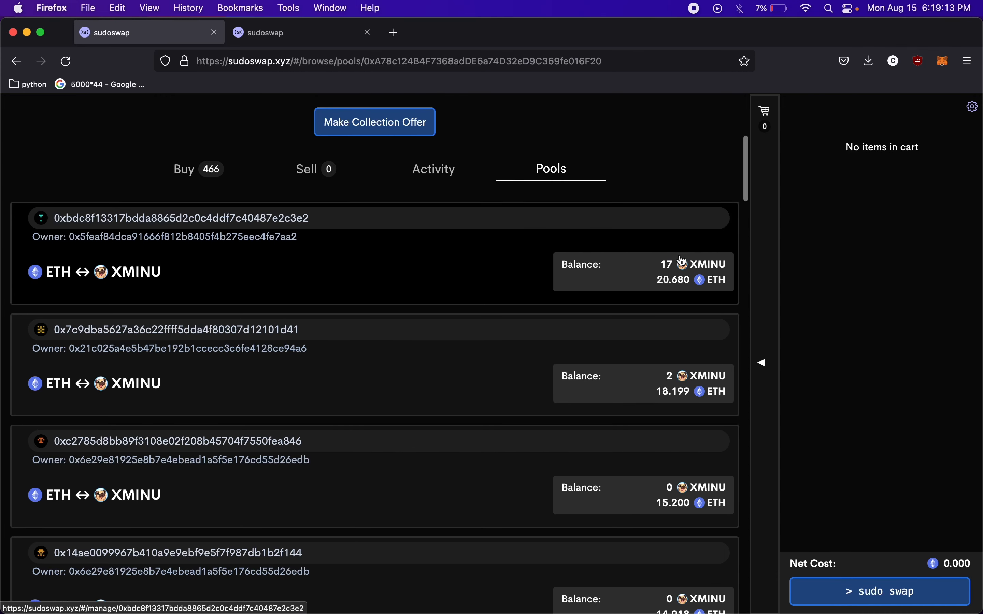
mouse_move(761, 290)
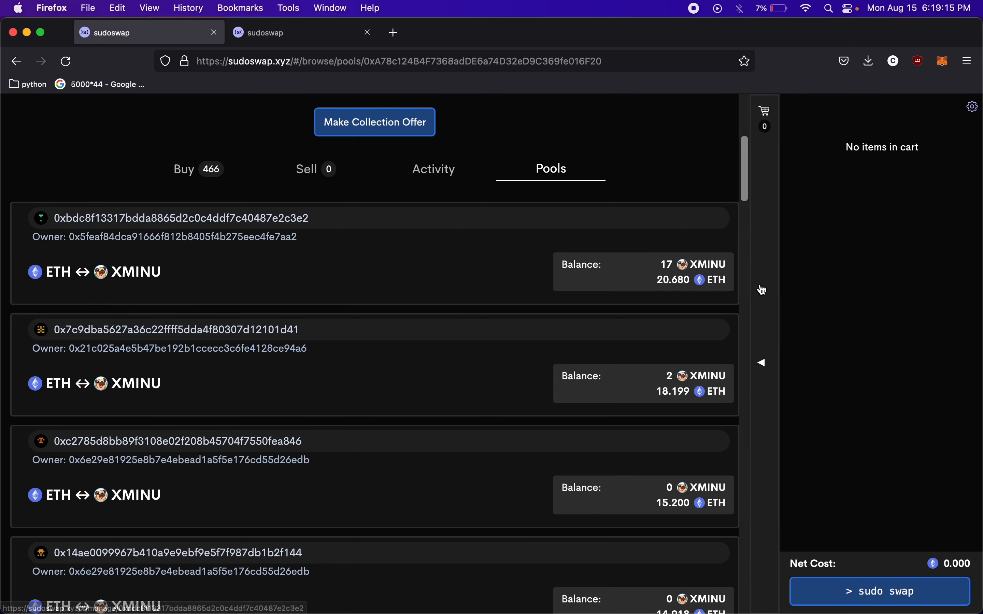
scroll(down, 3)
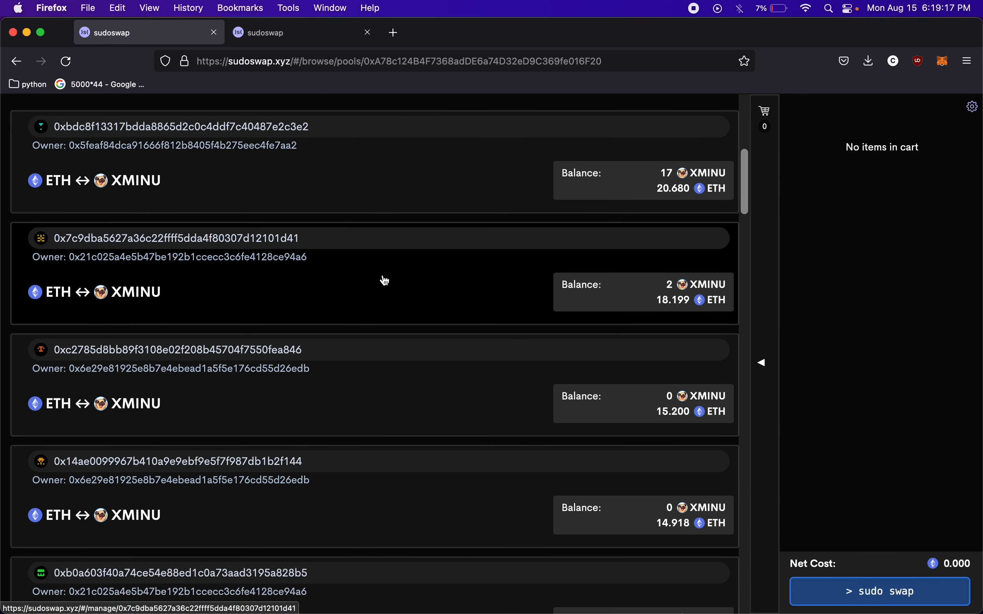
mouse_move(304, 298)
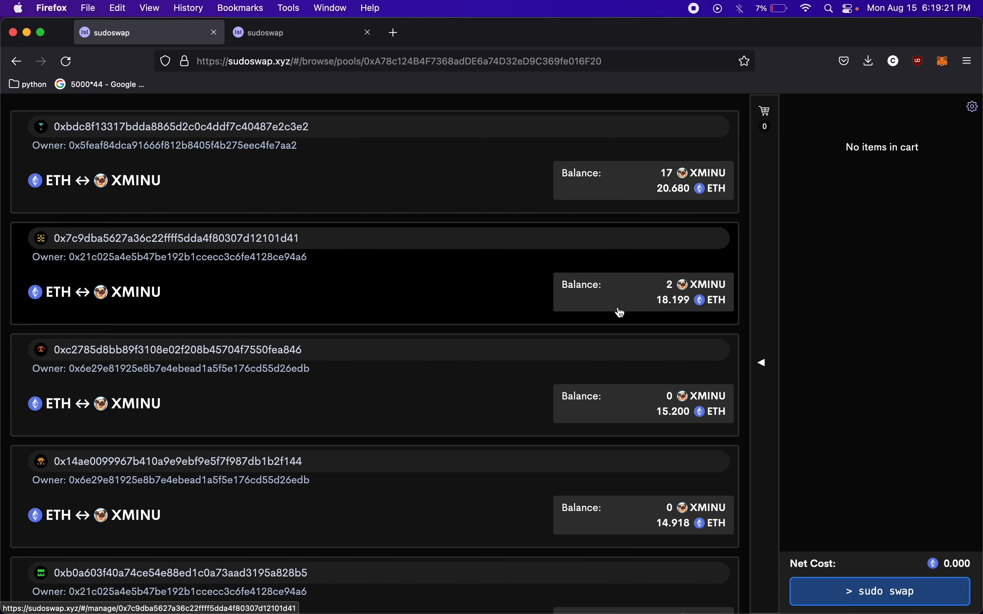
scroll(down, 3)
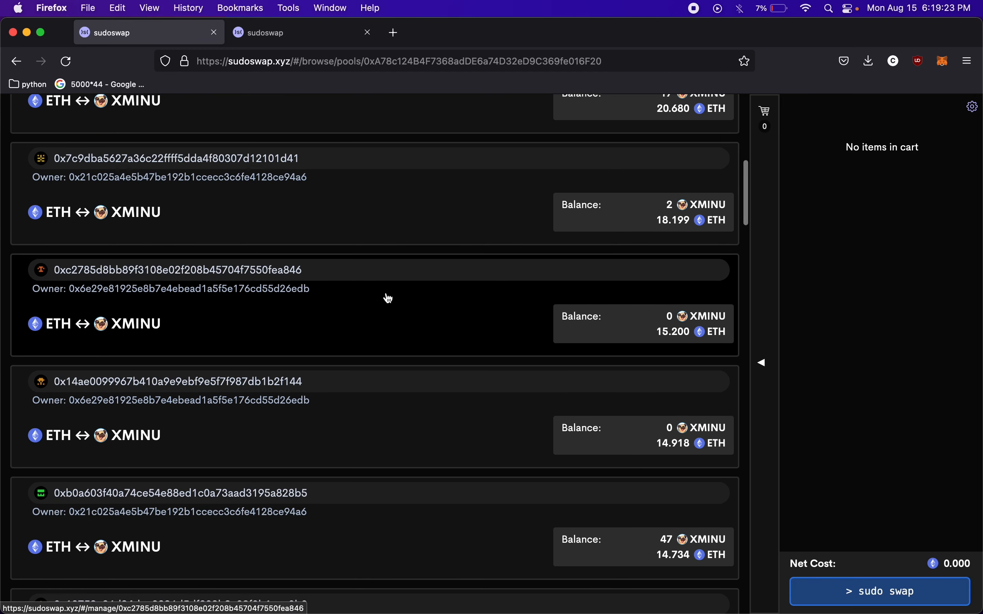
scroll(down, 3)
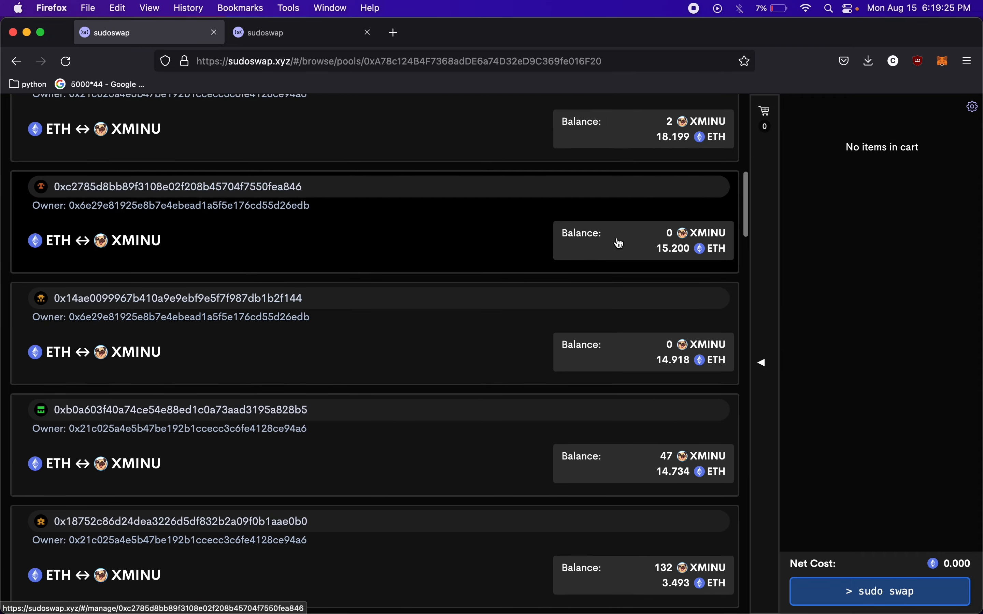
mouse_move(603, 246)
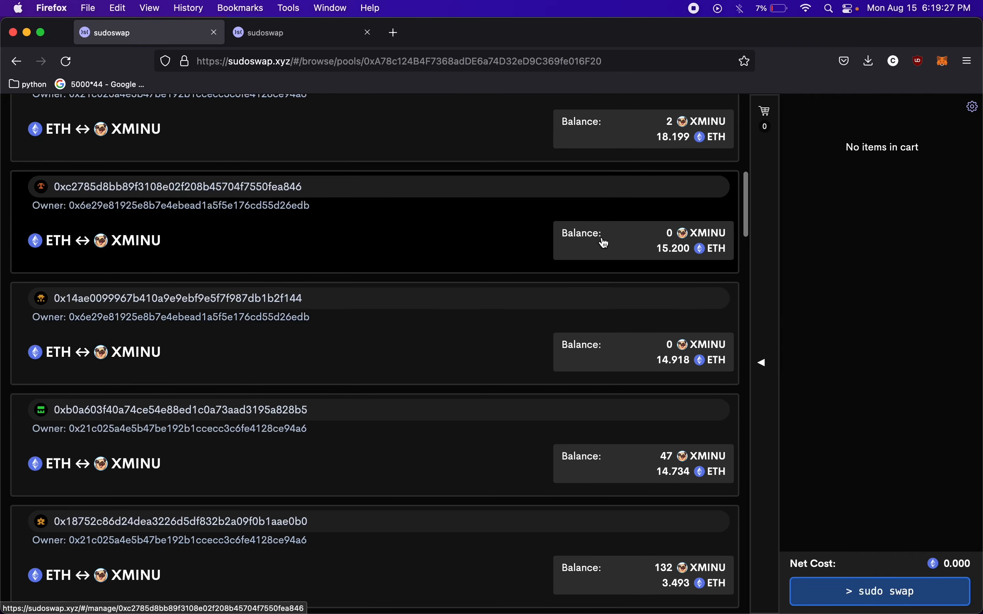
scroll(down, 3)
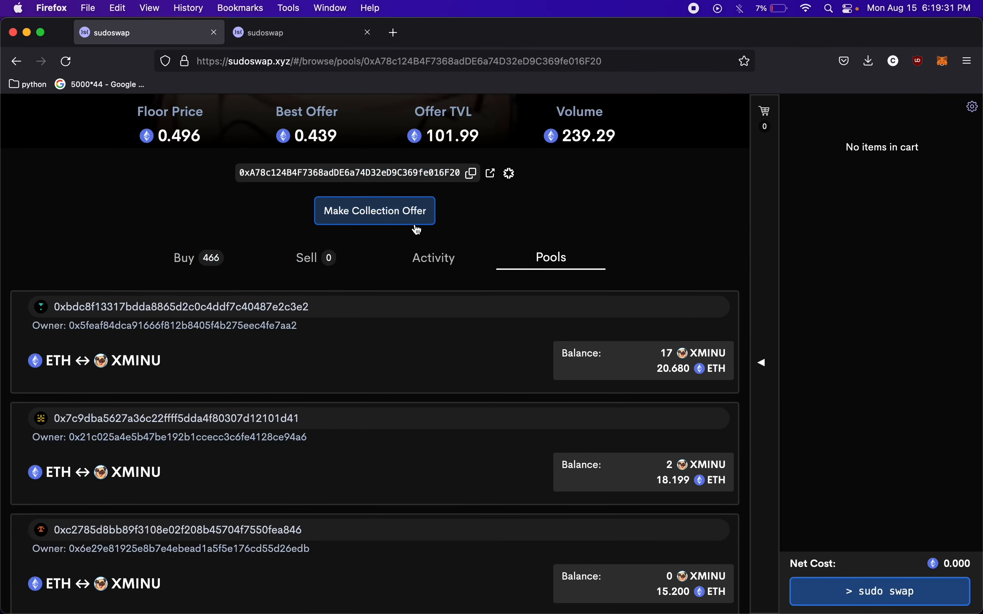
scroll(down, 3)
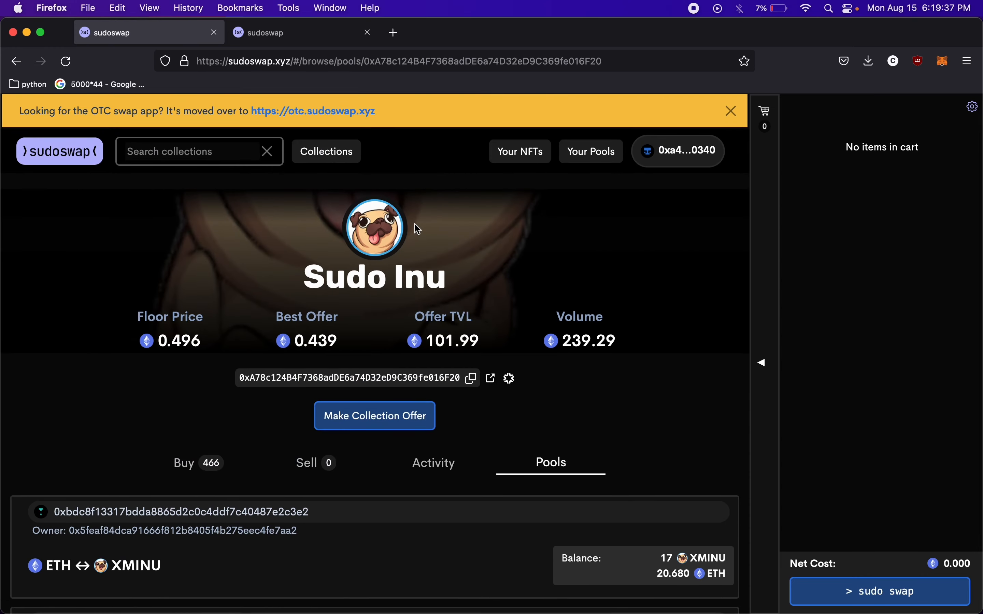
scroll(down, 3)
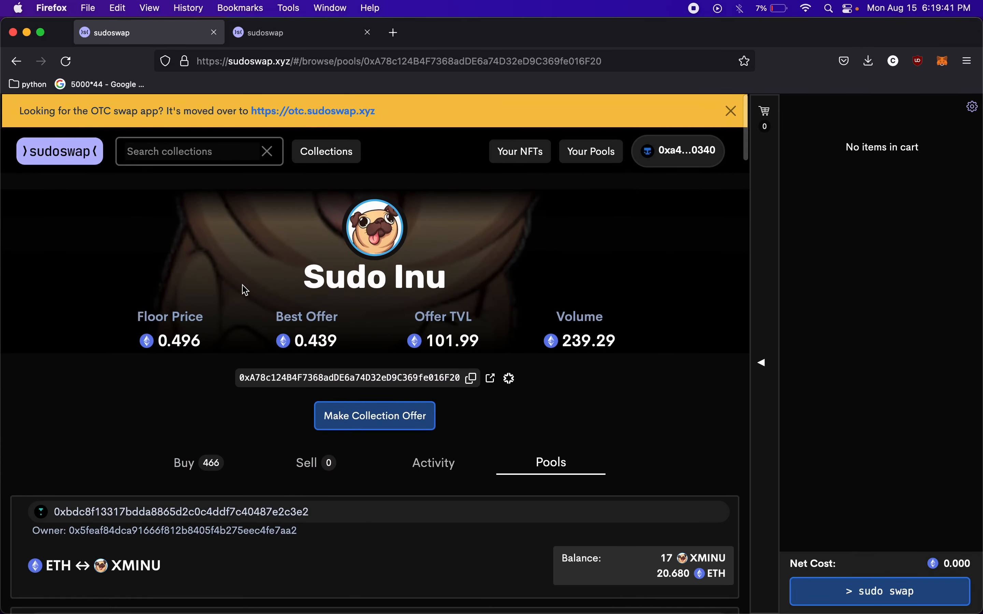
mouse_move(240, 295)
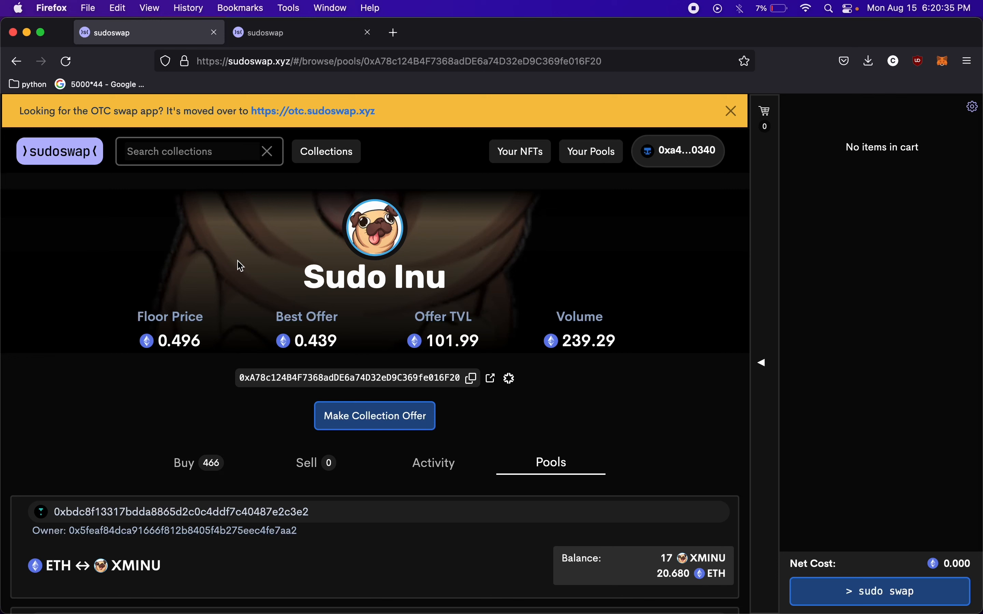
mouse_move(242, 224)
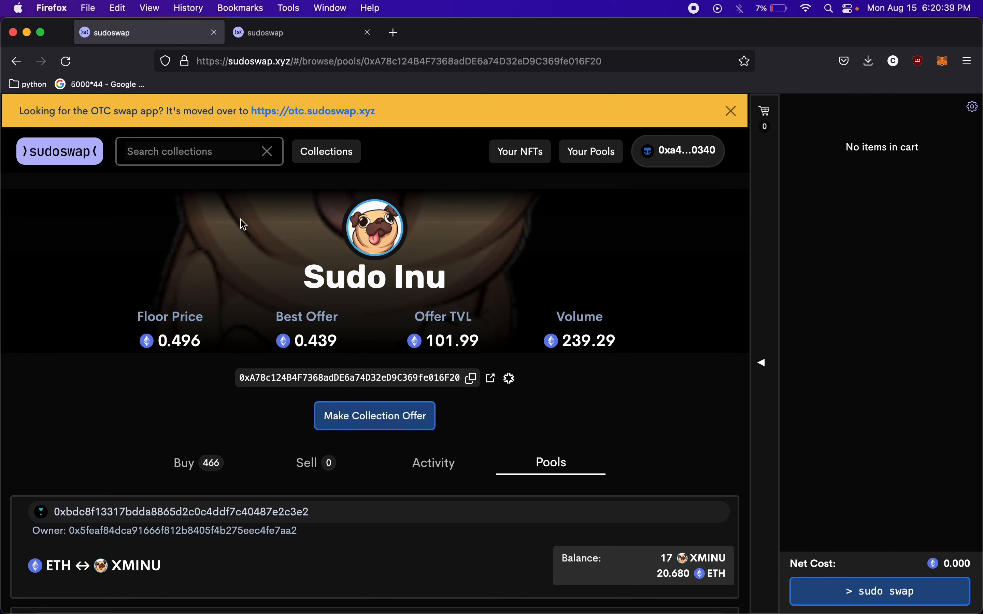
mouse_move(243, 258)
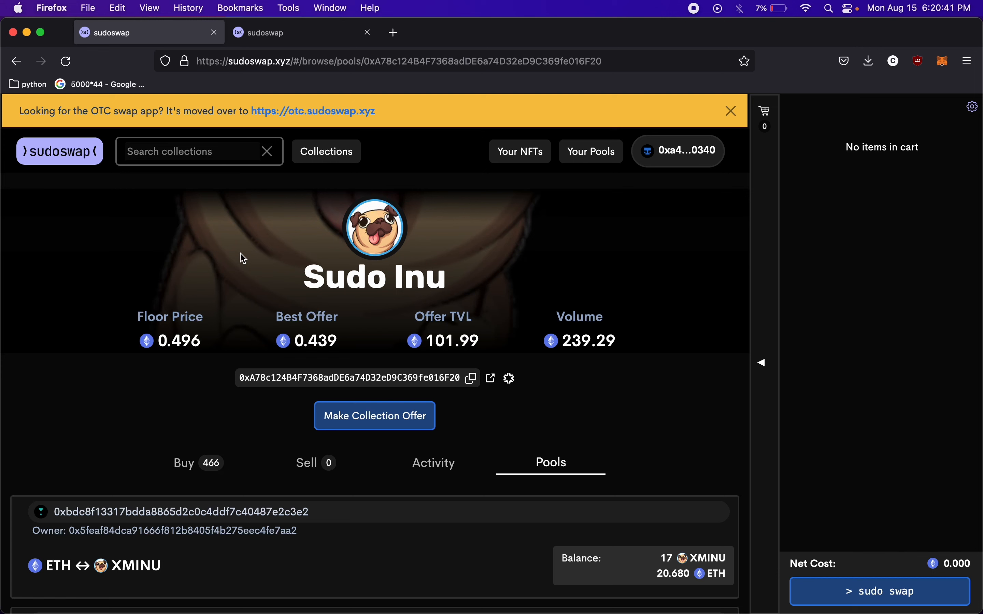